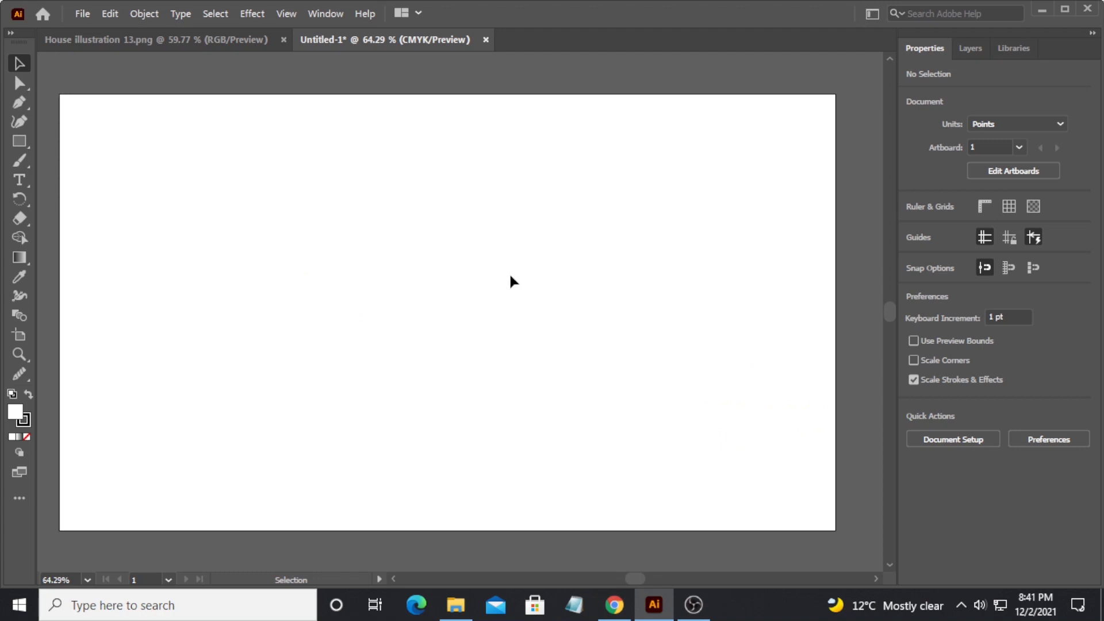
mouse_move(470, 291)
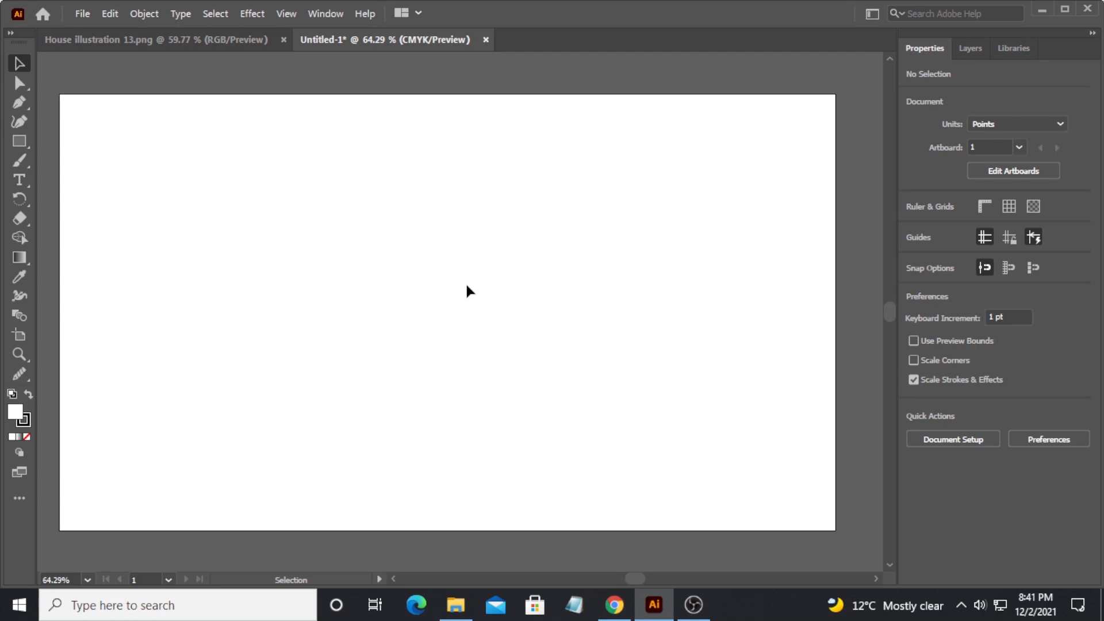
mouse_move(742, 144)
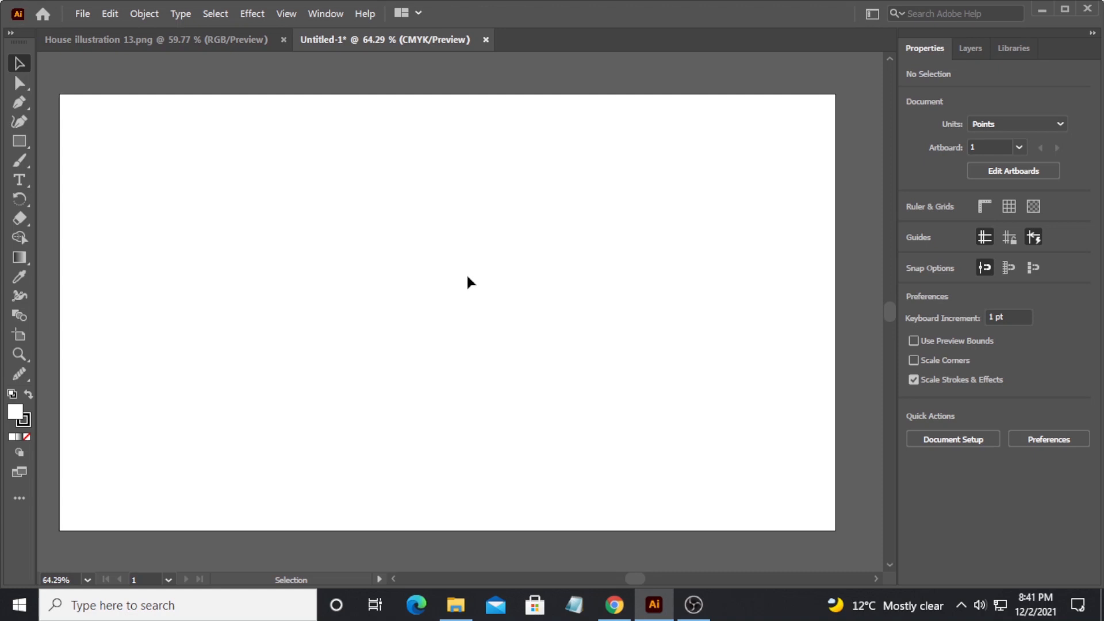
mouse_move(675, 150)
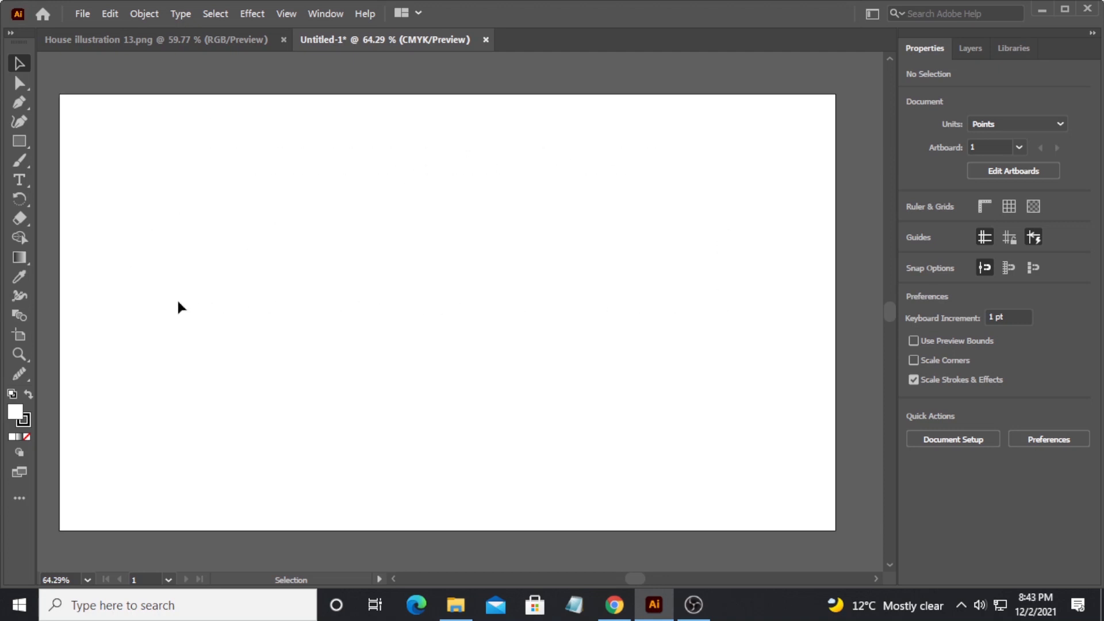
mouse_move(739, 162)
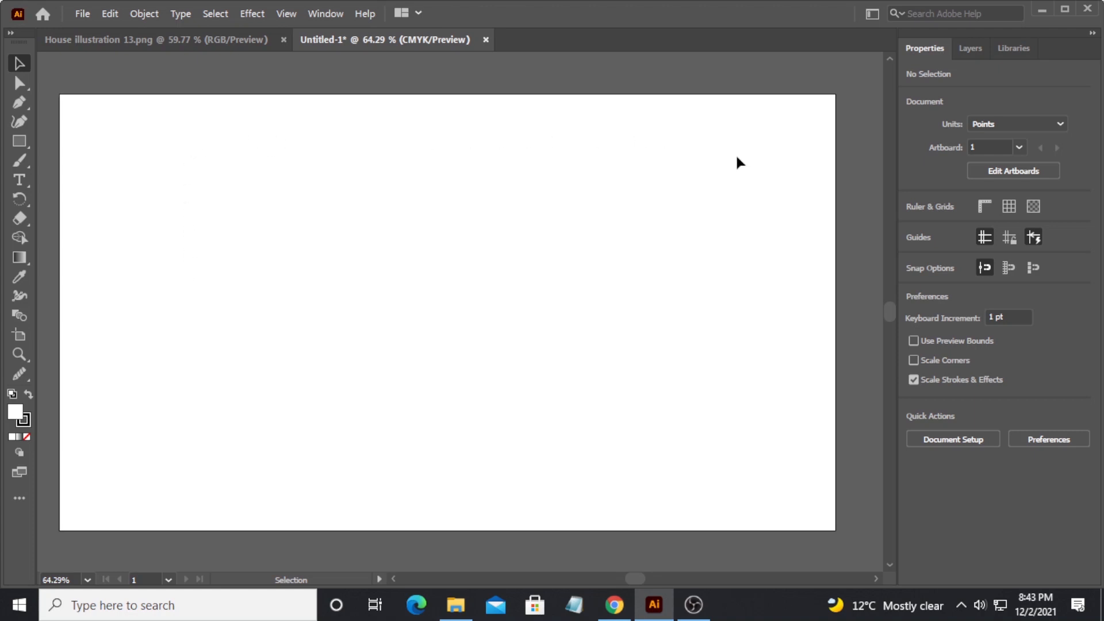
mouse_move(385, 292)
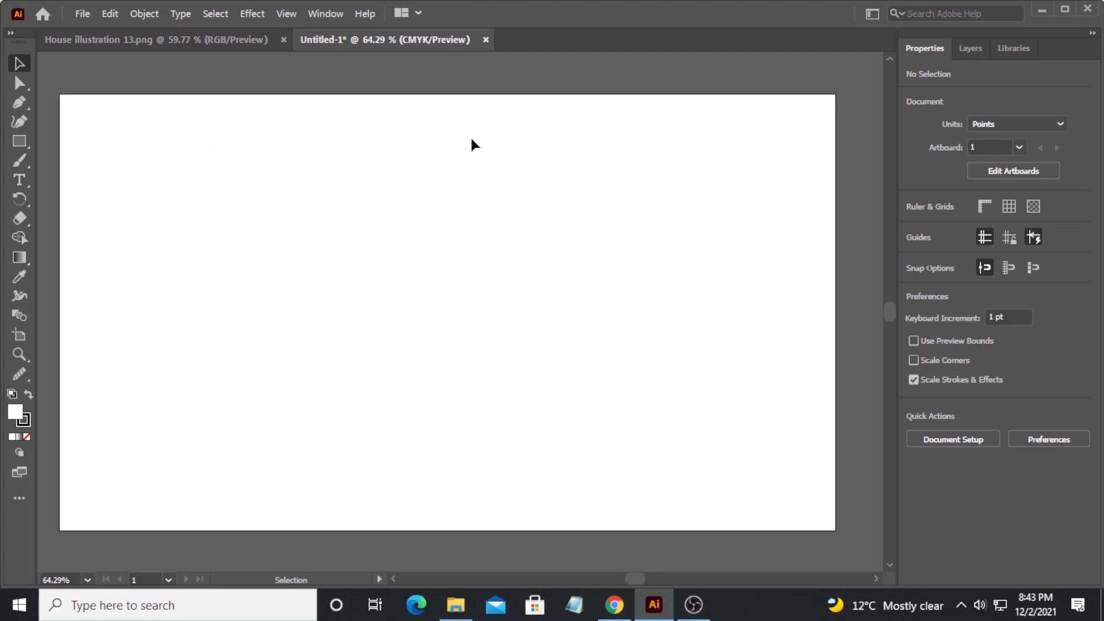
mouse_move(455, 302)
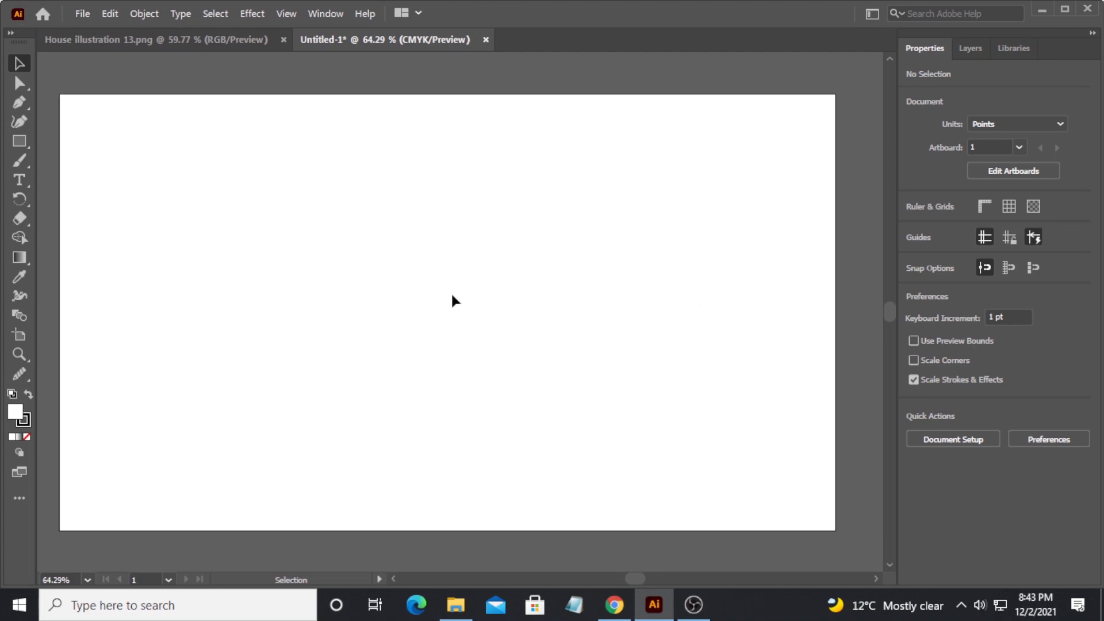
mouse_move(335, 200)
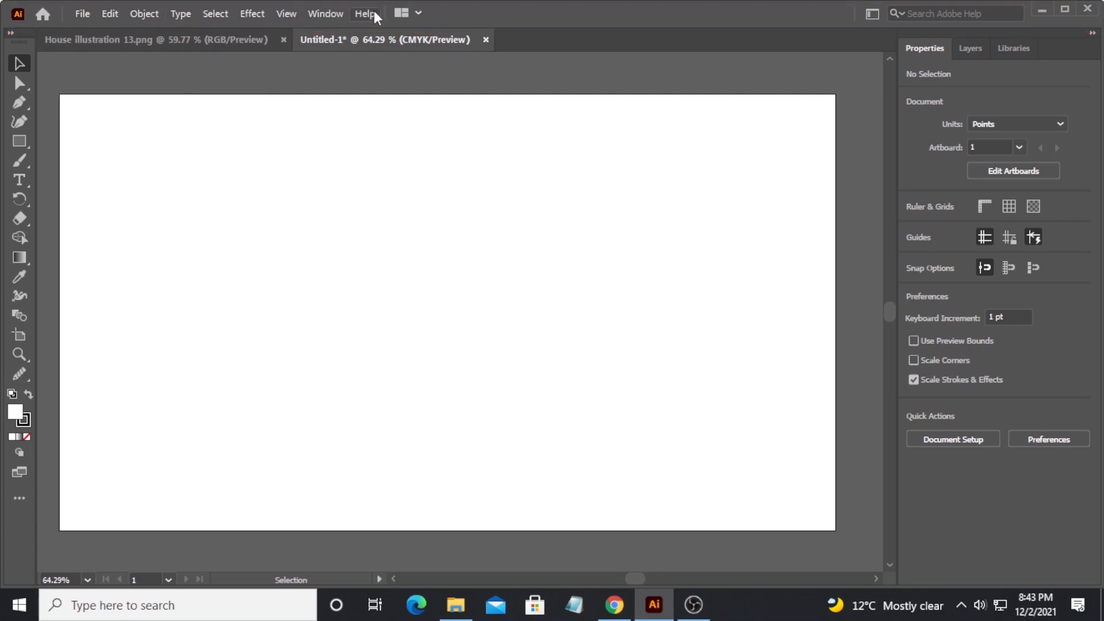
mouse_move(287, 14)
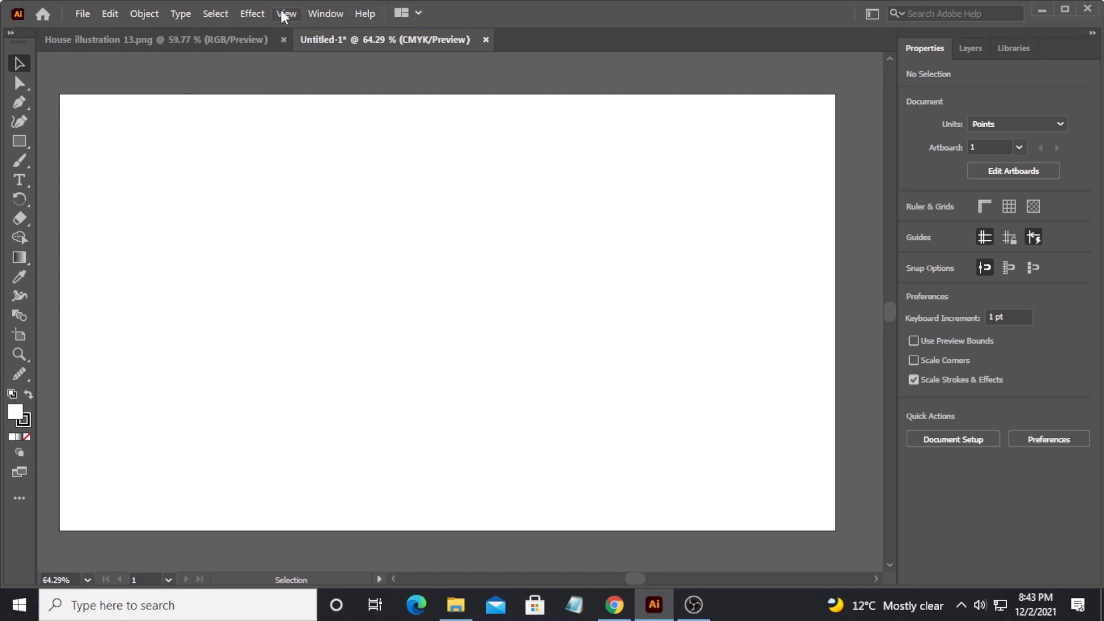
mouse_move(82, 14)
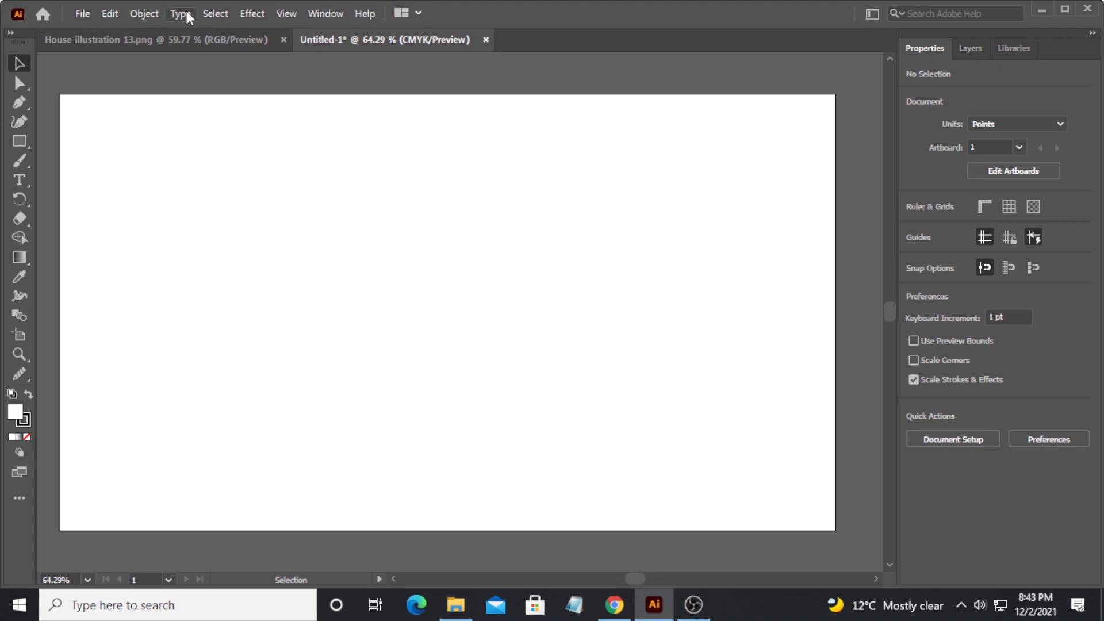
mouse_move(458, 21)
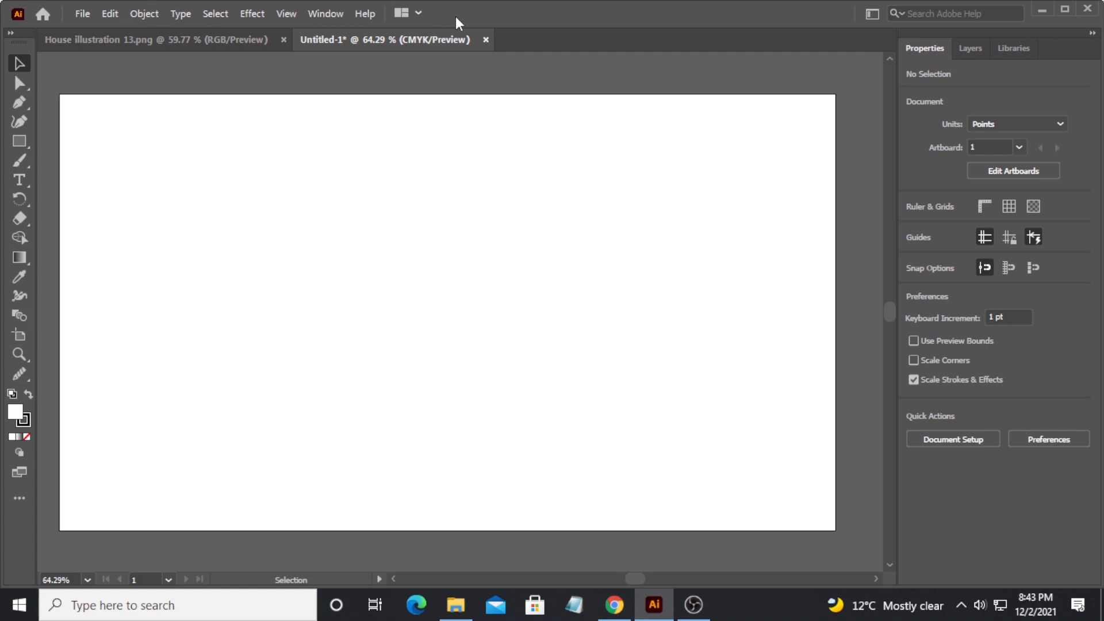
mouse_move(325, 14)
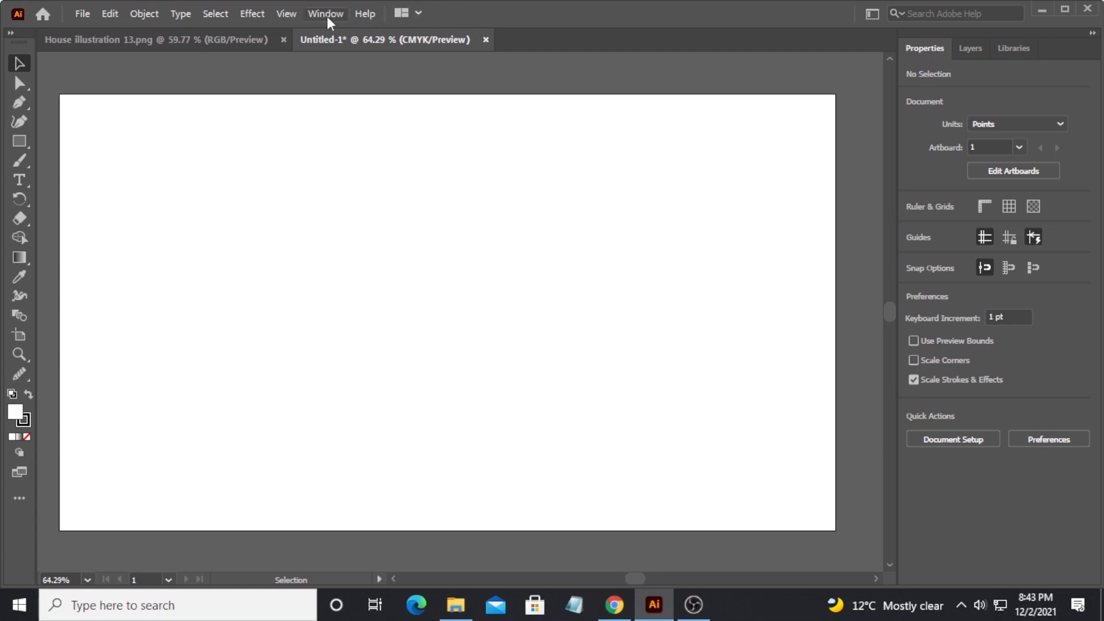
mouse_move(457, 17)
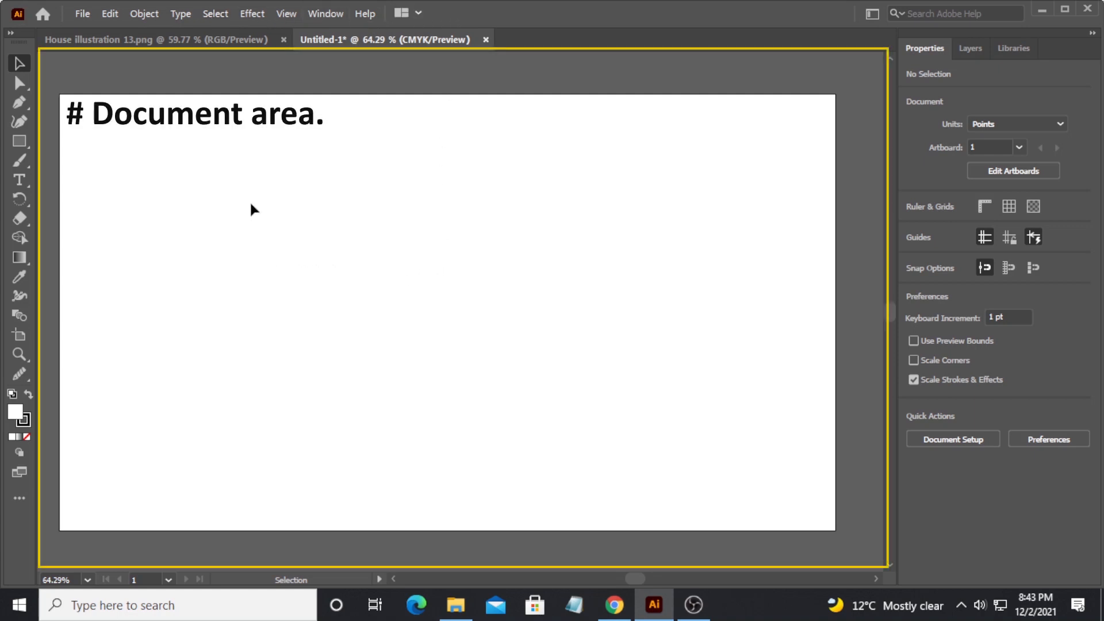
mouse_move(670, 331)
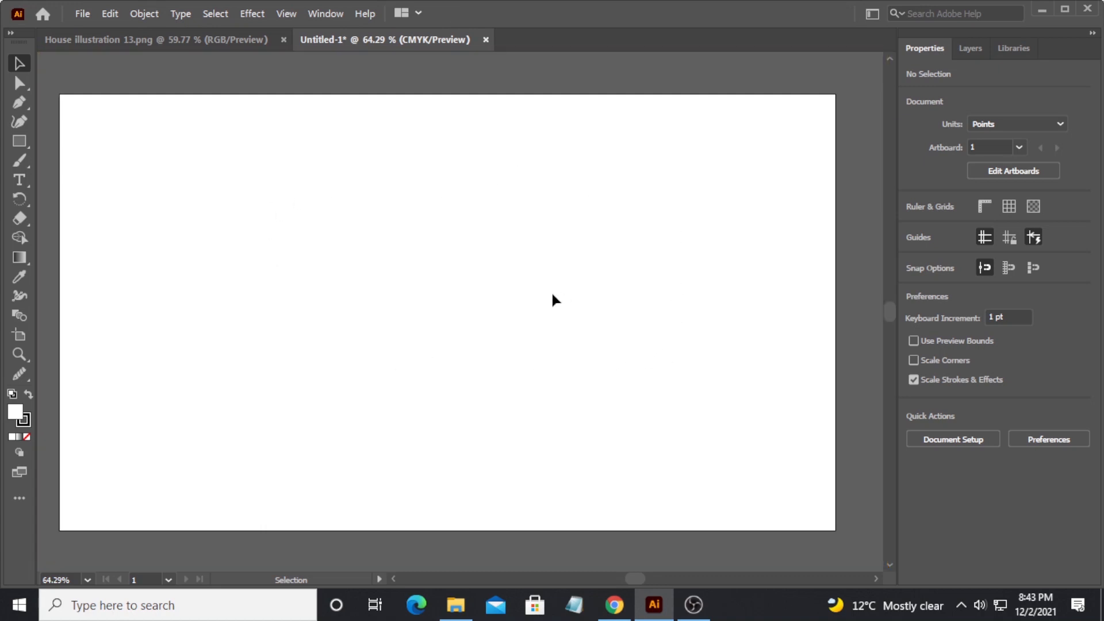
mouse_move(360, 292)
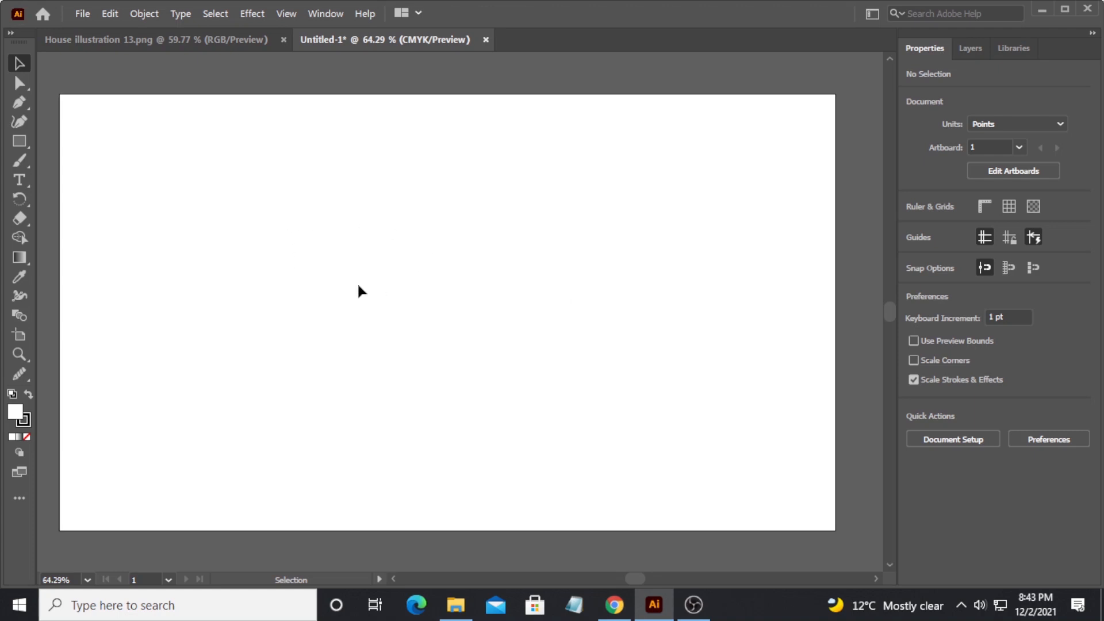
mouse_move(531, 198)
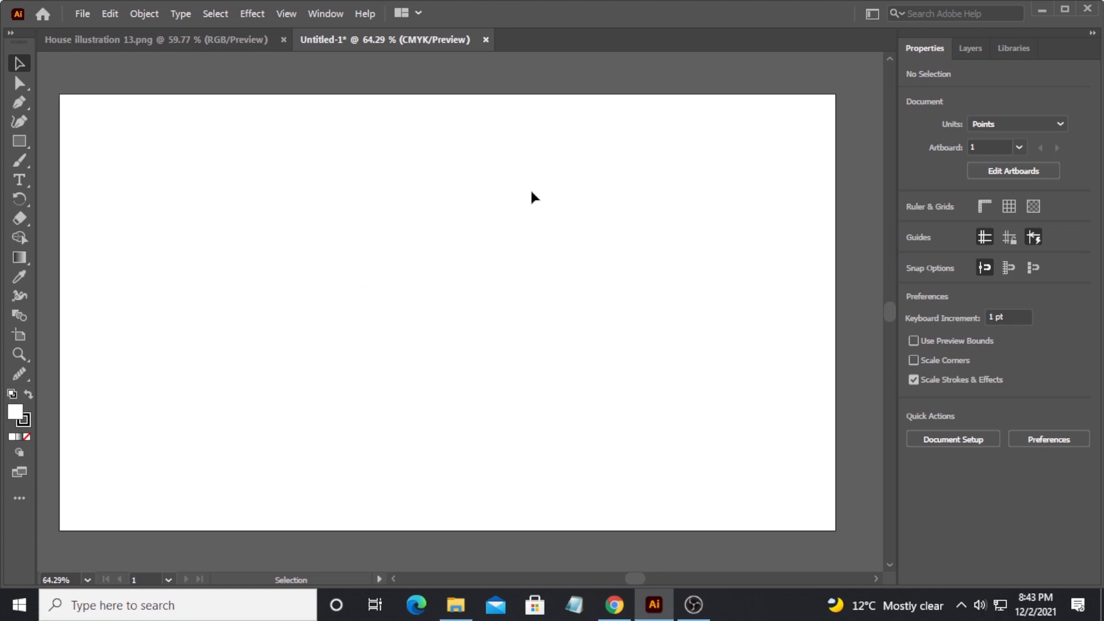
mouse_move(417, 255)
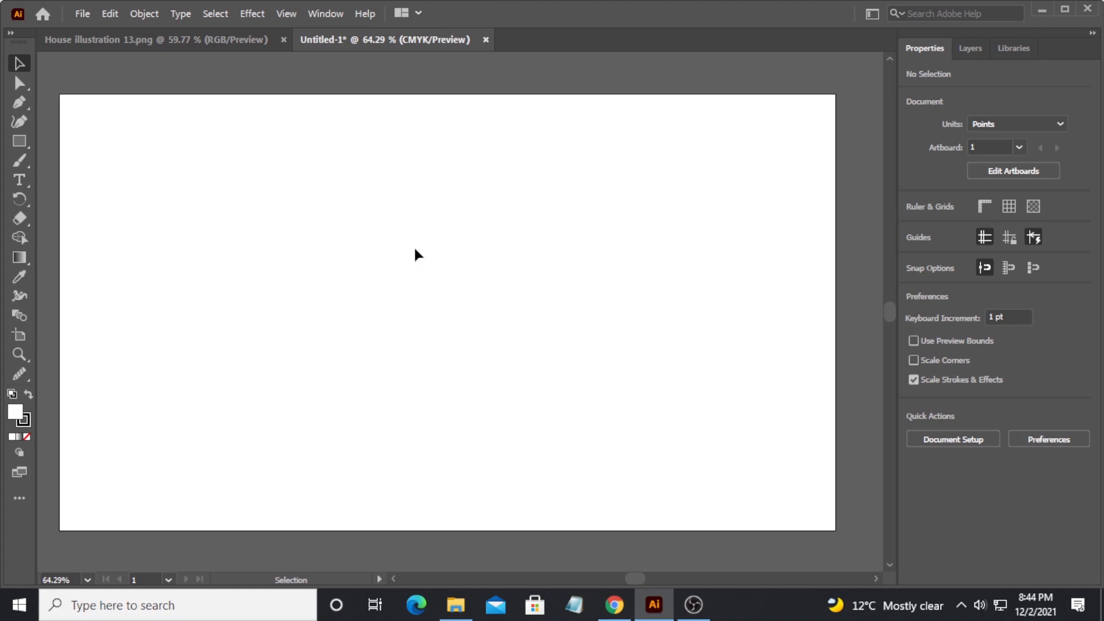
mouse_move(814, 99)
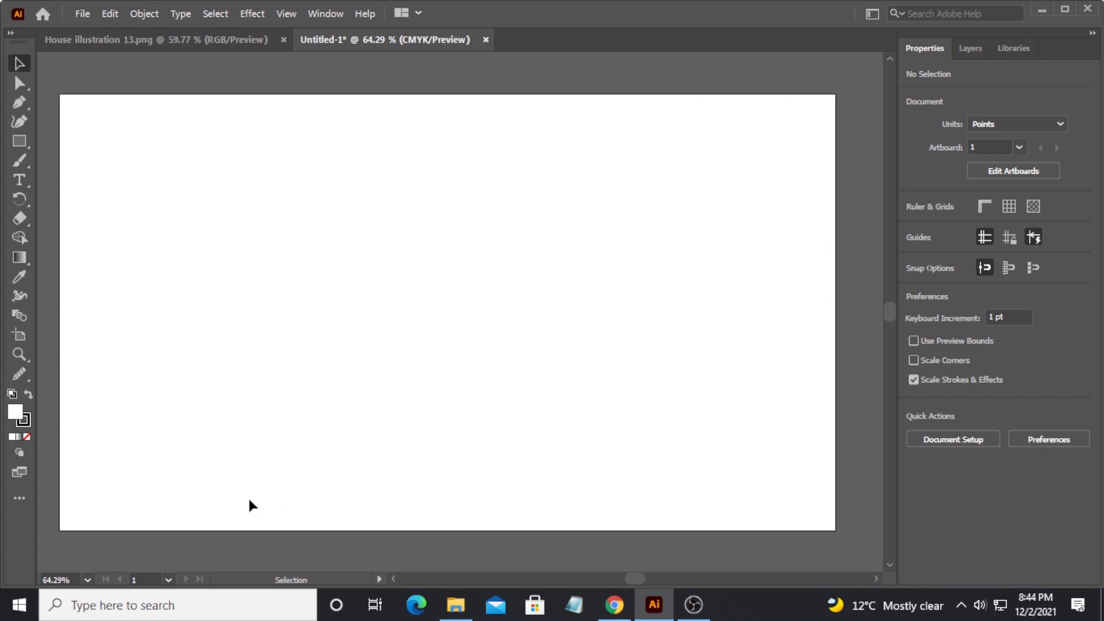
mouse_move(699, 117)
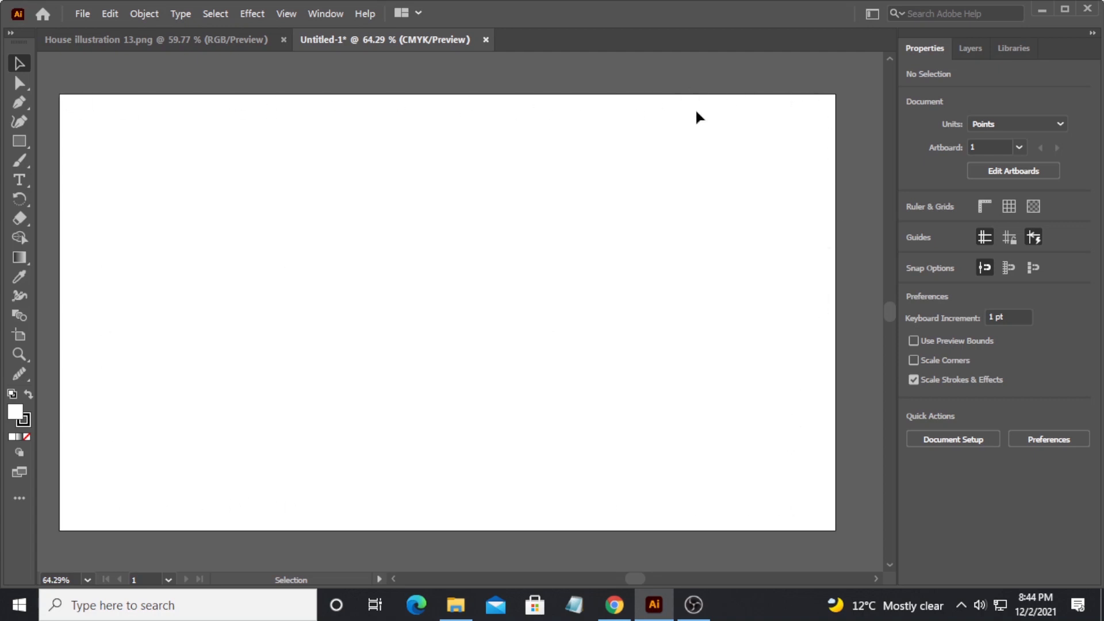
mouse_move(219, 105)
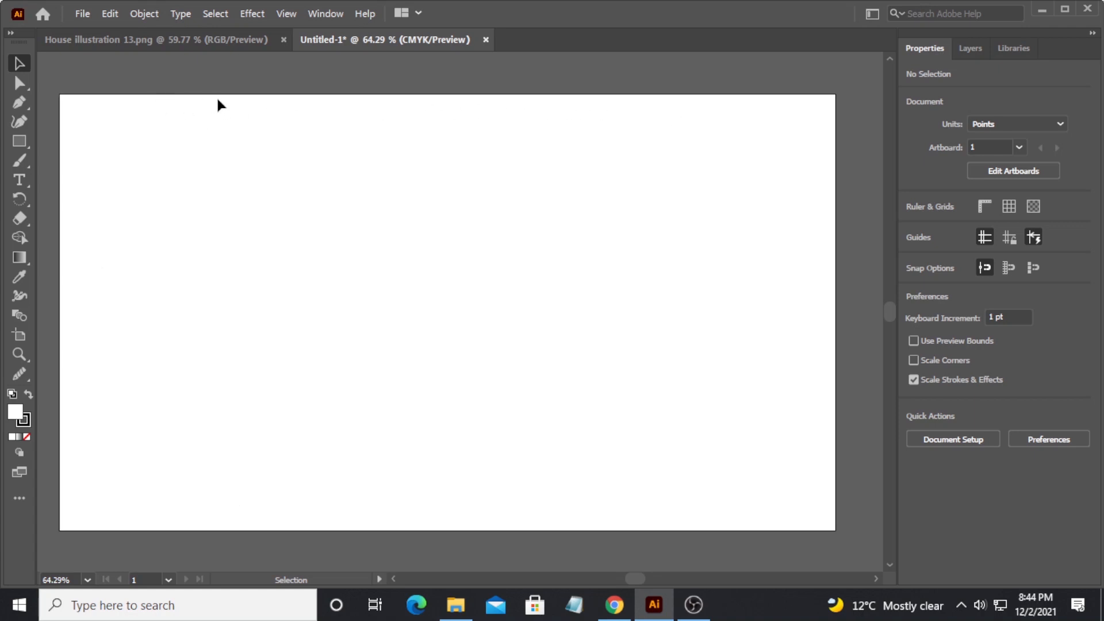
mouse_move(676, 103)
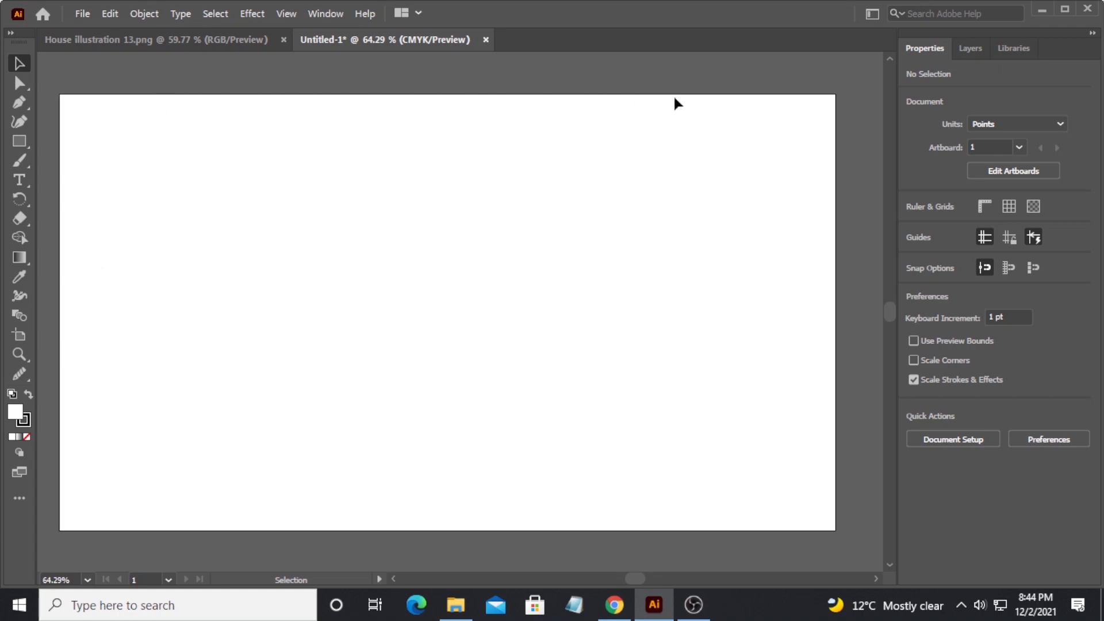
mouse_move(864, 259)
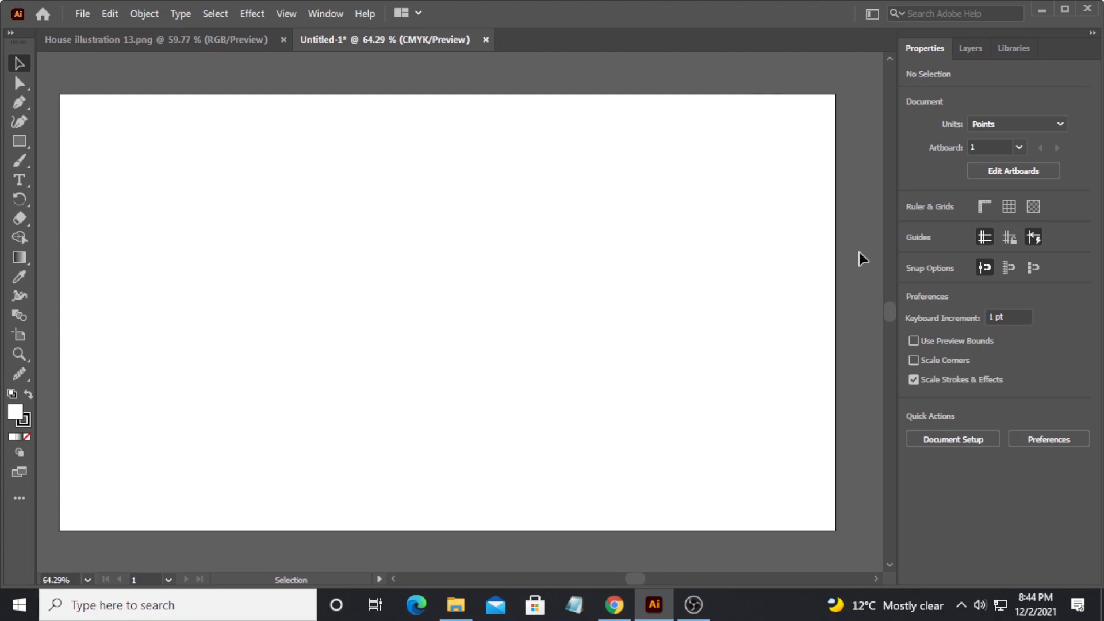
mouse_move(858, 274)
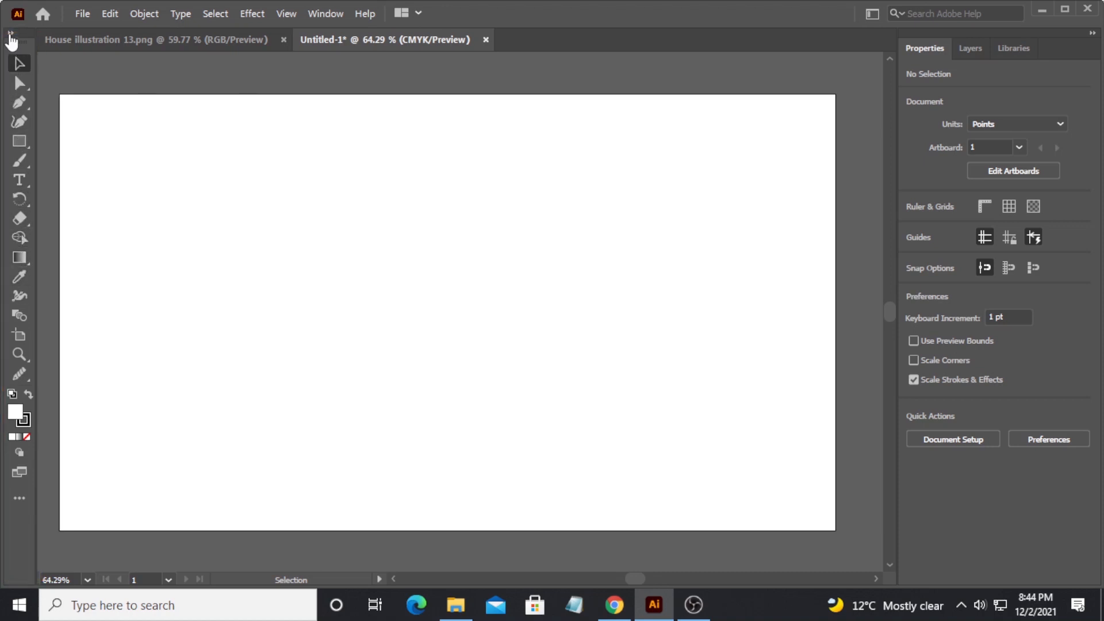
mouse_move(19, 258)
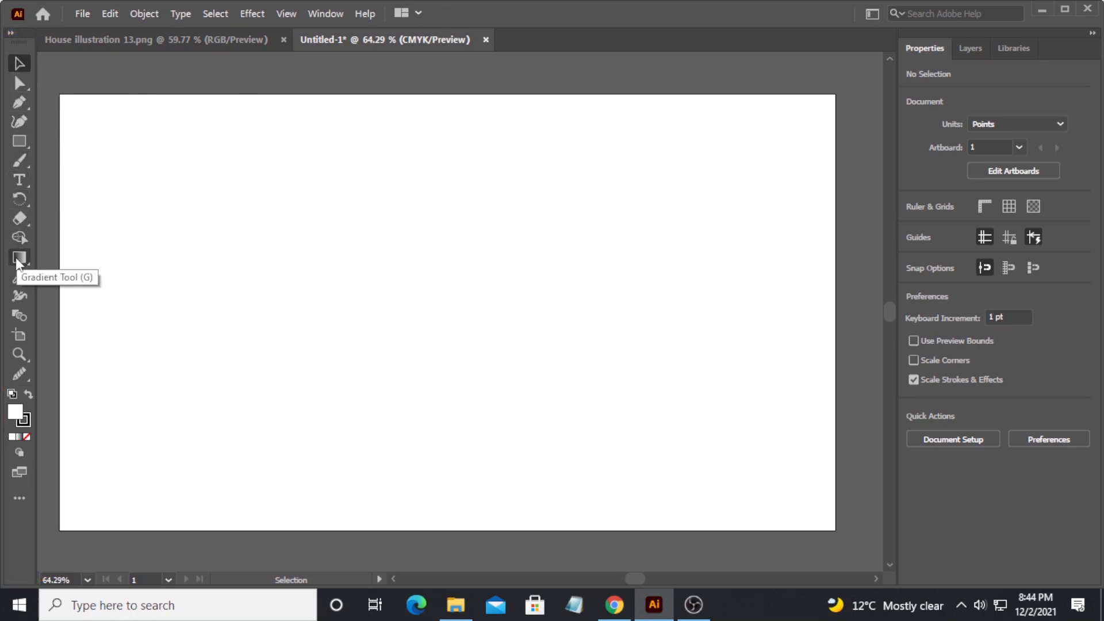
mouse_move(622, 161)
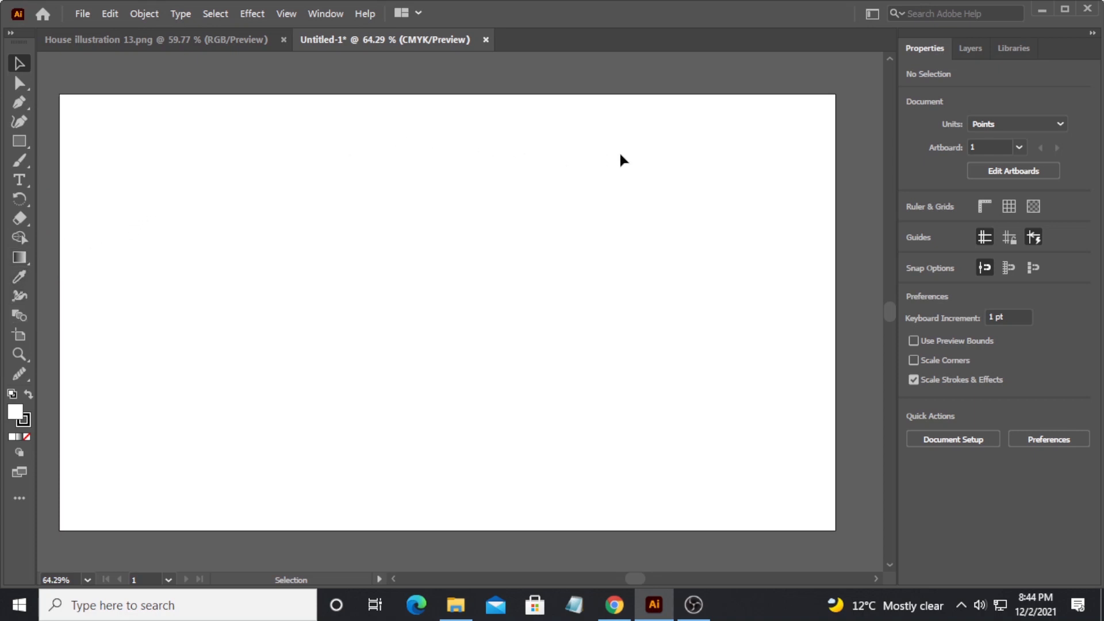
mouse_move(255, 303)
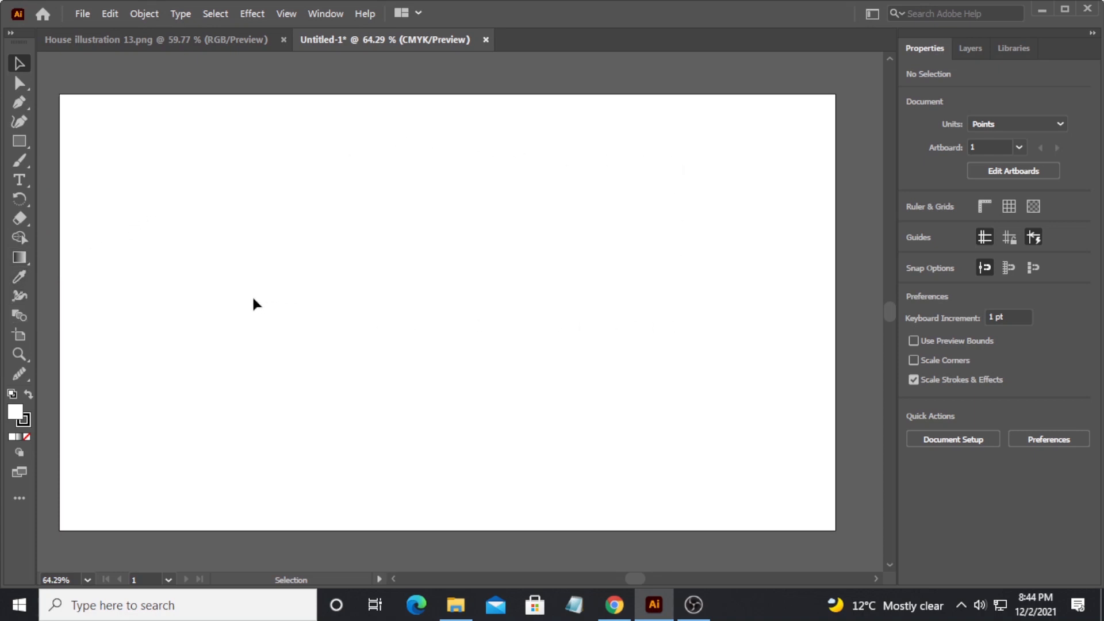
mouse_move(20, 83)
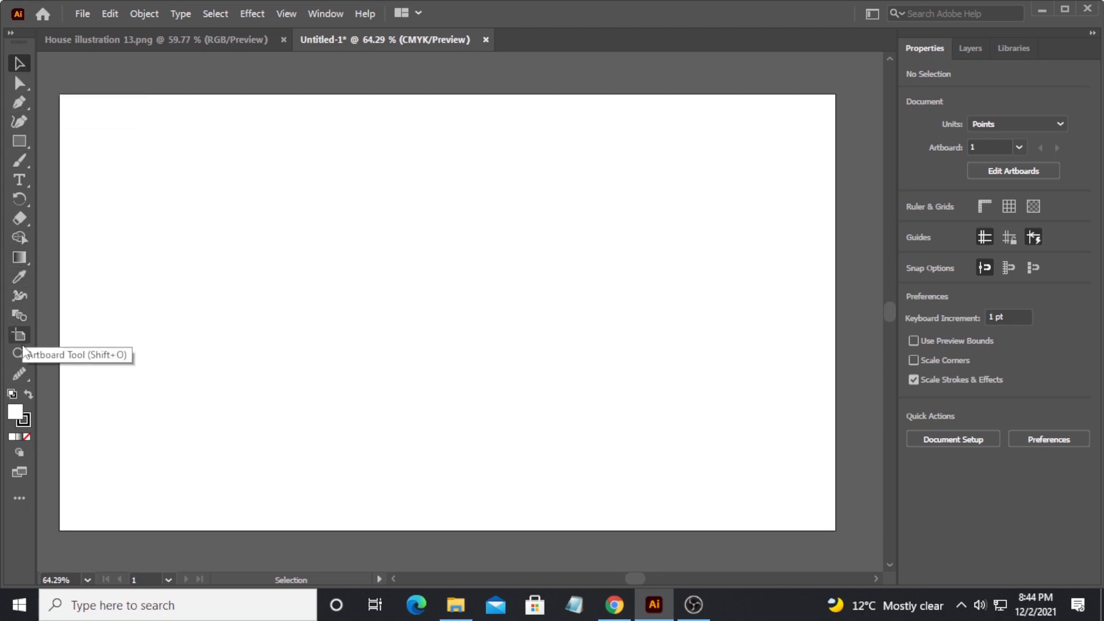
mouse_move(20, 101)
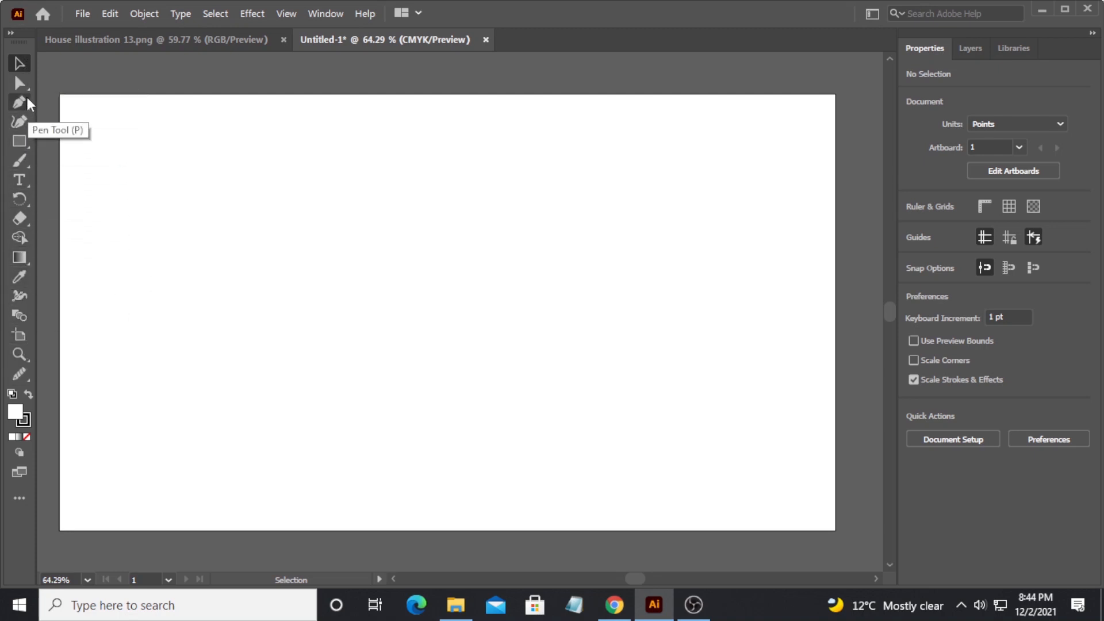
mouse_move(11, 37)
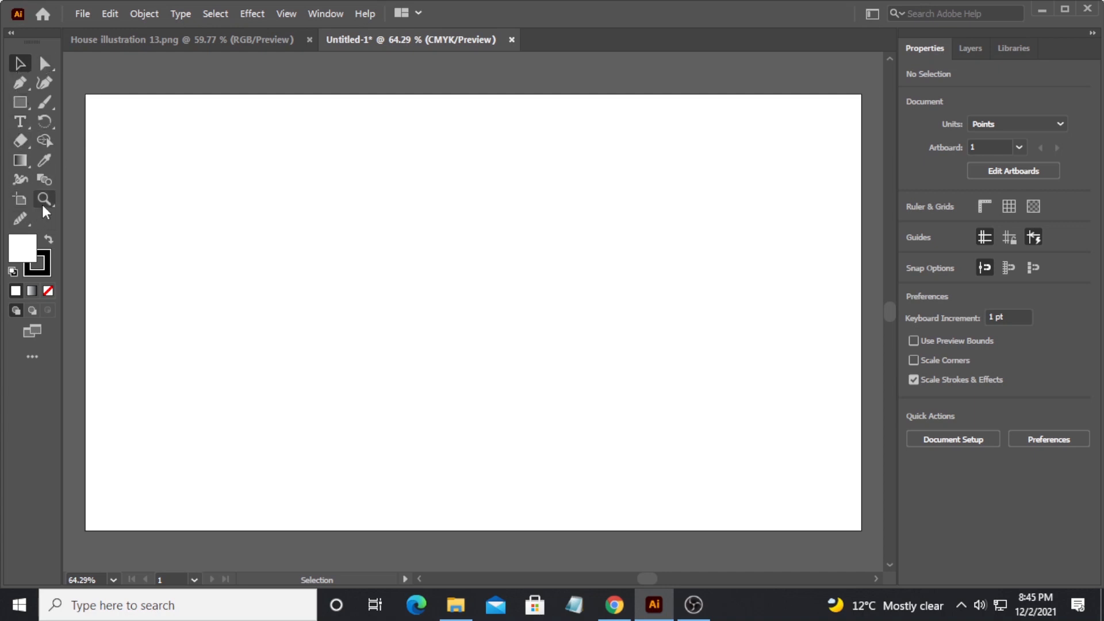
mouse_move(42, 63)
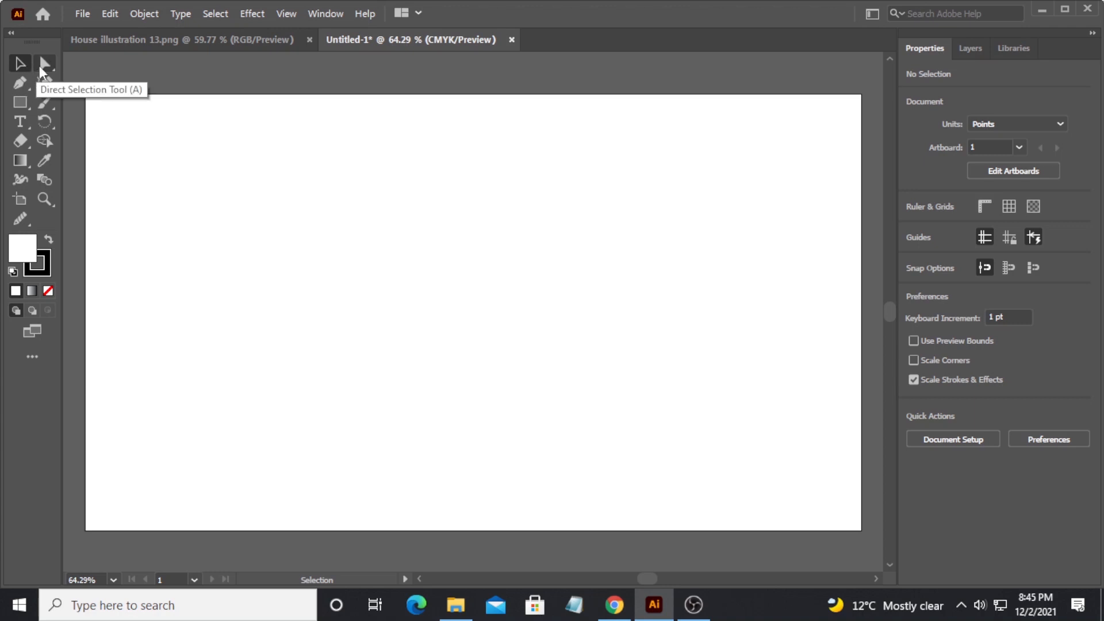
mouse_move(20, 63)
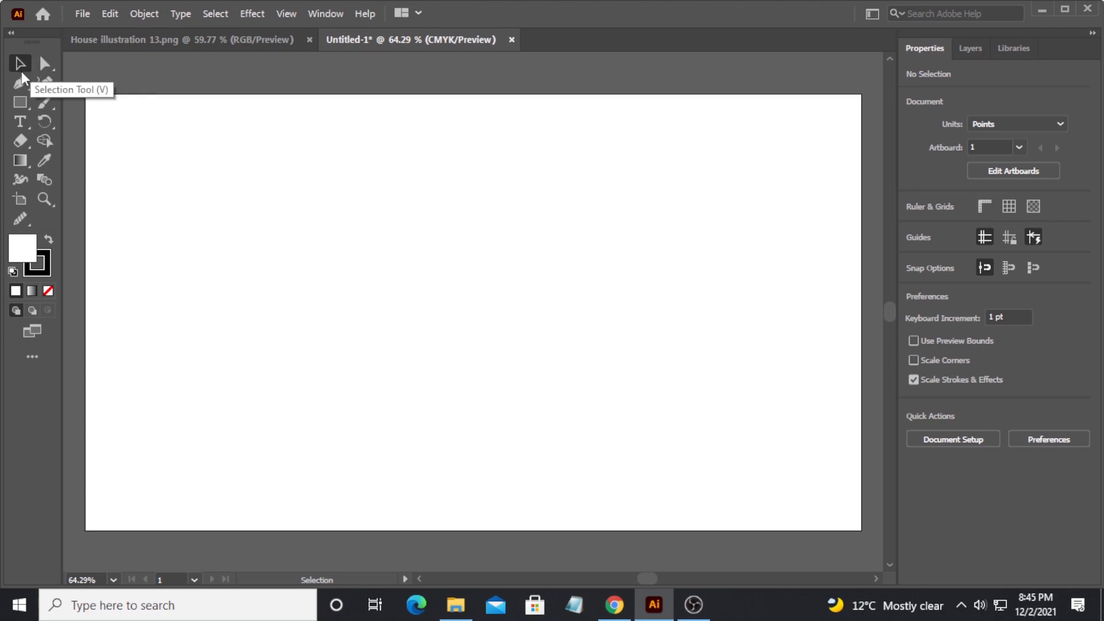
mouse_move(20, 82)
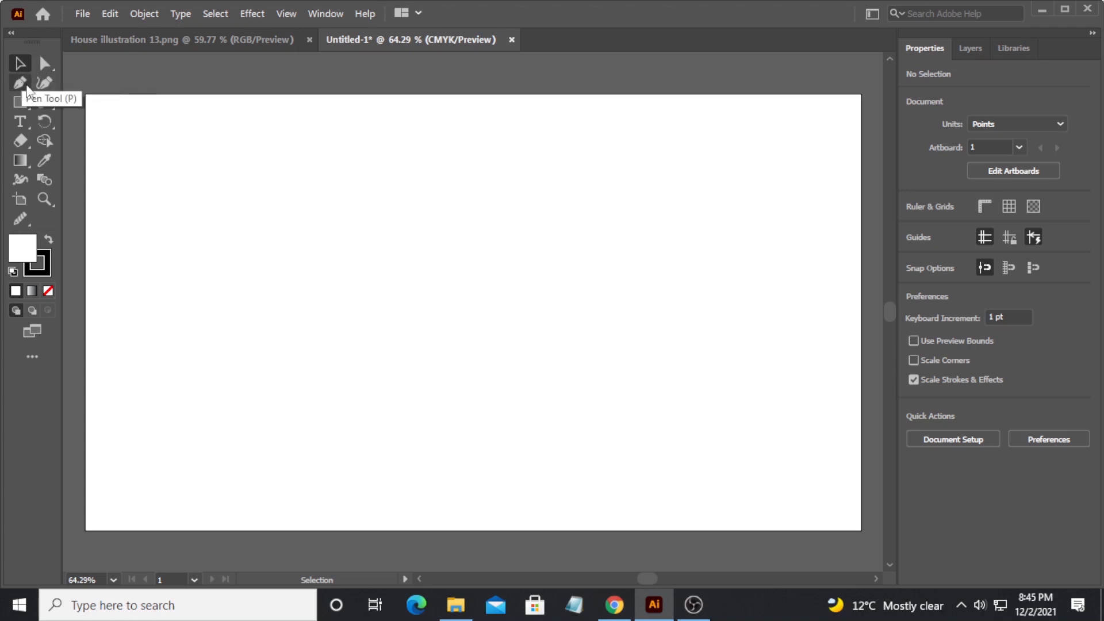
mouse_move(21, 84)
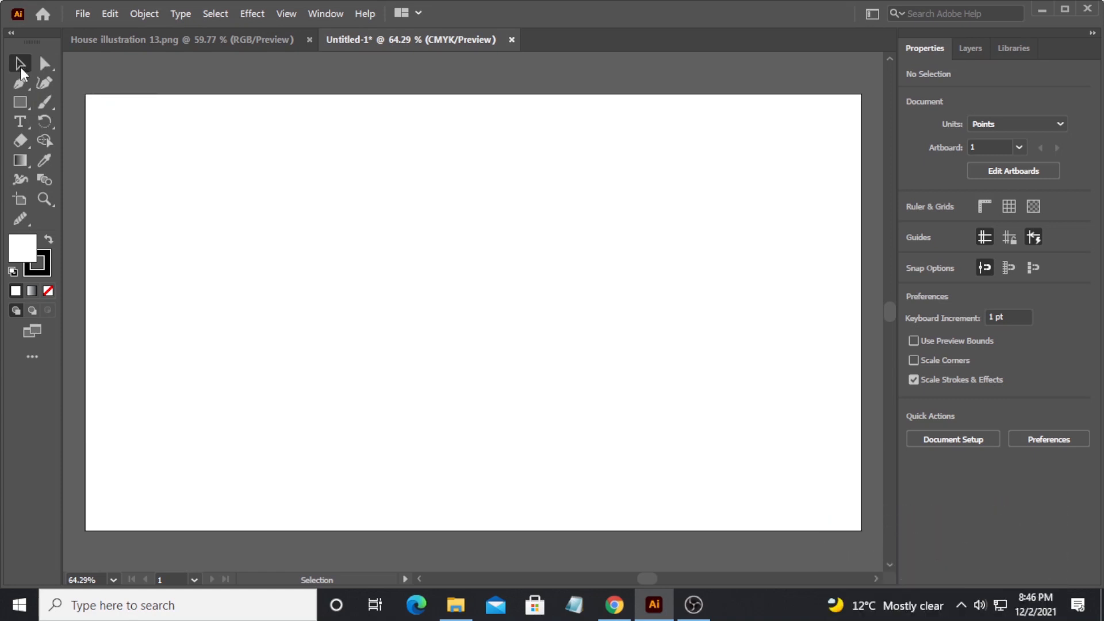
- Draw a rectangle in the upper-left area of the artboard with the Rectangle tool
text(# Navigation Strip.)
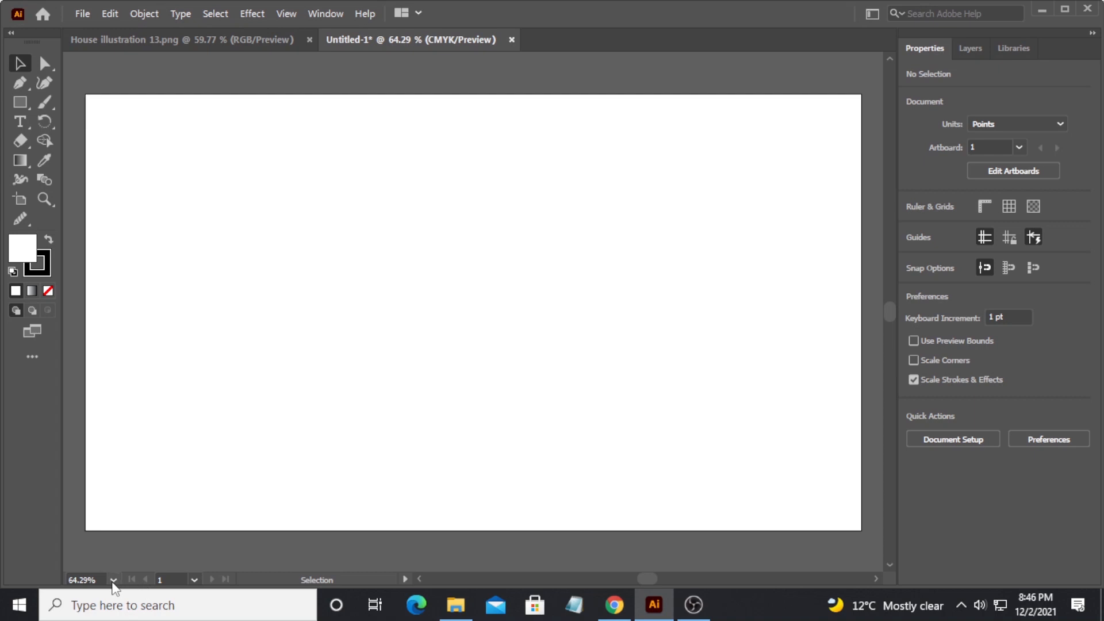
click(111, 582)
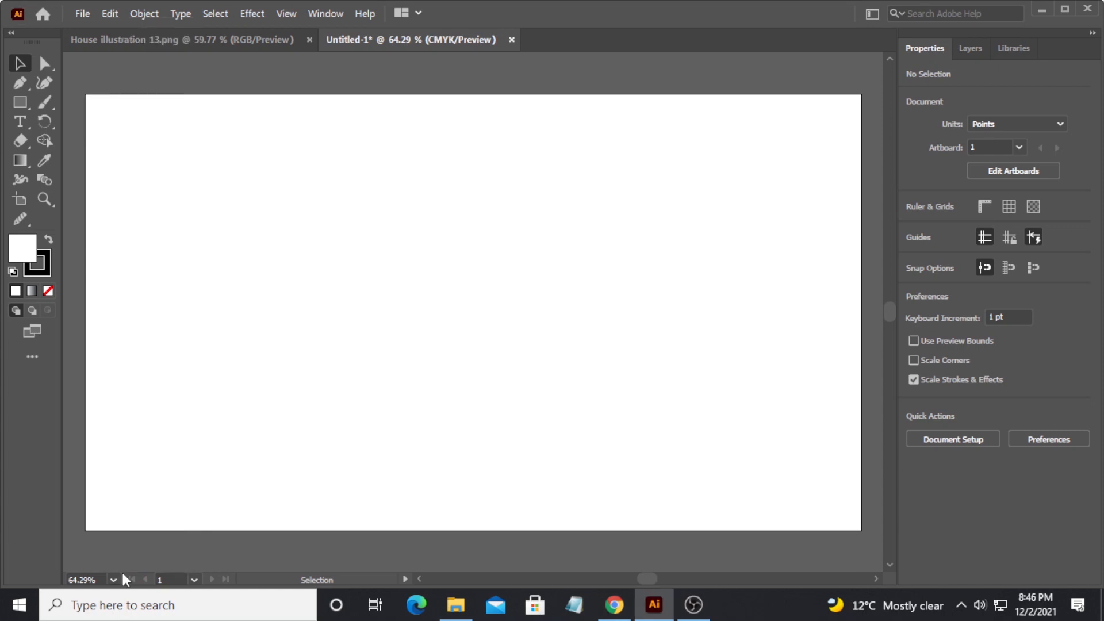
mouse_move(196, 580)
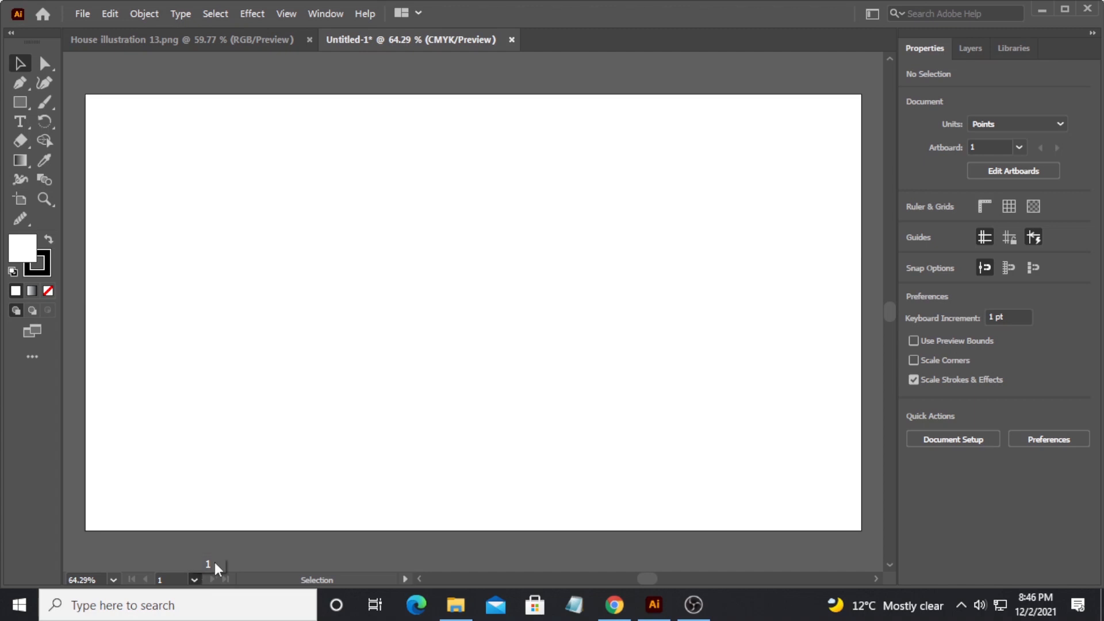
mouse_move(196, 580)
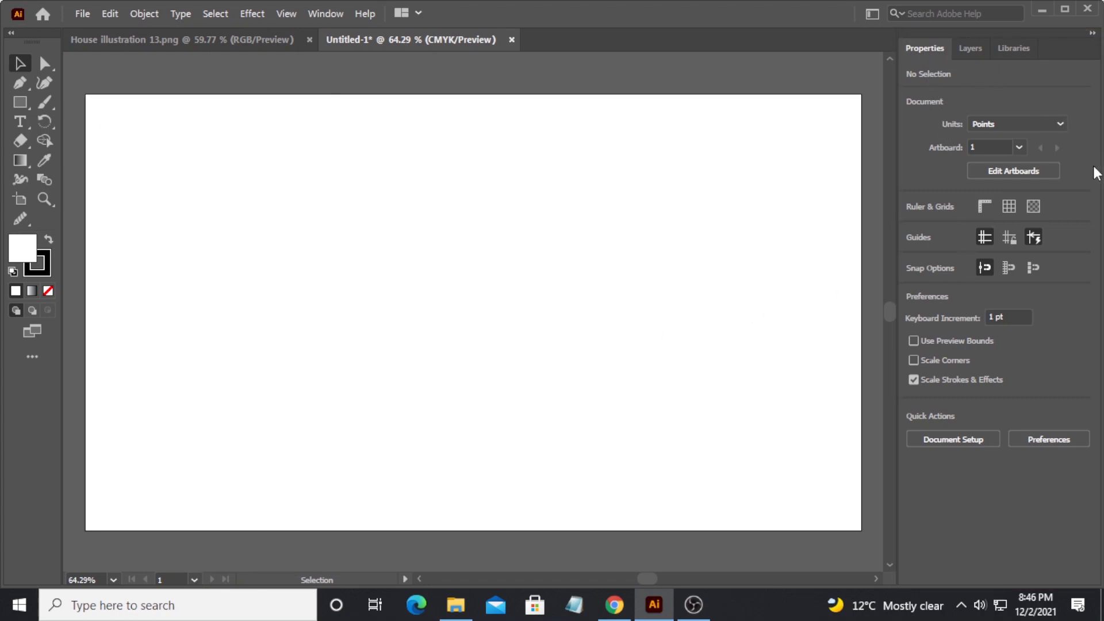
mouse_move(936, 96)
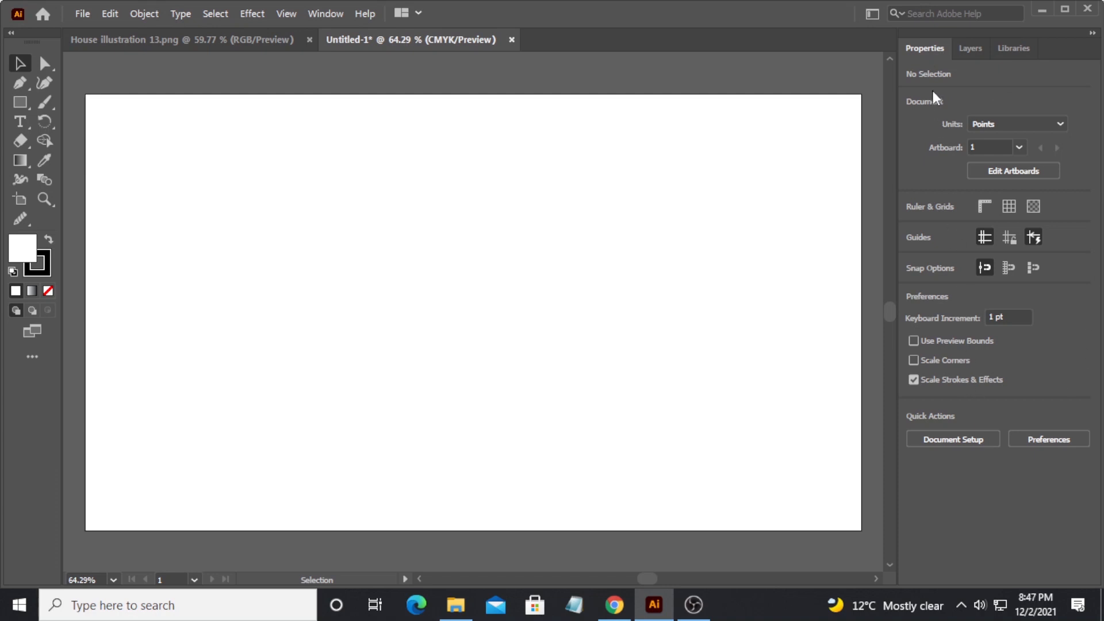
mouse_move(990, 100)
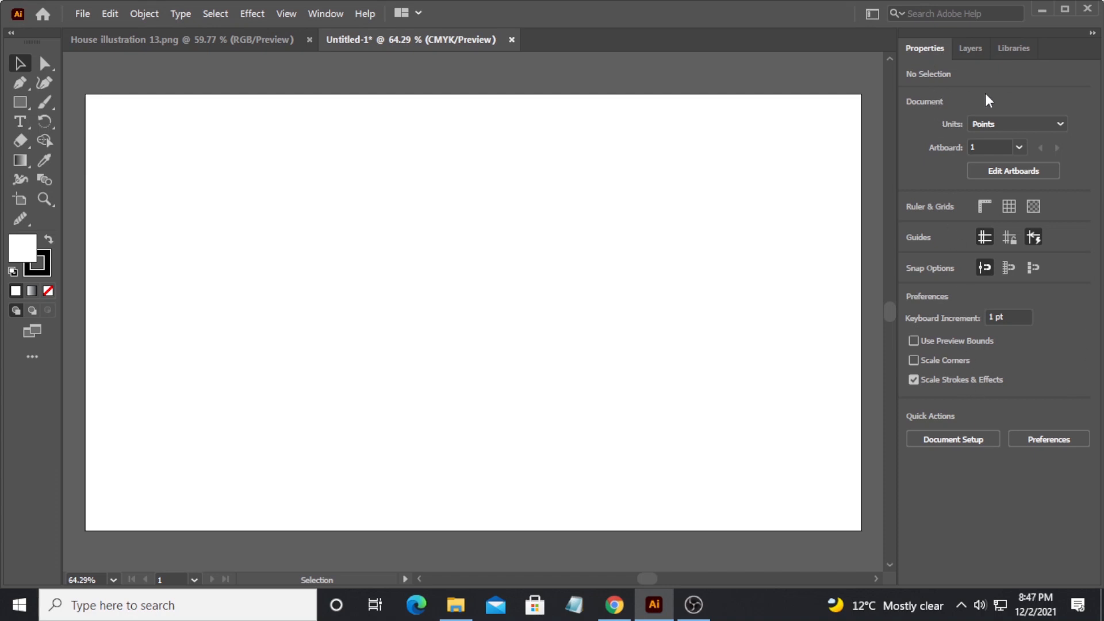
click(19, 102)
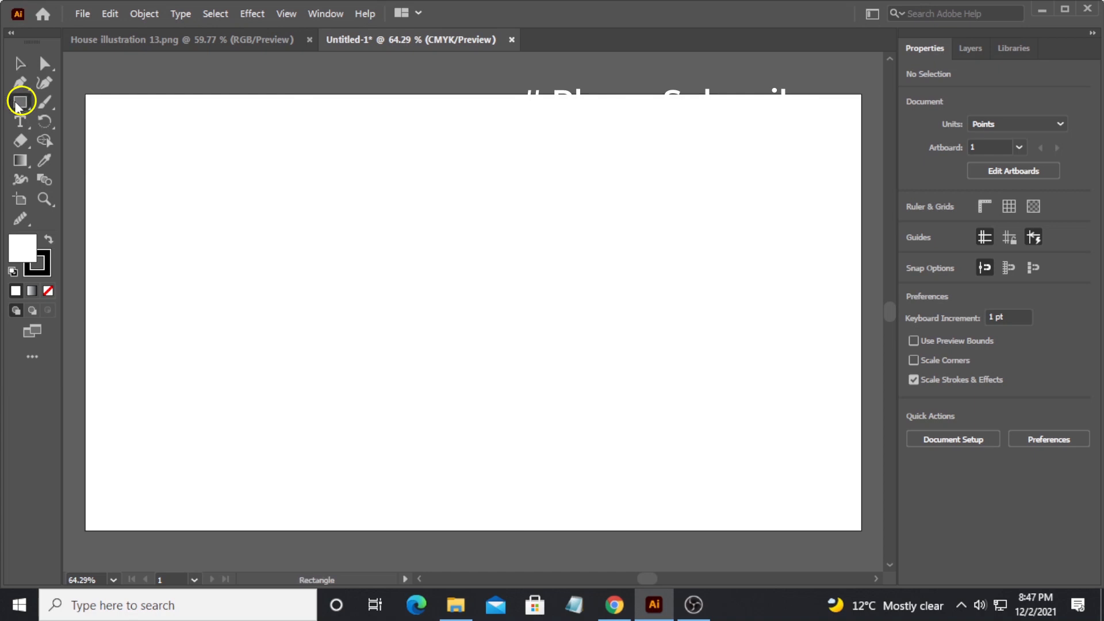
drag(319, 158, 529, 322)
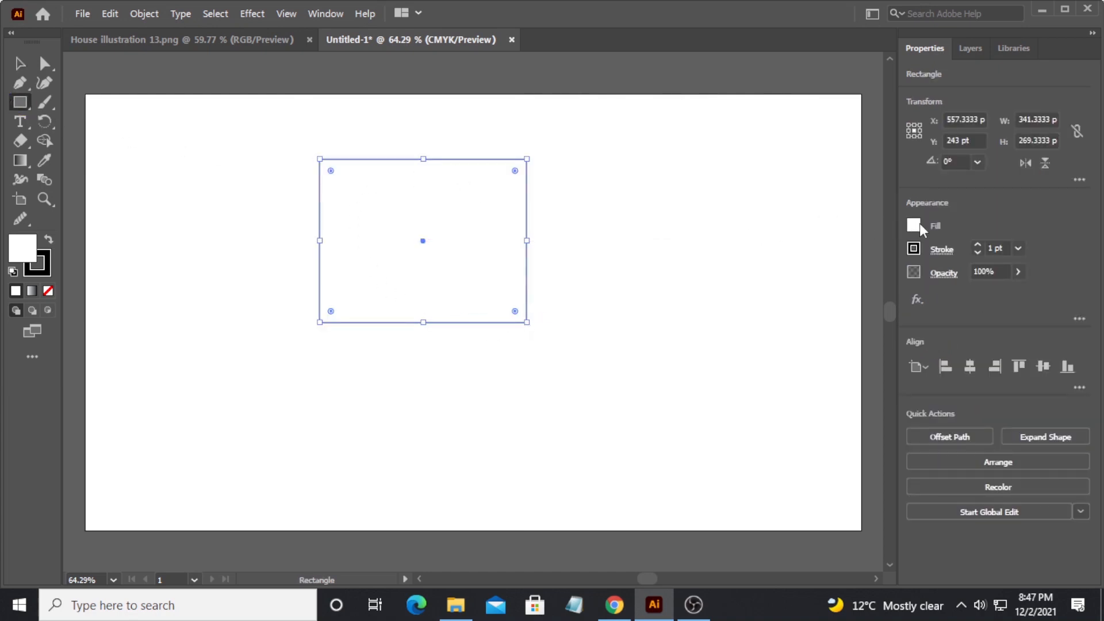
- Give the rectangle a yellow fill and a pink stroke from the Properties swatches
click(915, 226)
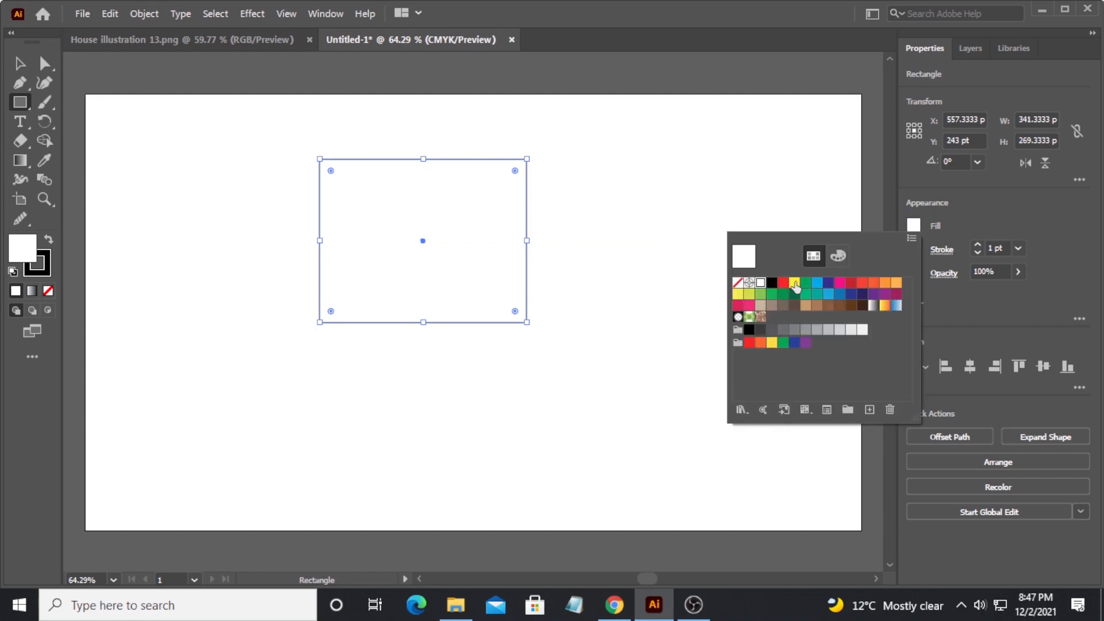
click(795, 283)
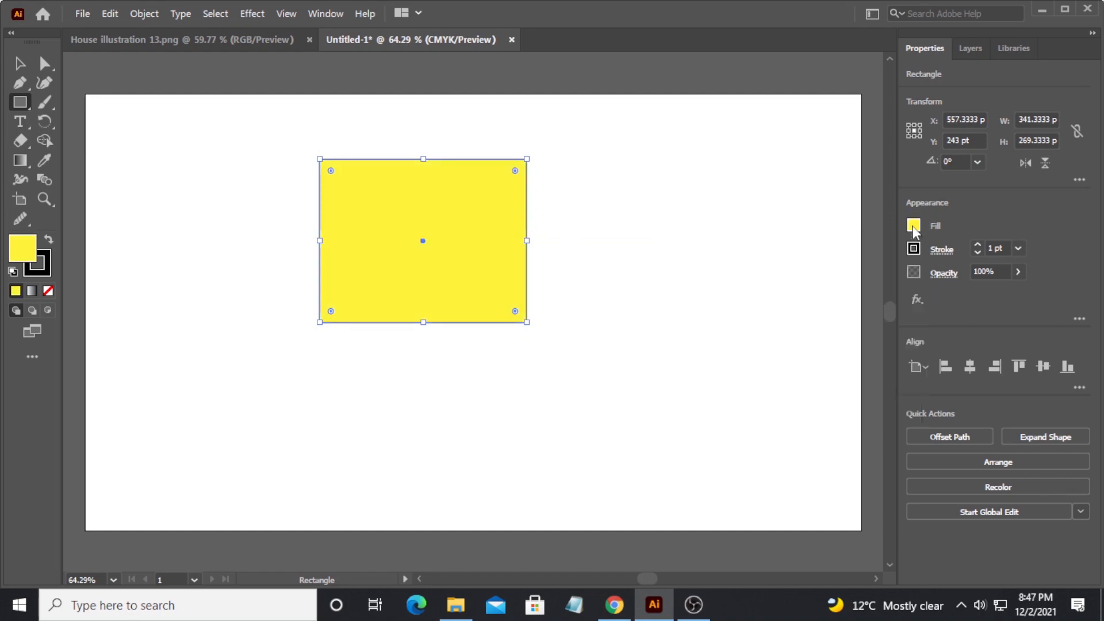
click(913, 249)
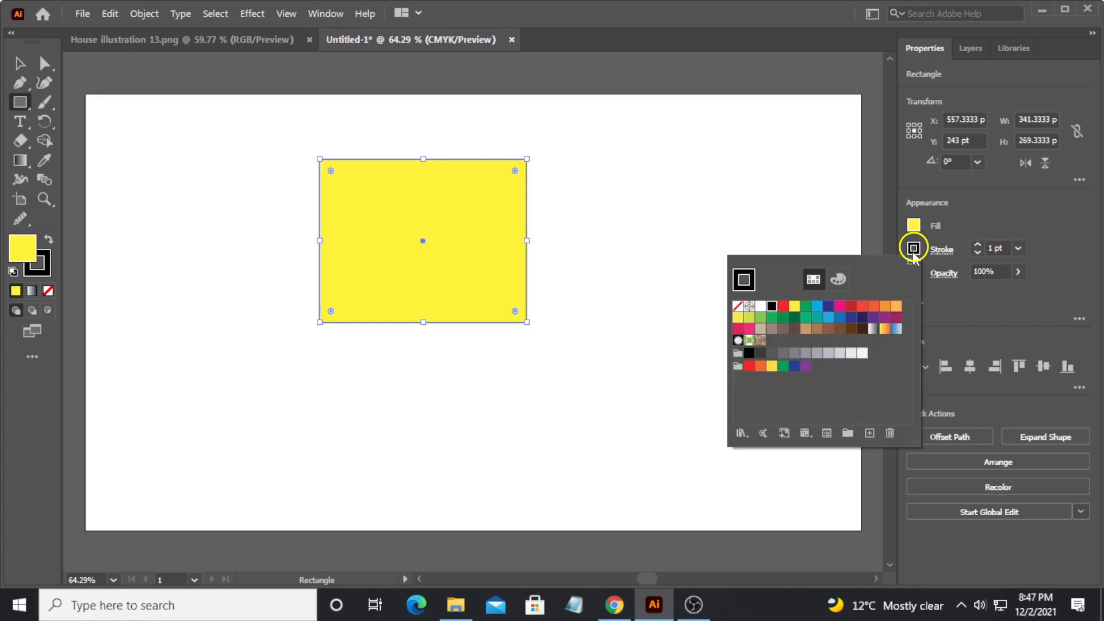
click(839, 306)
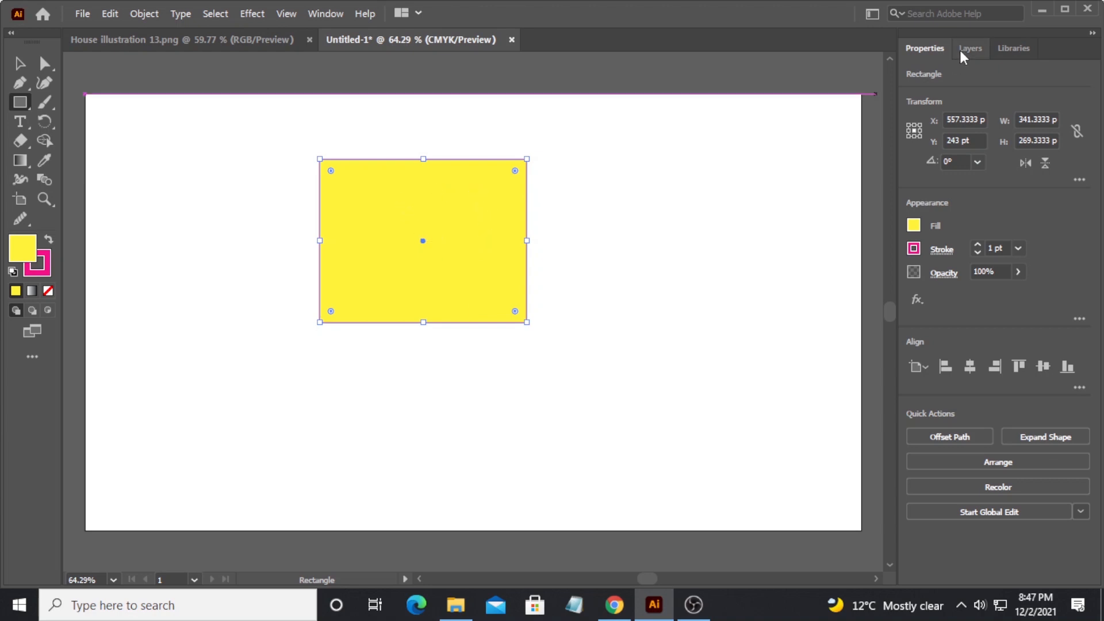
click(971, 48)
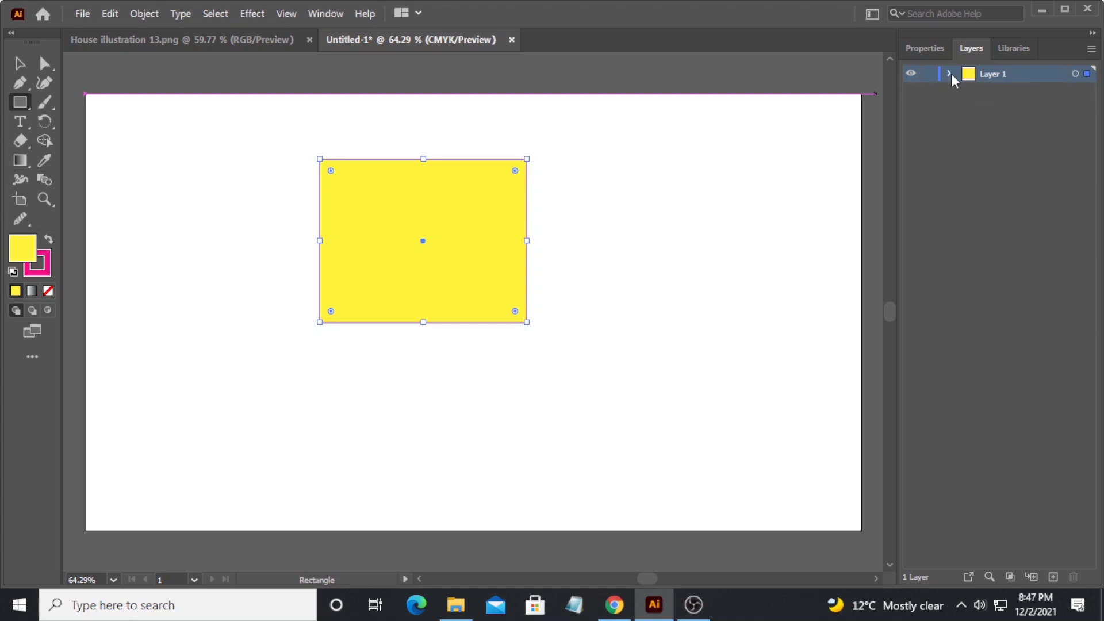
click(949, 73)
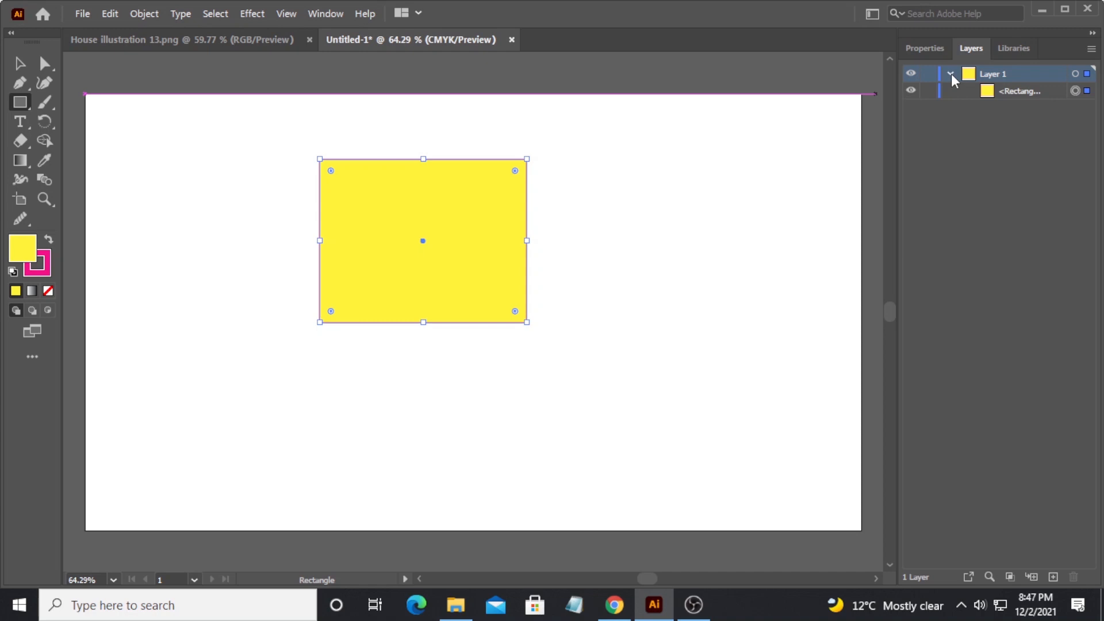
click(950, 73)
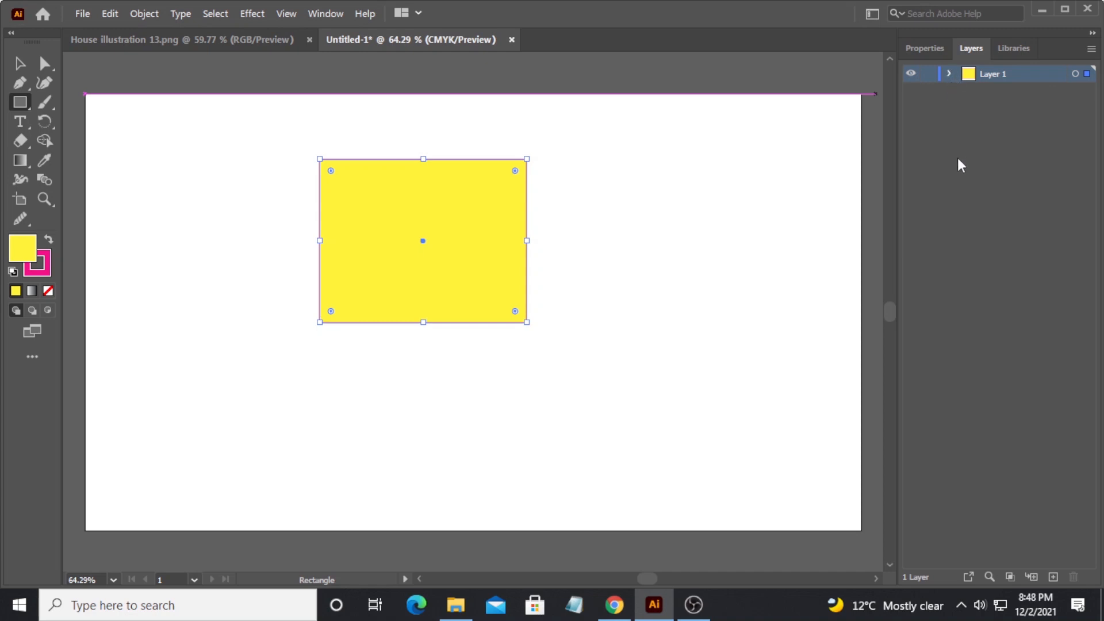
click(923, 48)
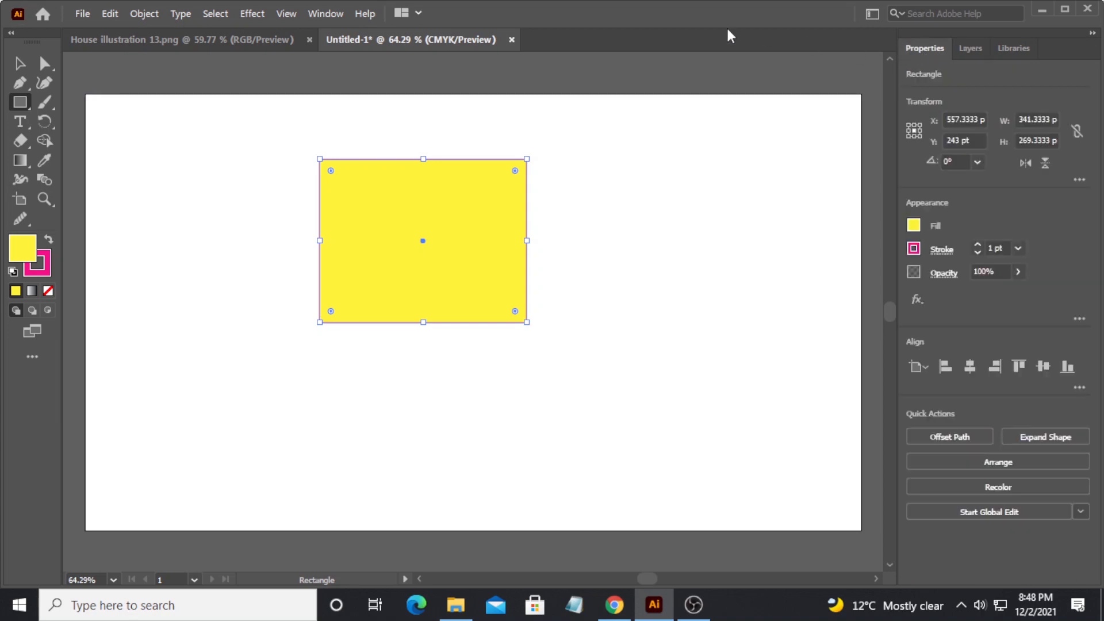
- Show the Color panel from the Window menu, displaying the rectangle's yellow as Y 100%
click(325, 14)
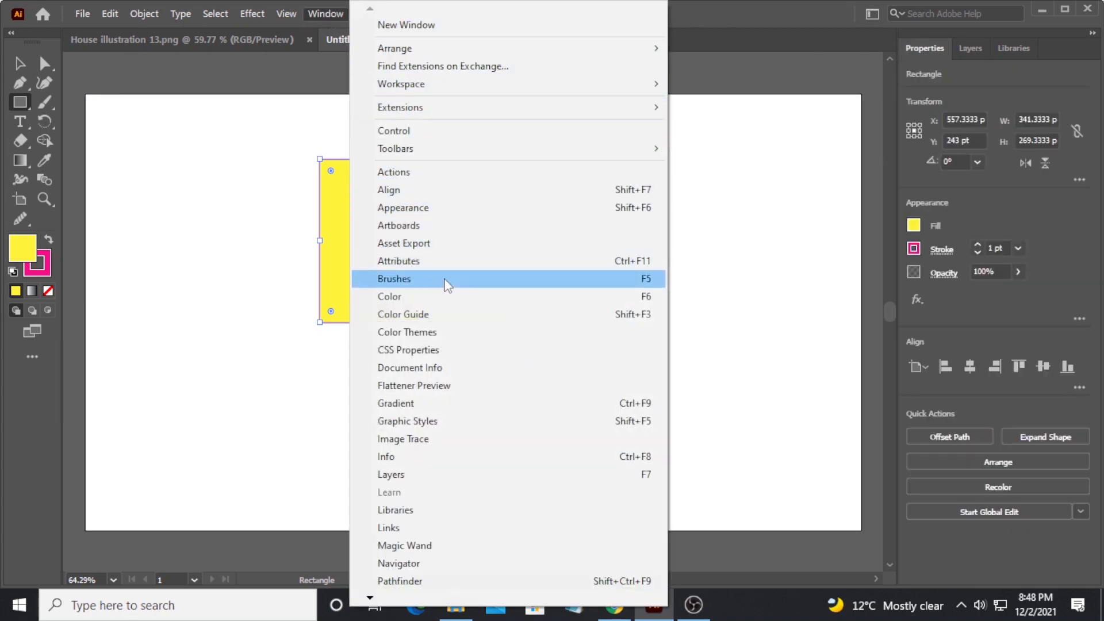
mouse_move(451, 367)
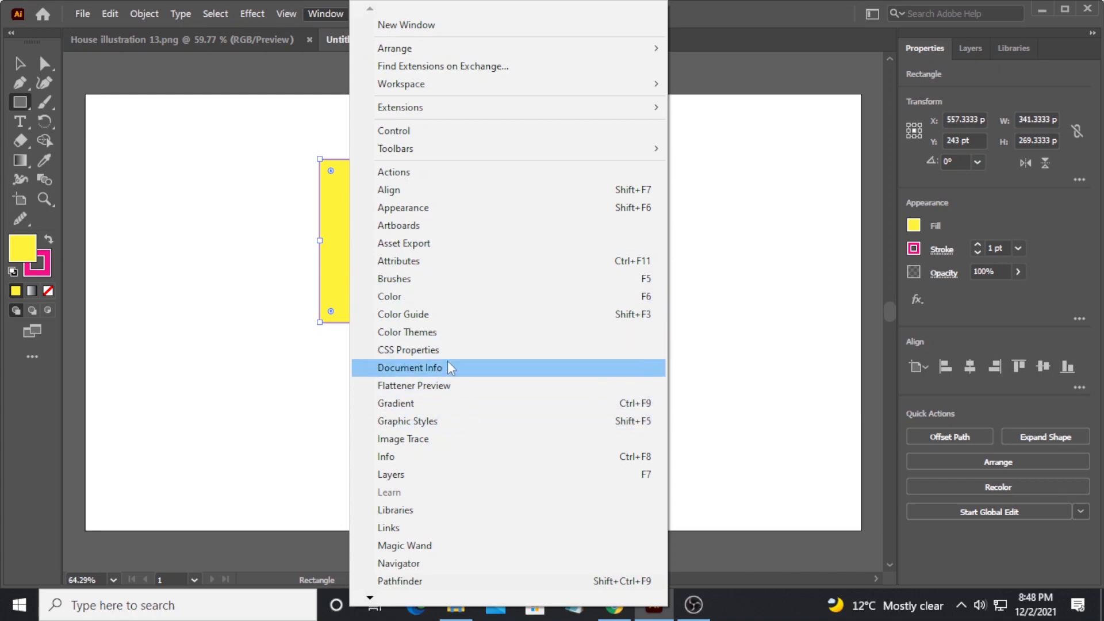
mouse_move(444, 296)
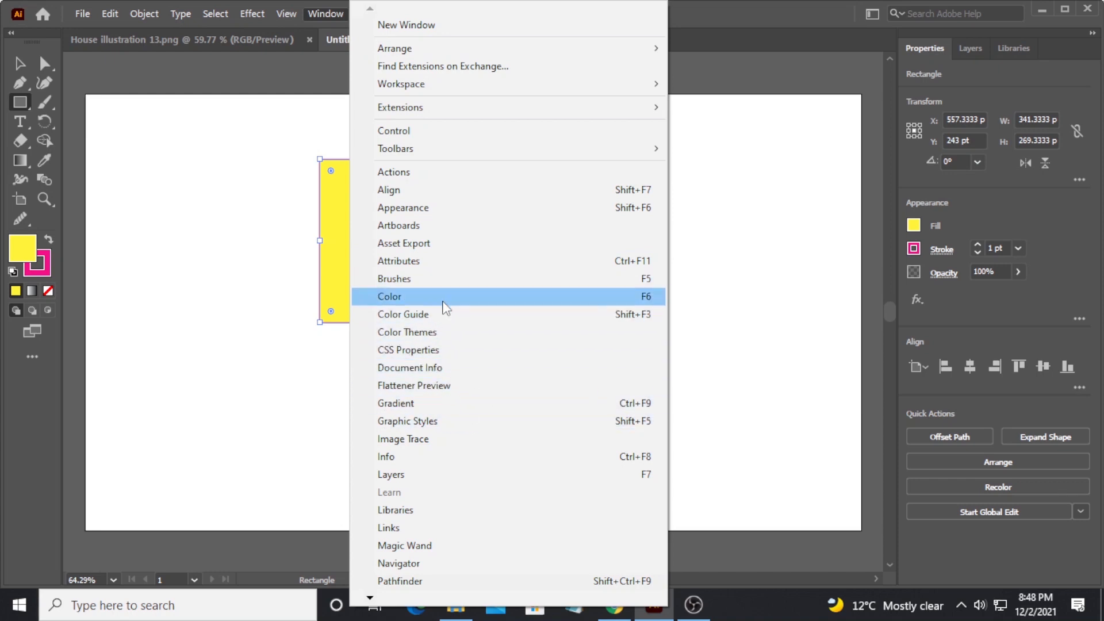
click(390, 296)
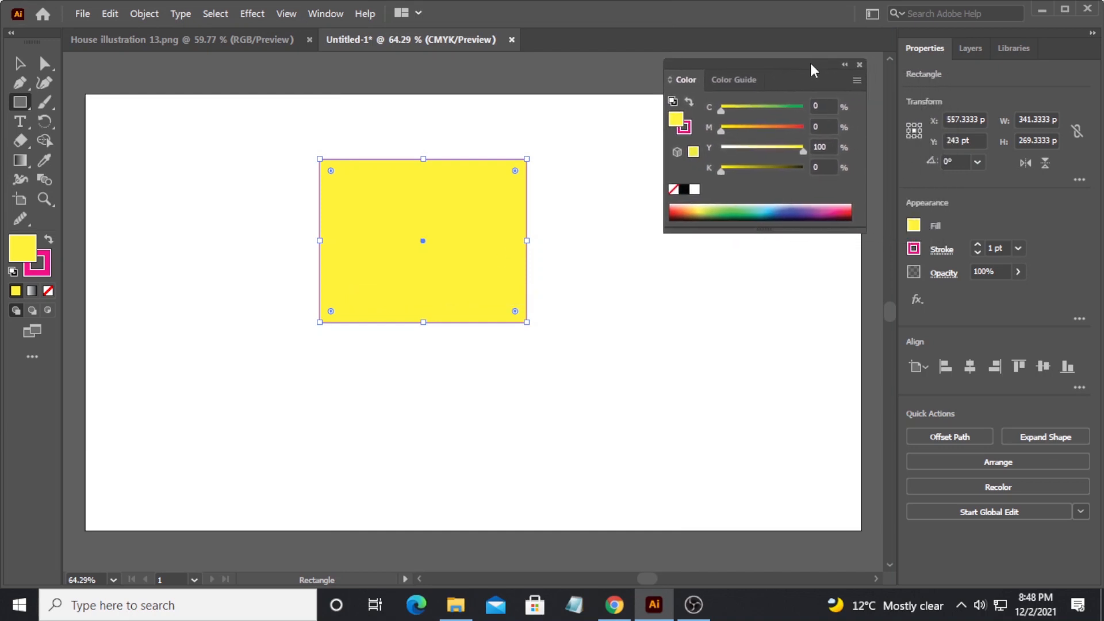
mouse_move(746, 196)
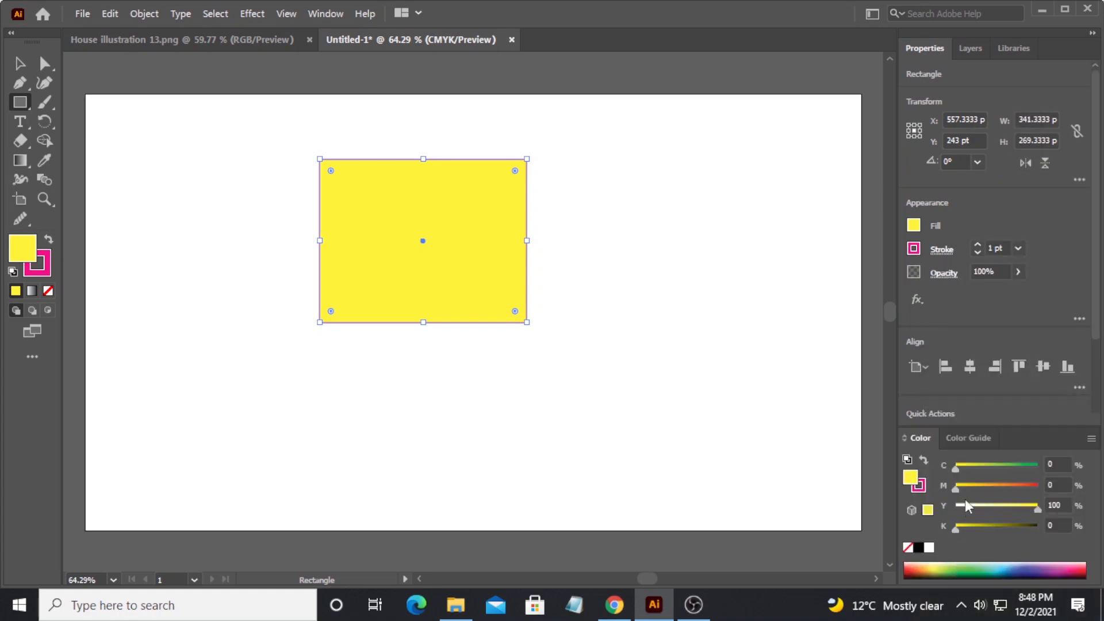
mouse_move(915, 451)
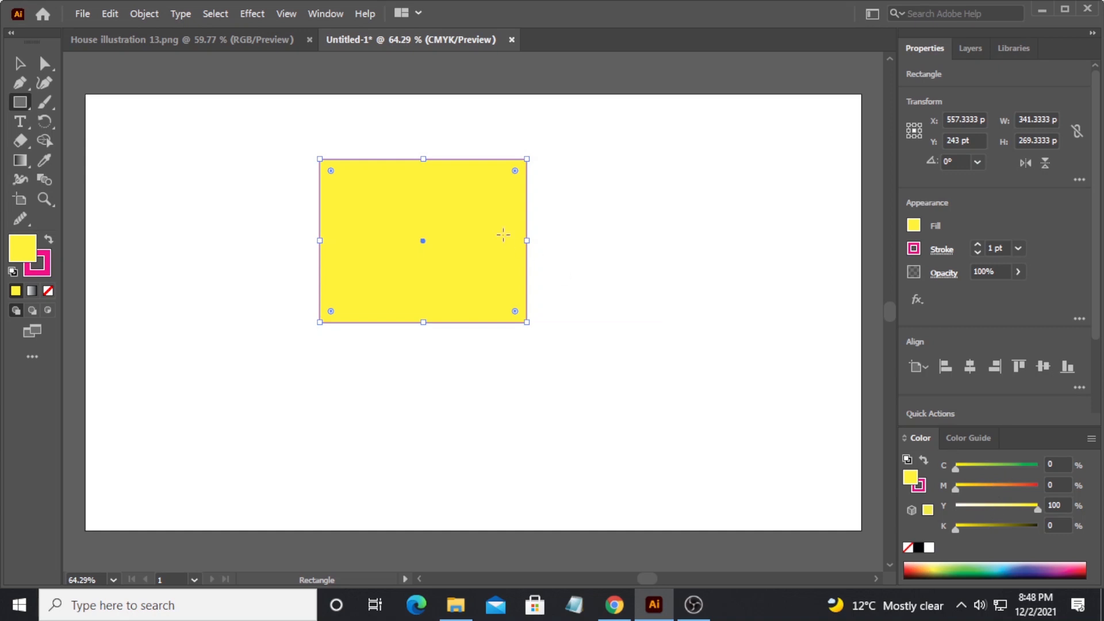
click(326, 14)
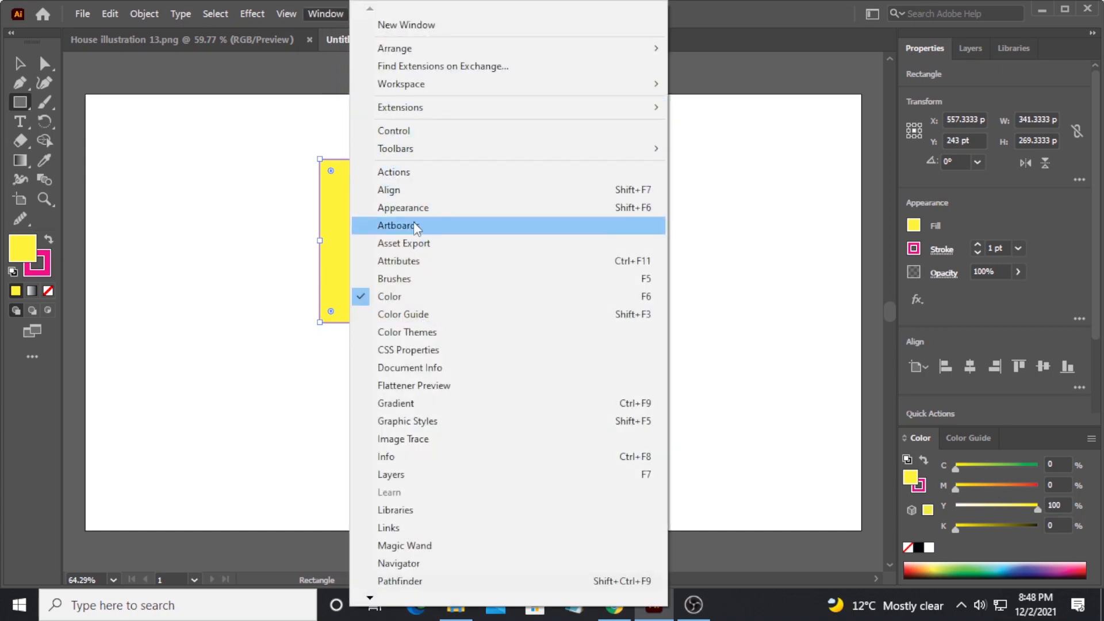
- Show the Artboards and Layers panels, then the Color Guide with yellow shades and tints
click(395, 403)
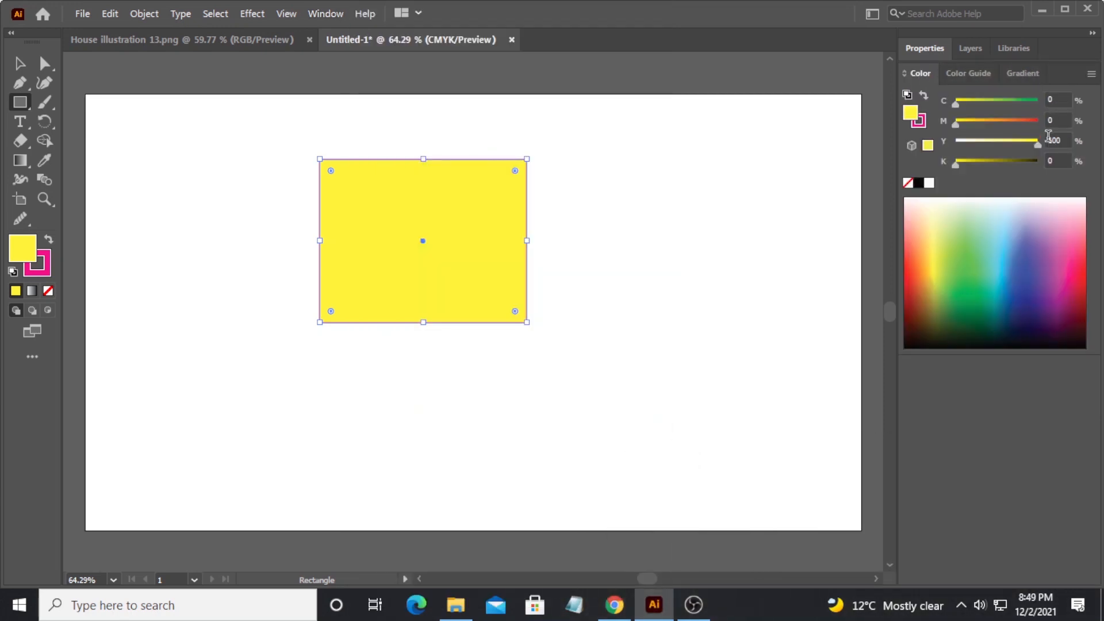
click(970, 48)
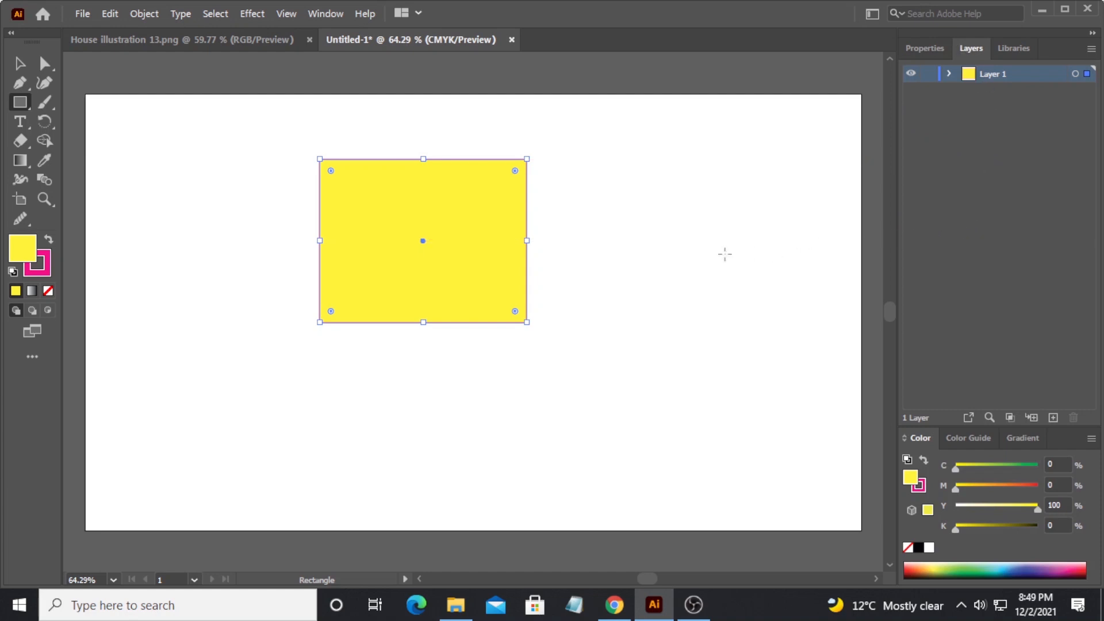
mouse_move(623, 343)
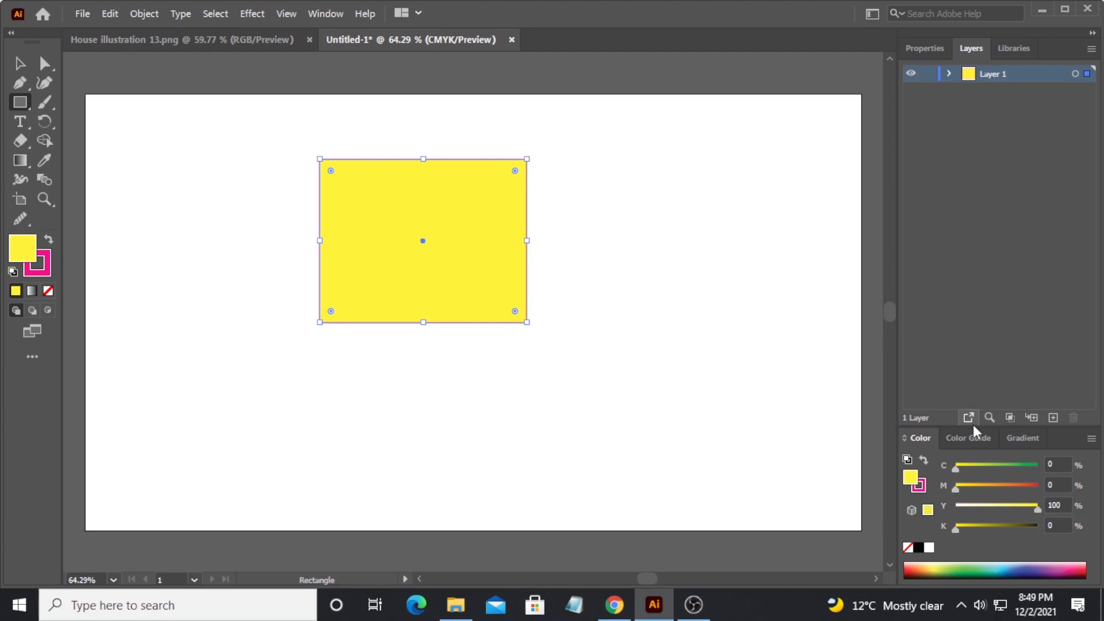
click(1023, 437)
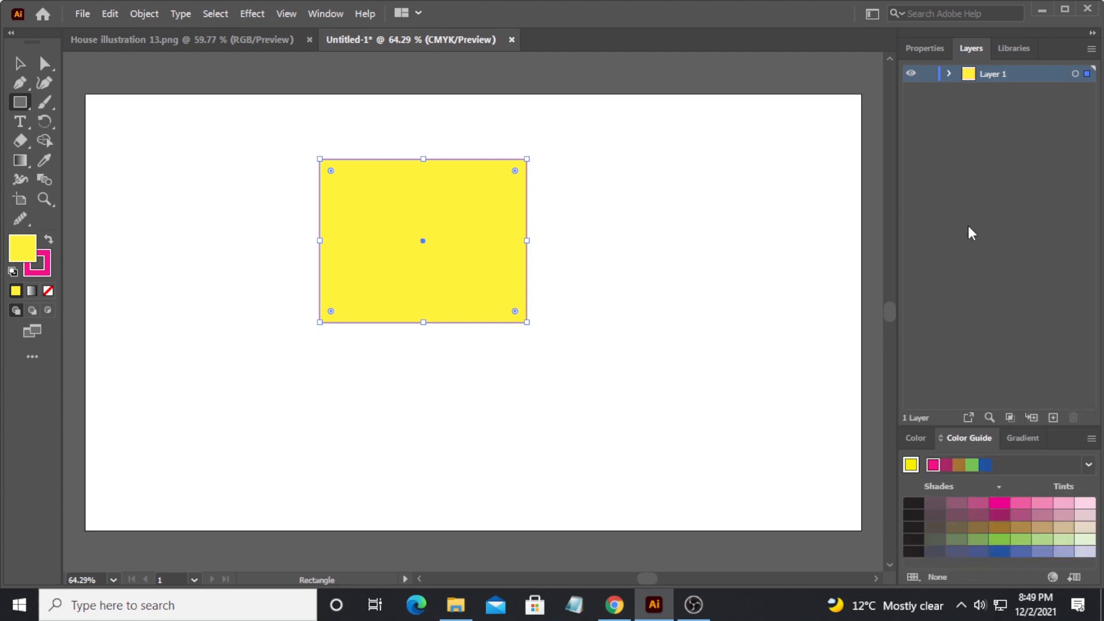
mouse_move(969, 304)
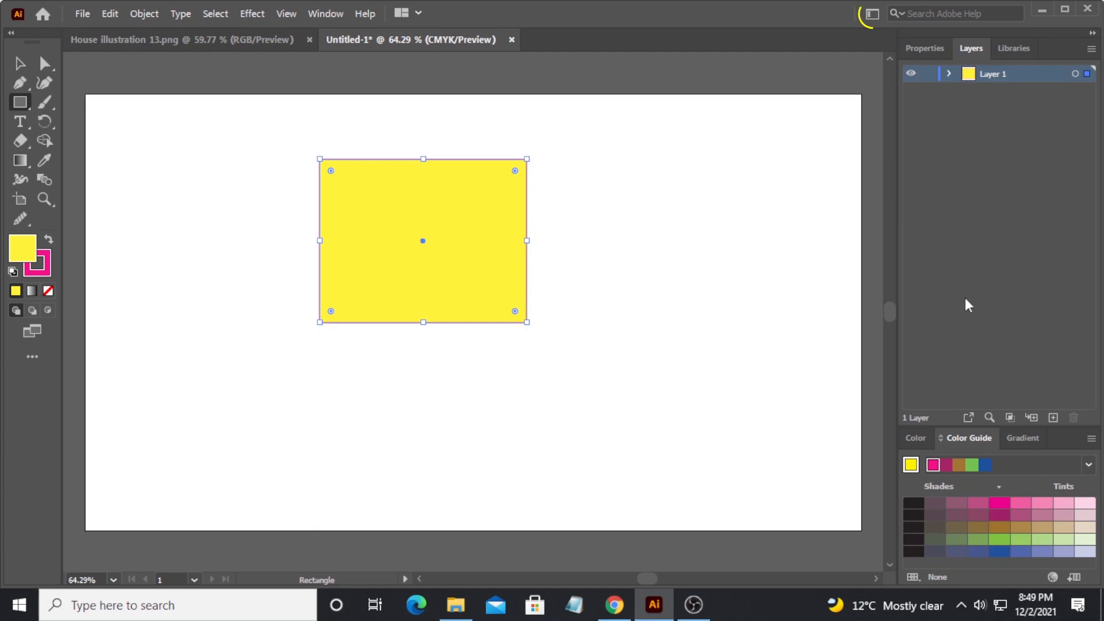
mouse_move(871, 14)
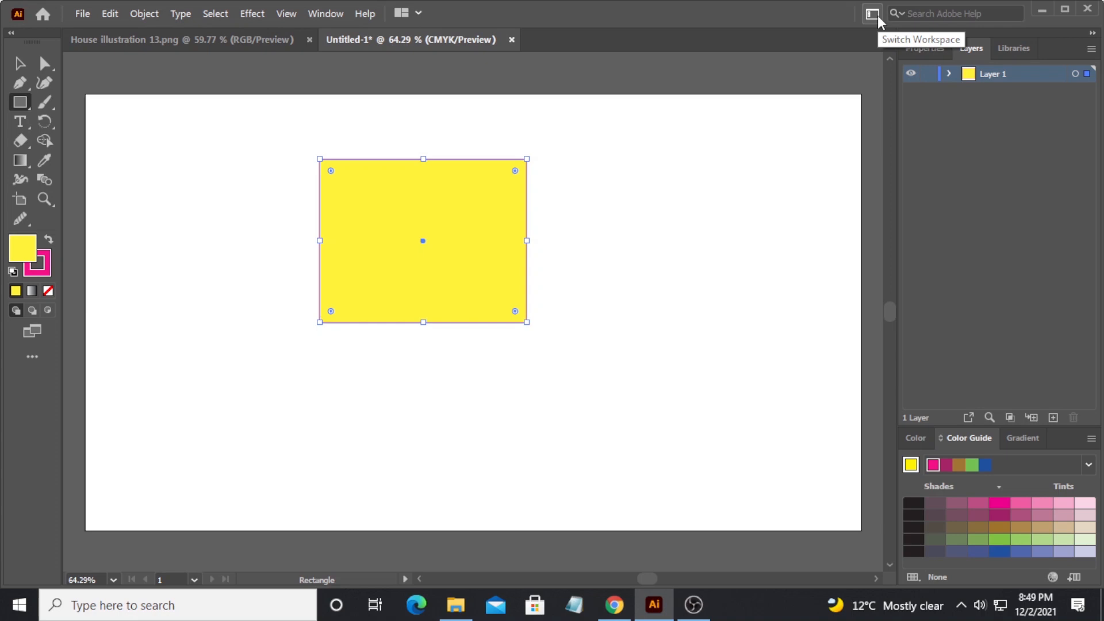
mouse_move(878, 23)
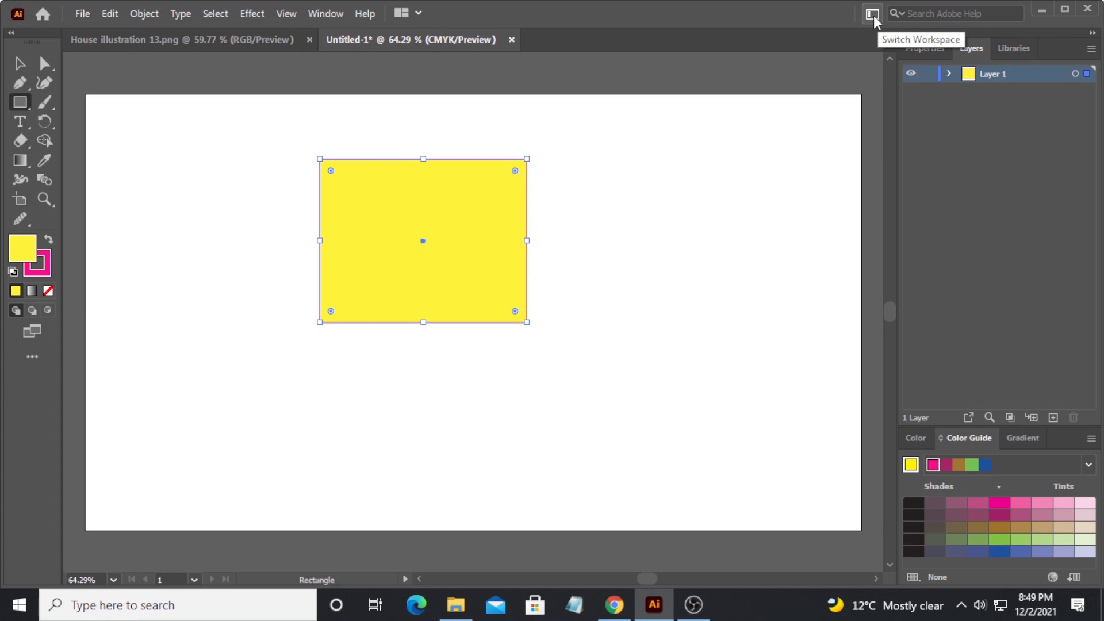
- Switch to the Tracing workspace from the workspace switcher
click(873, 13)
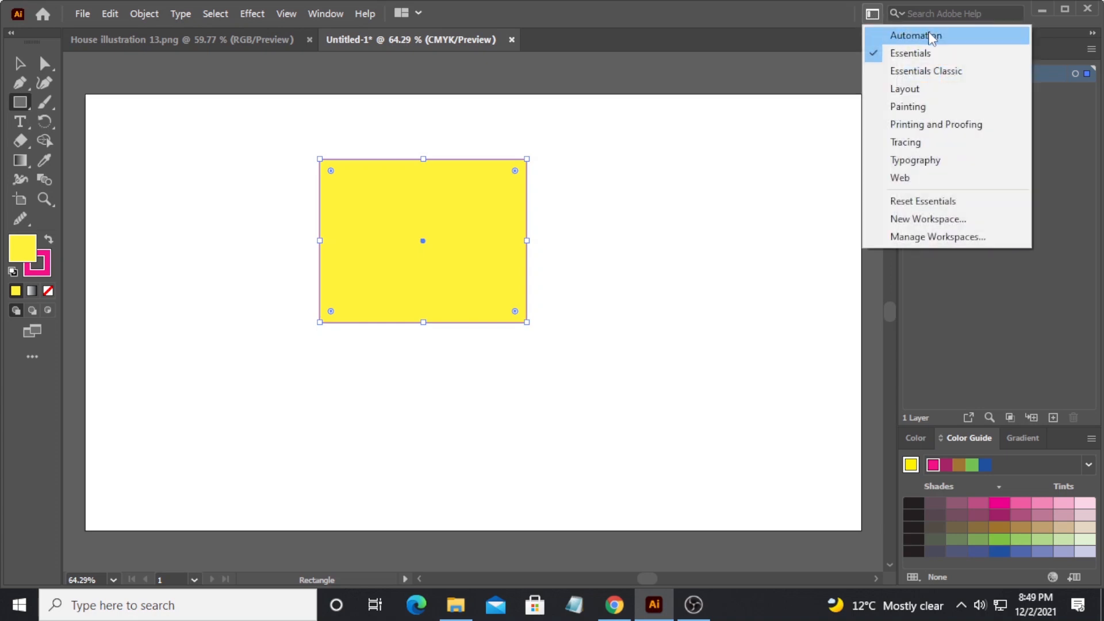
mouse_move(915, 160)
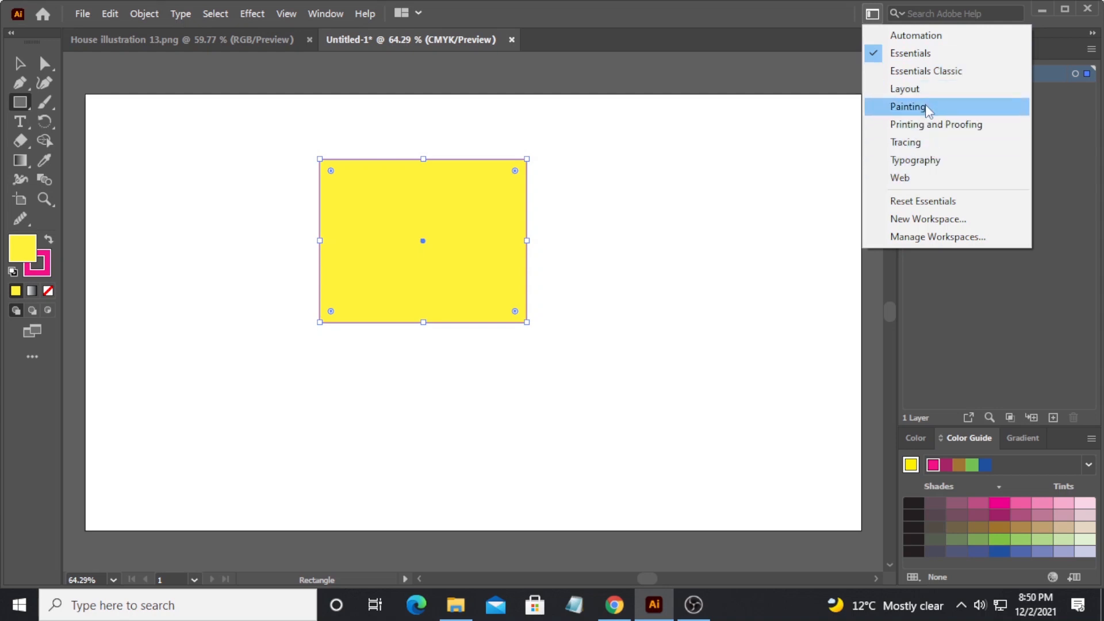
mouse_move(929, 141)
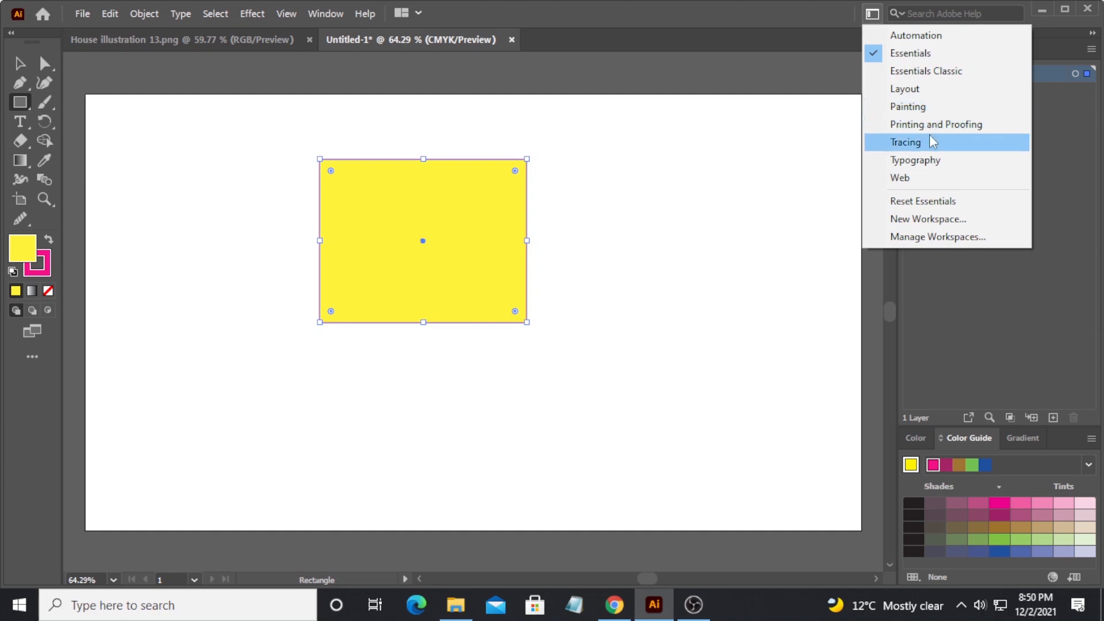
mouse_move(933, 148)
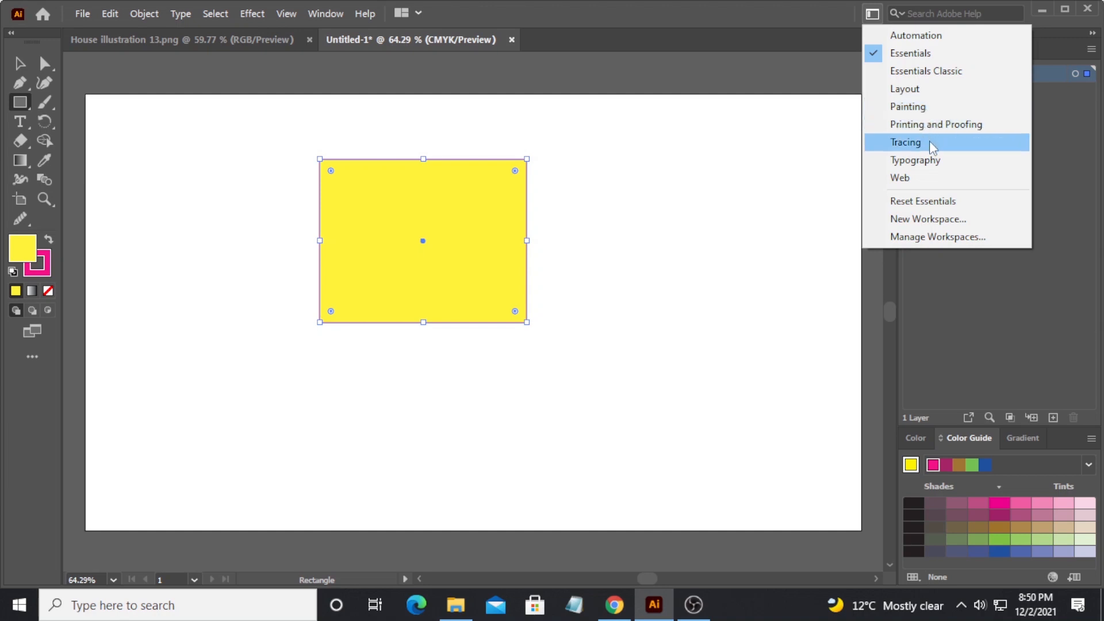
click(907, 143)
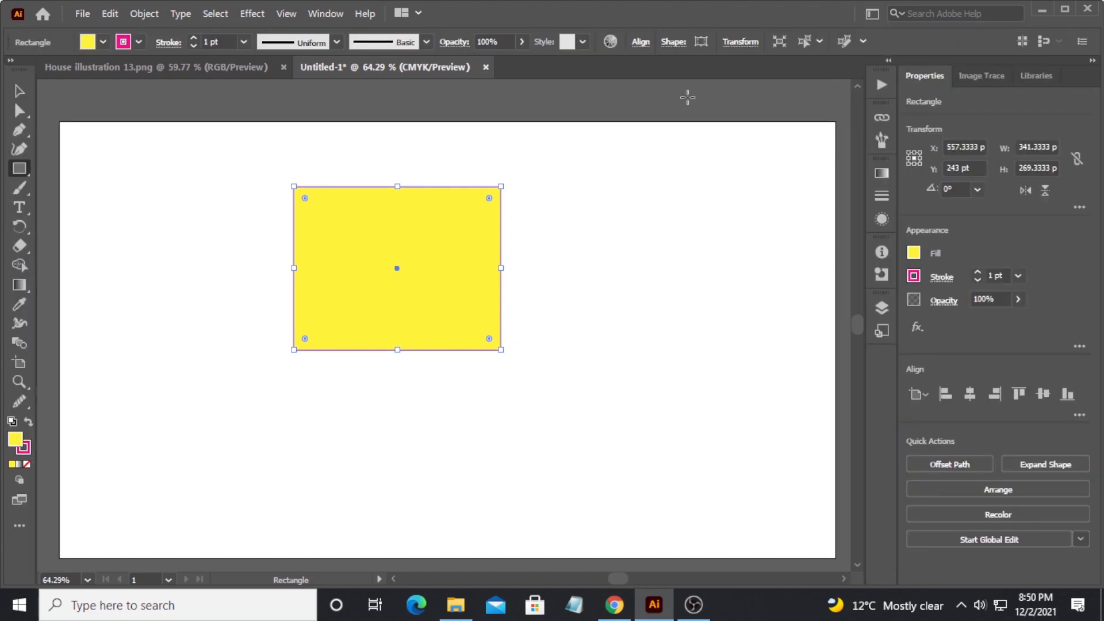
mouse_move(989, 253)
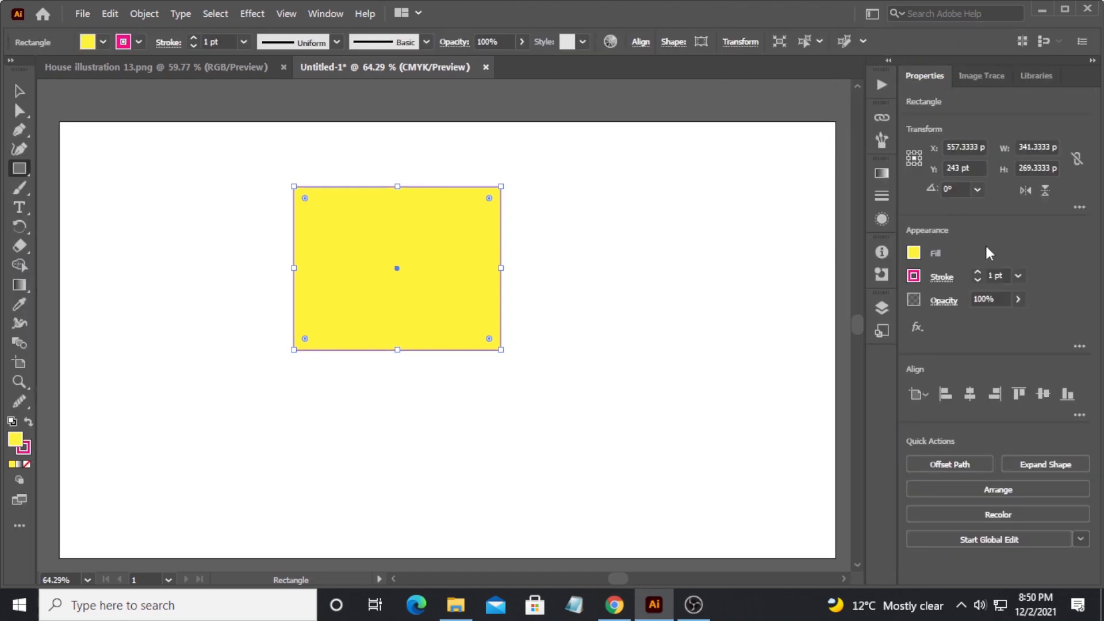
- Switch to the Painting workspace and explore its docked panel icons
click(872, 13)
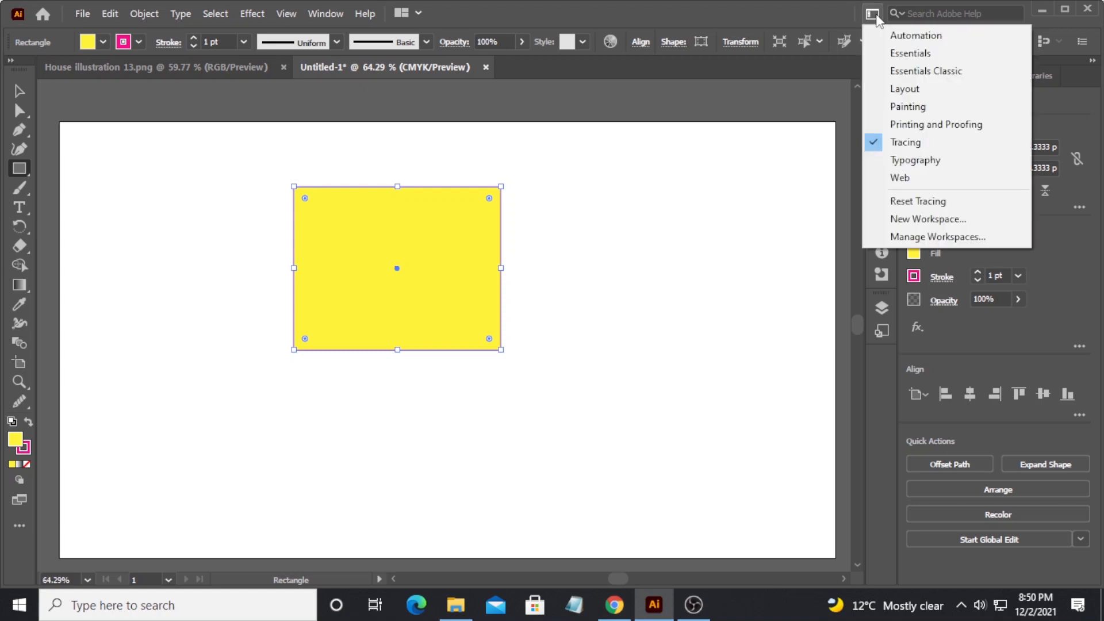
mouse_move(908, 106)
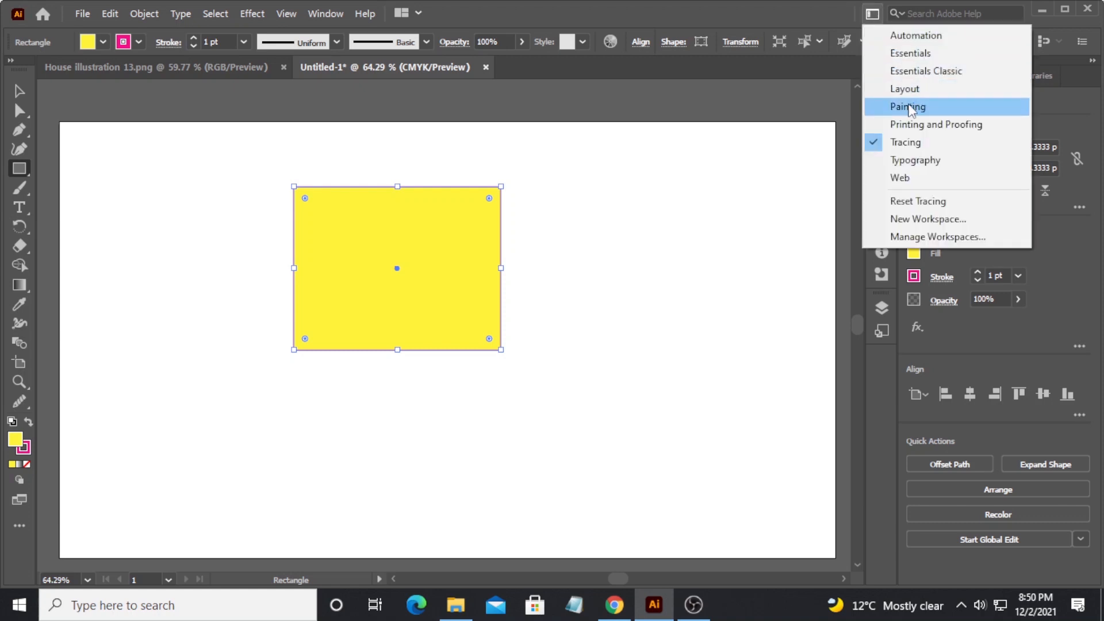
click(908, 106)
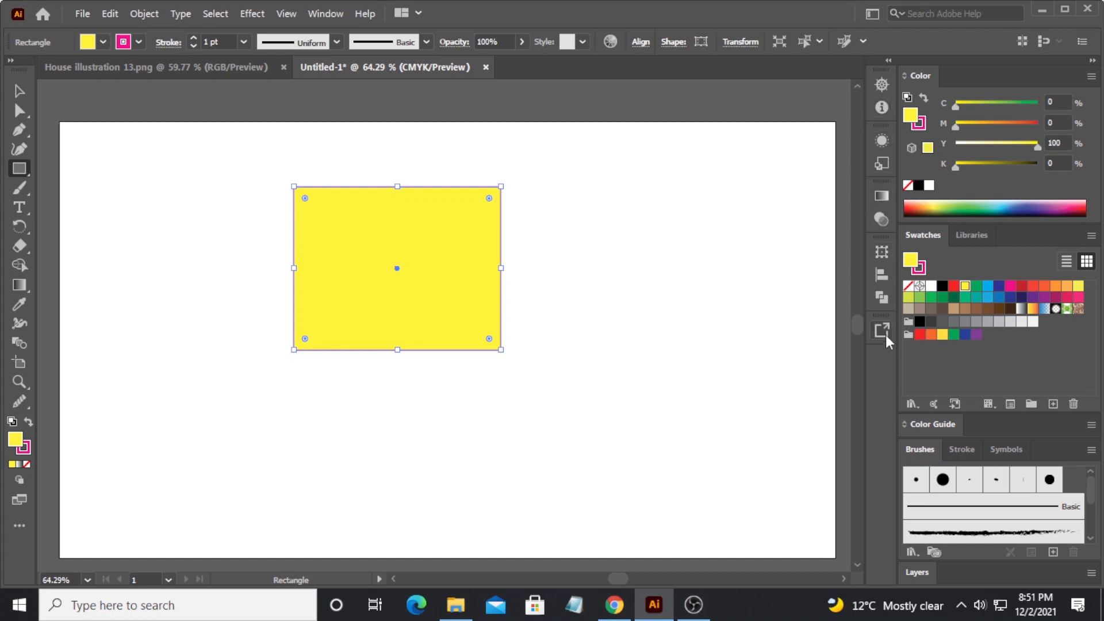
mouse_move(881, 84)
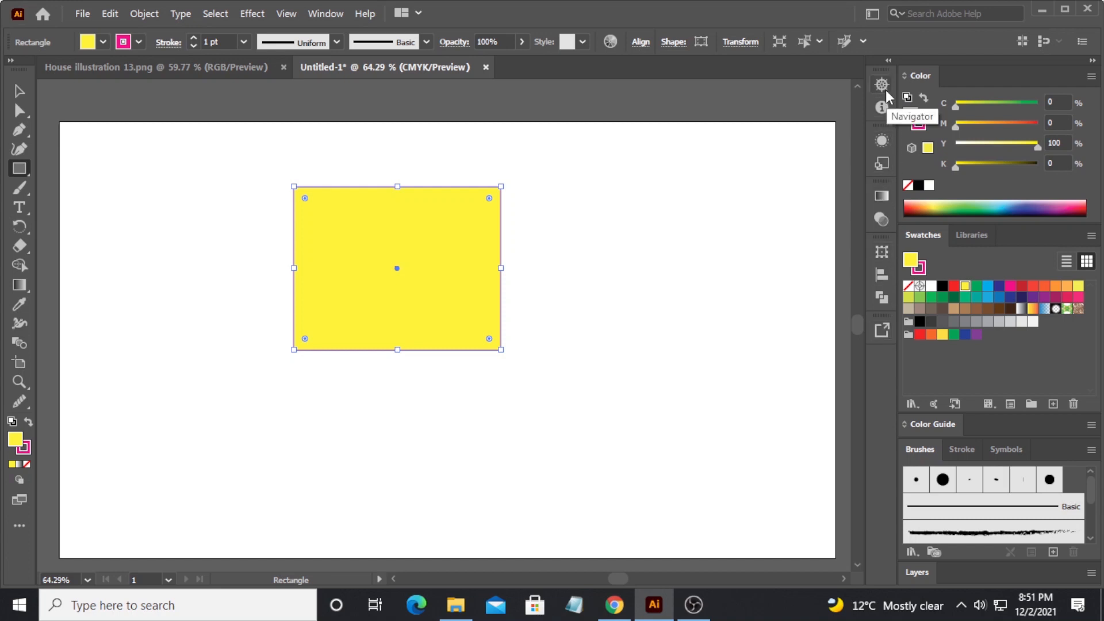
click(881, 84)
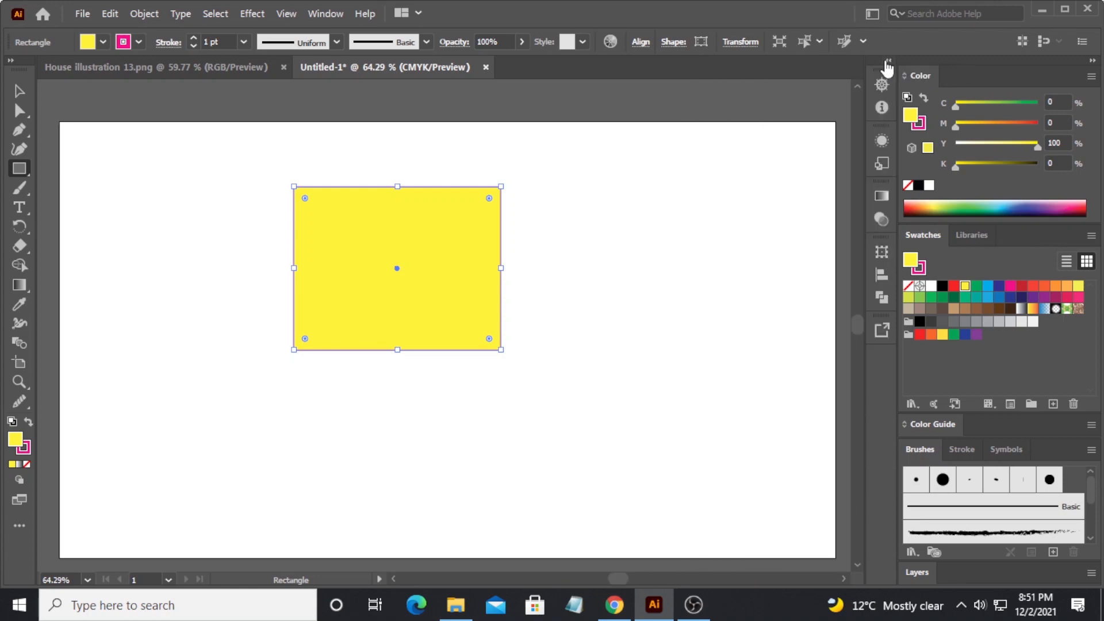
mouse_move(874, 123)
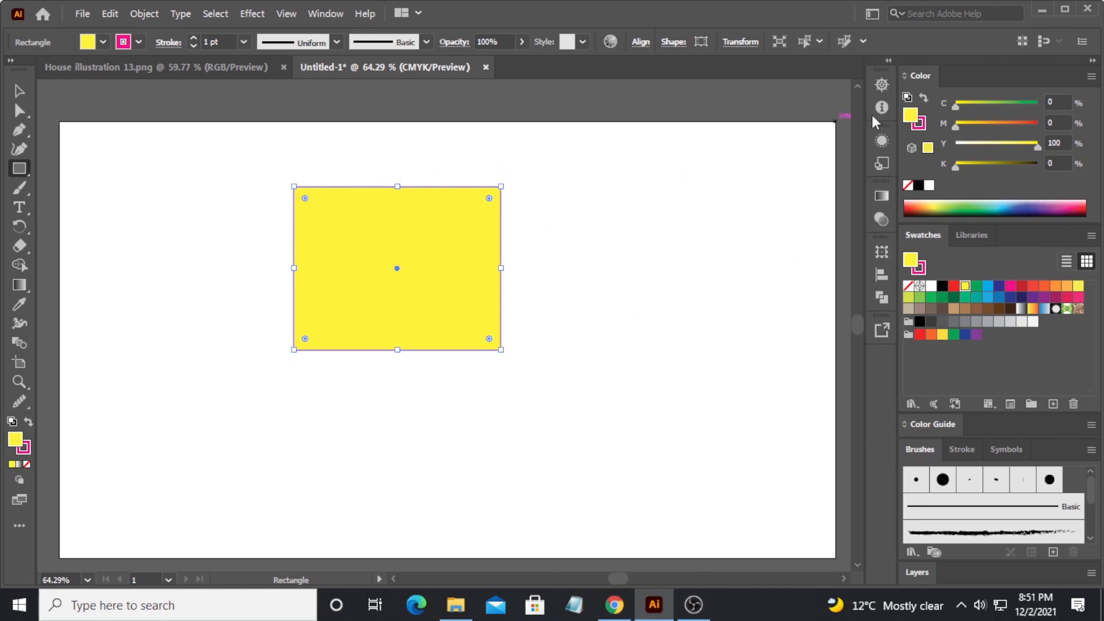
mouse_move(1092, 62)
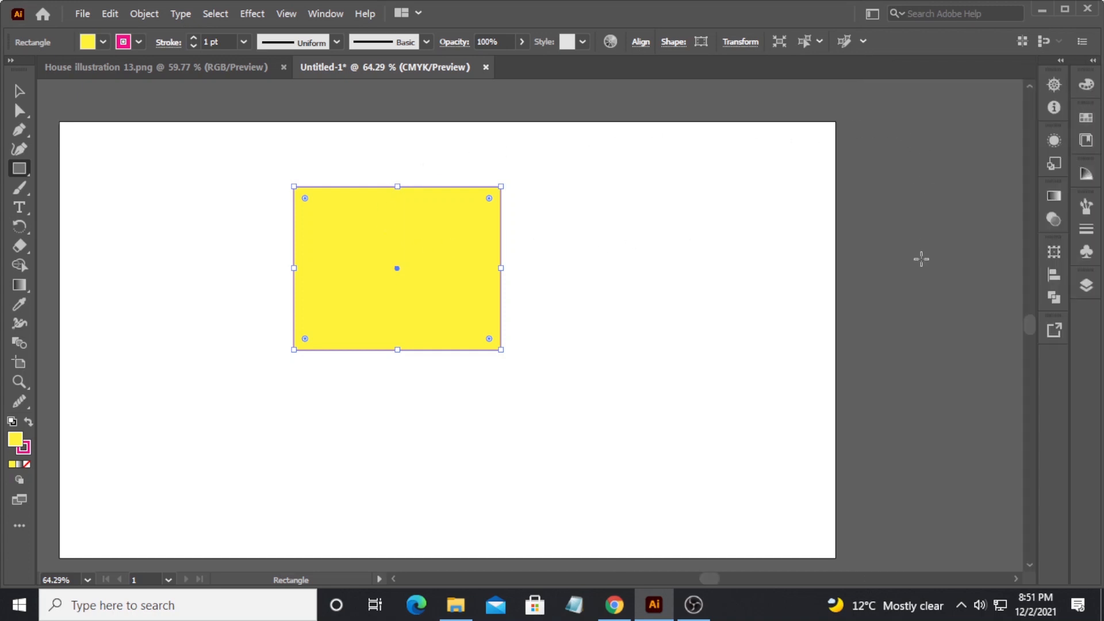
mouse_move(614, 413)
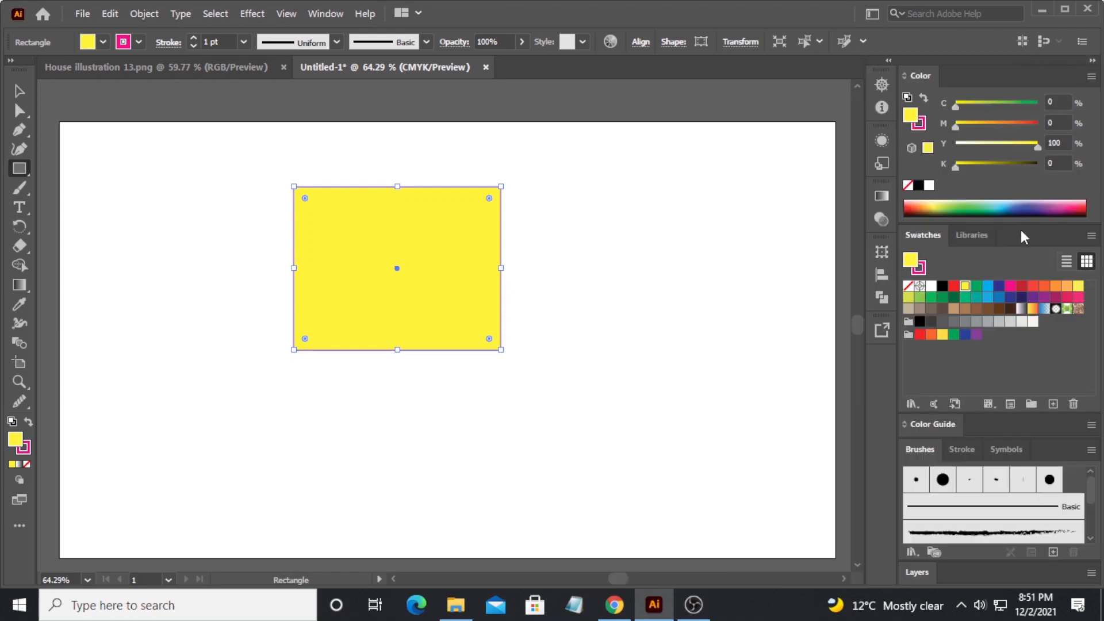
- Switch back to the Essentials workspace and reset it to its default layout
click(873, 13)
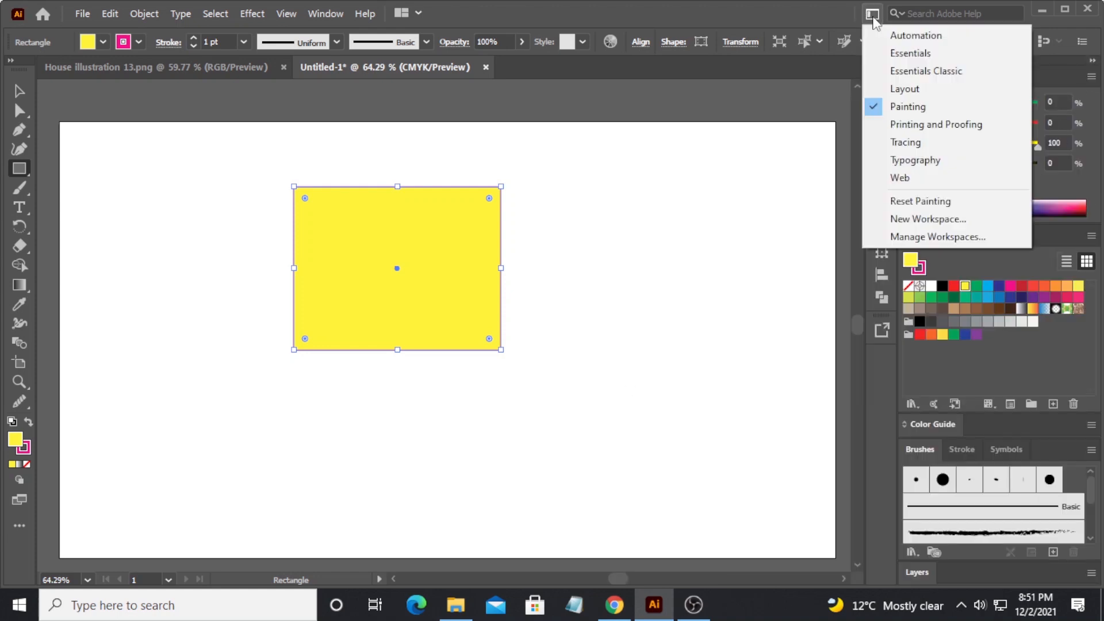
mouse_move(910, 53)
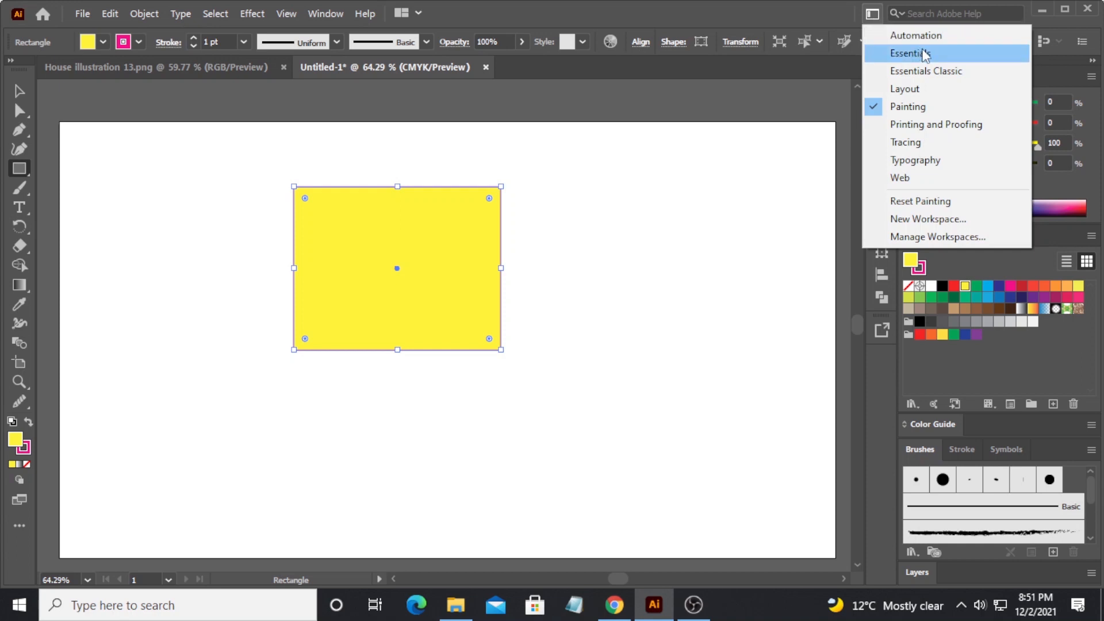
click(909, 53)
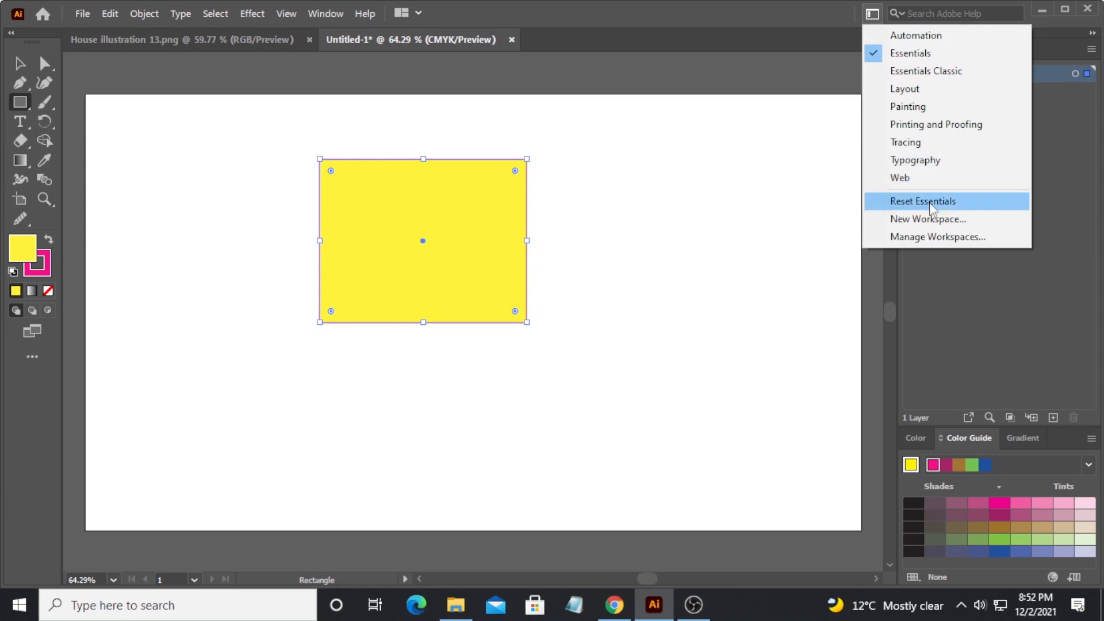
click(923, 200)
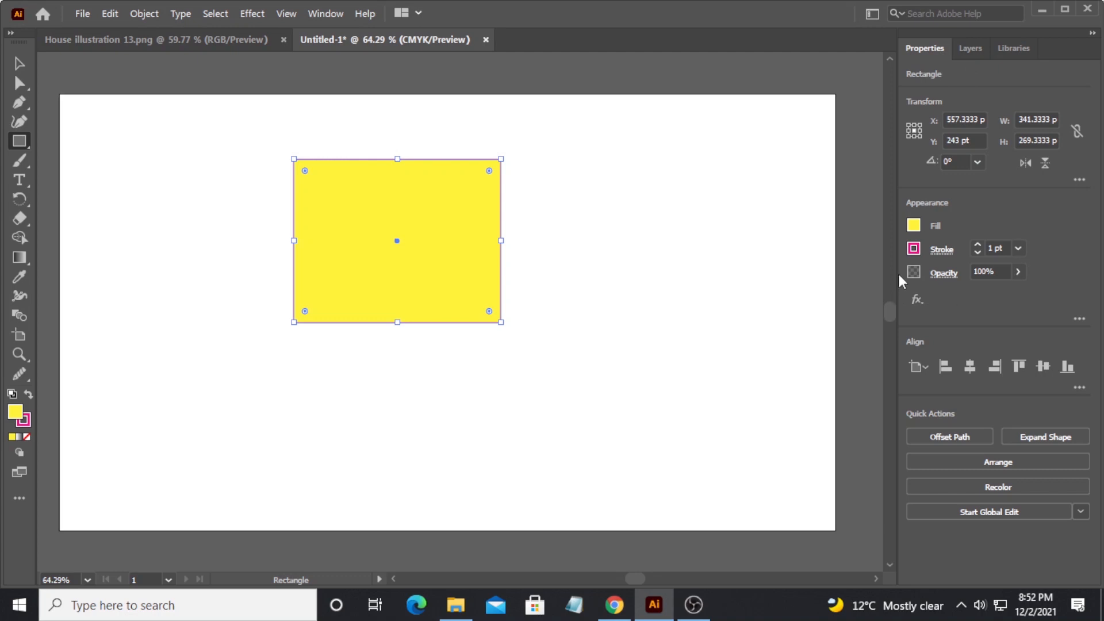
mouse_move(1048, 76)
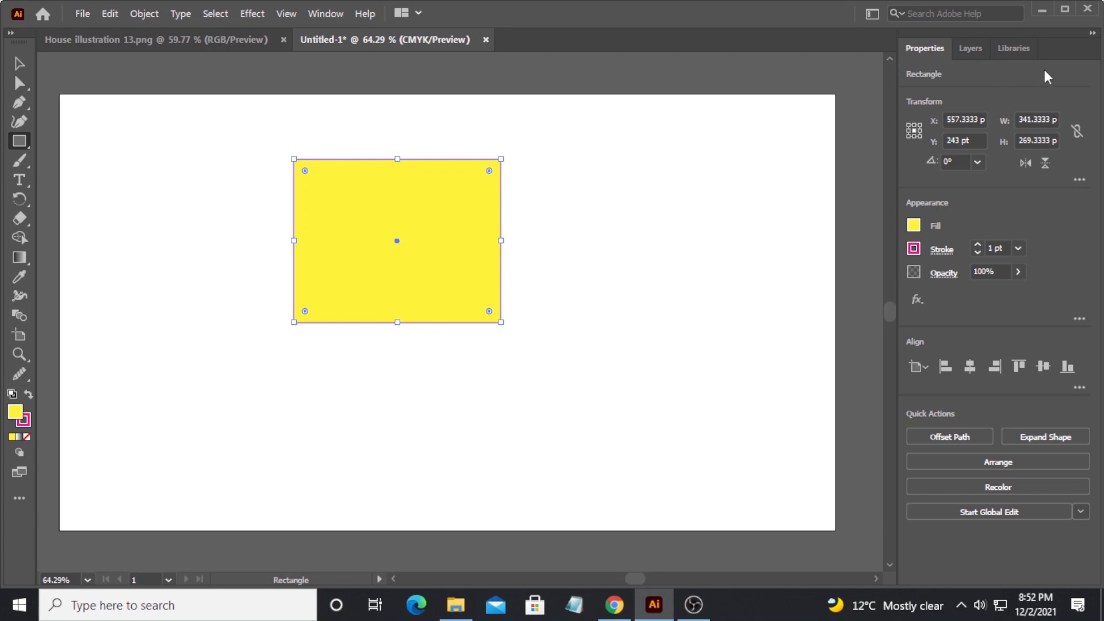
click(872, 14)
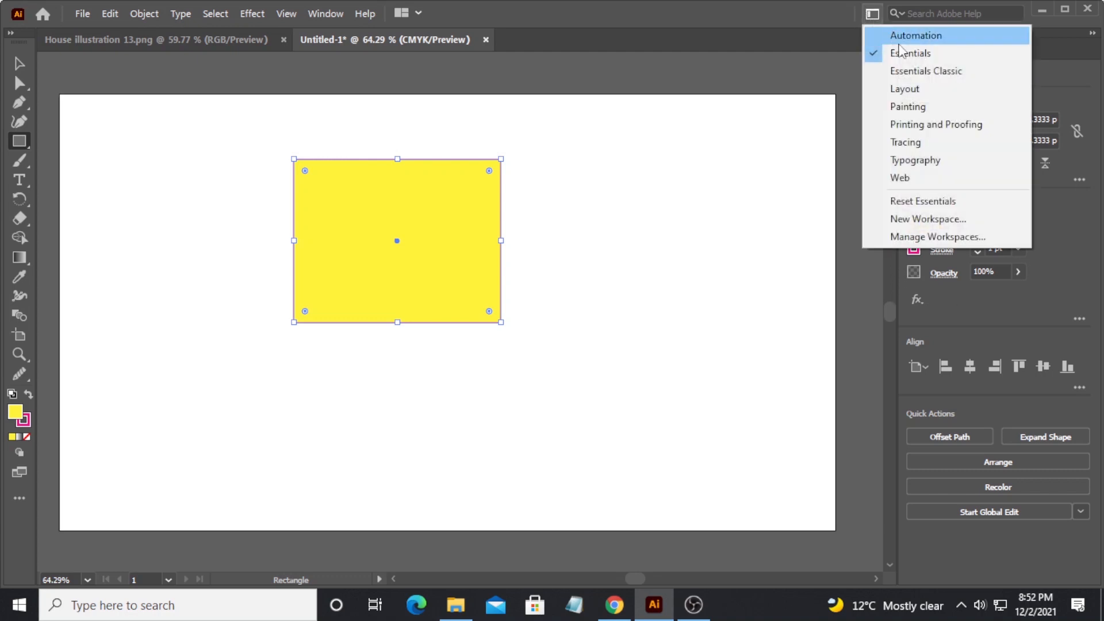
mouse_move(926, 70)
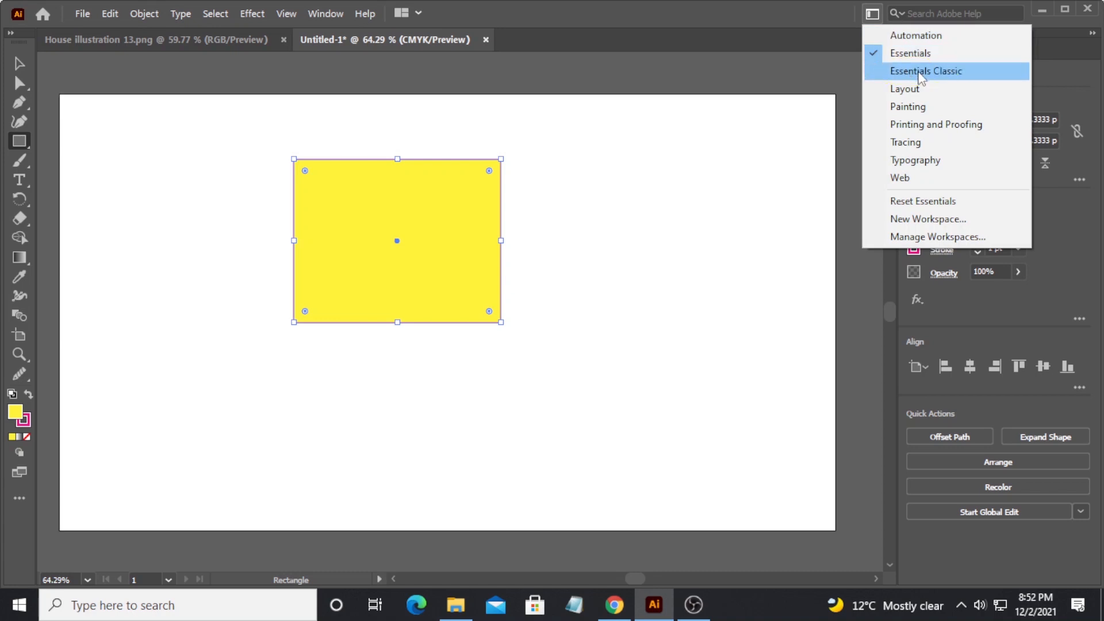
click(927, 70)
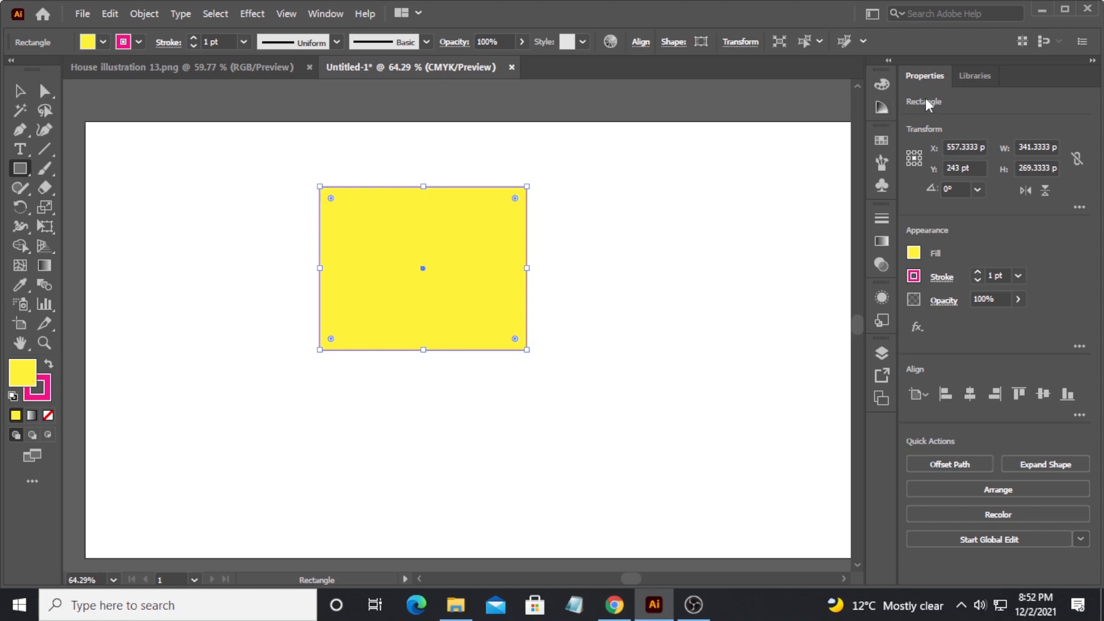
mouse_move(989, 112)
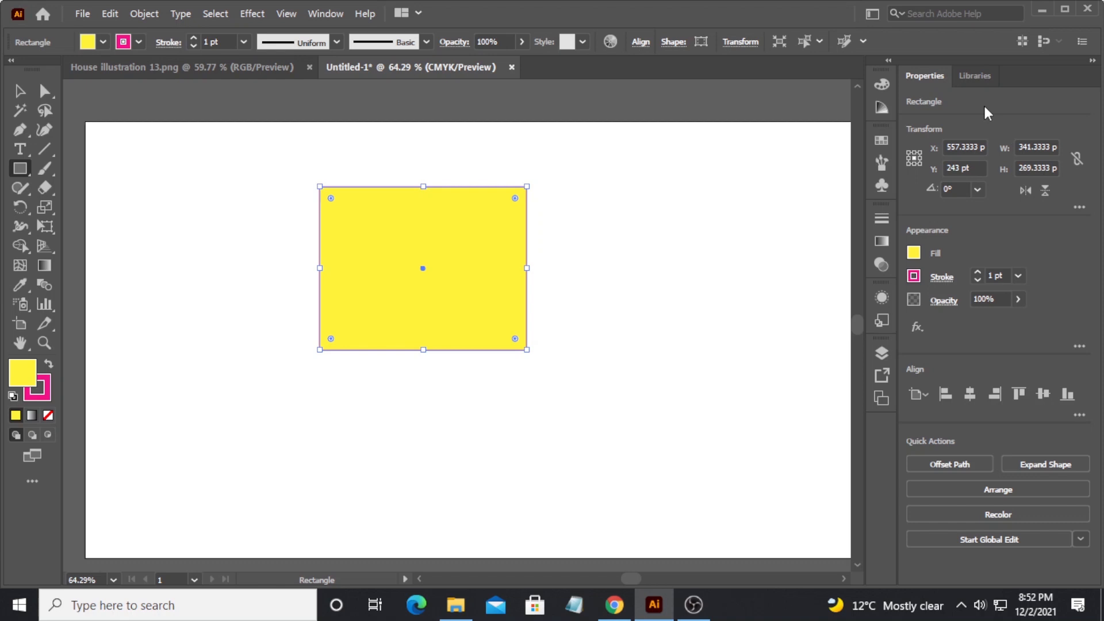
mouse_move(978, 330)
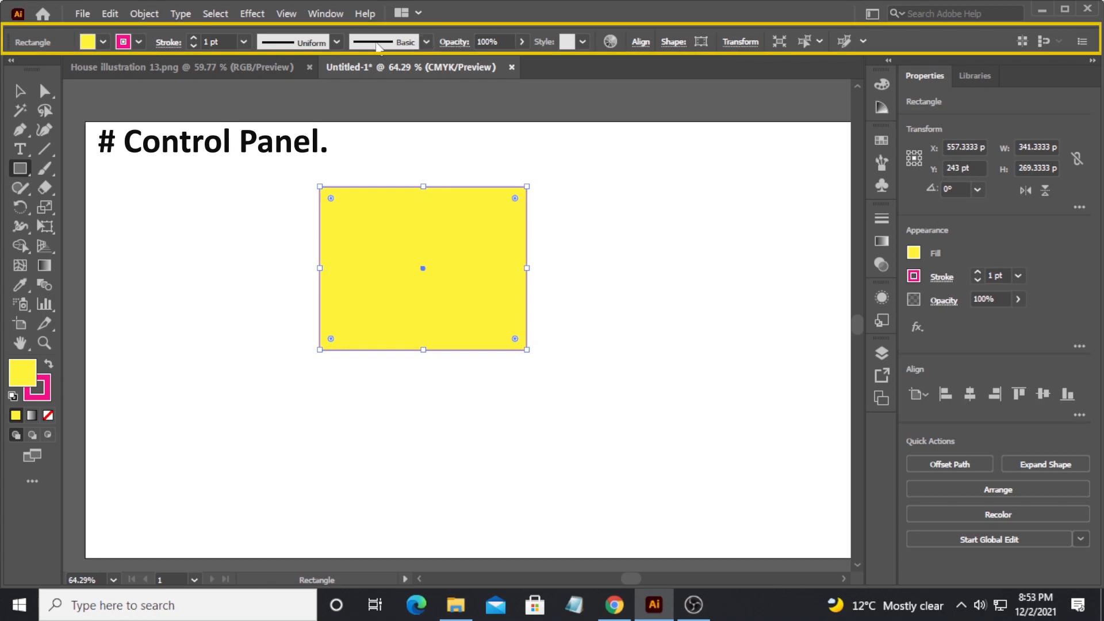
mouse_move(384, 41)
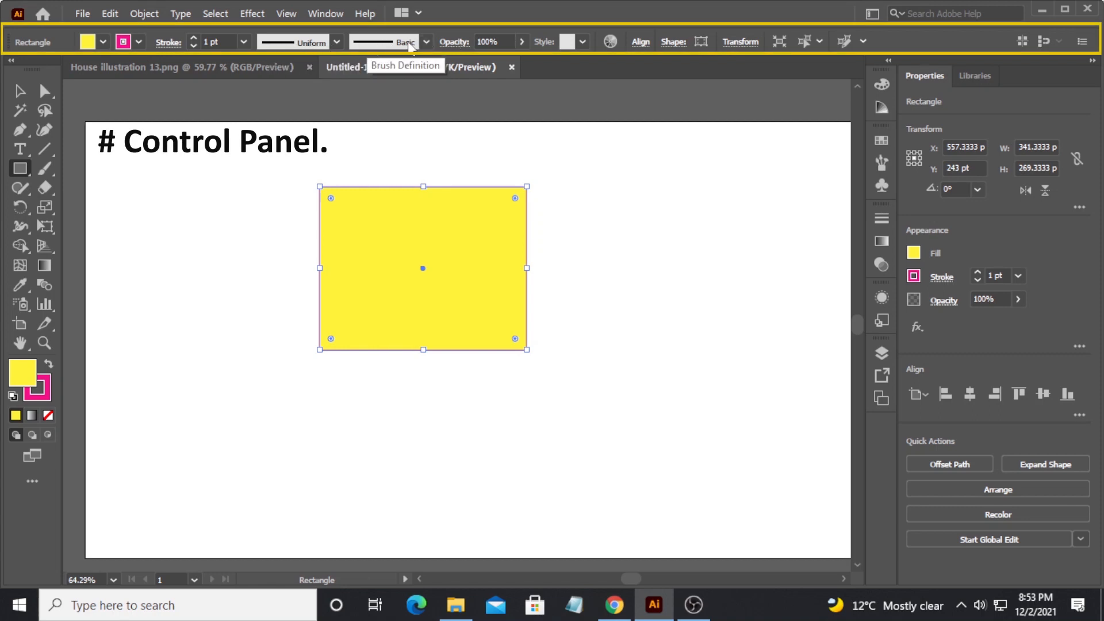
mouse_move(673, 41)
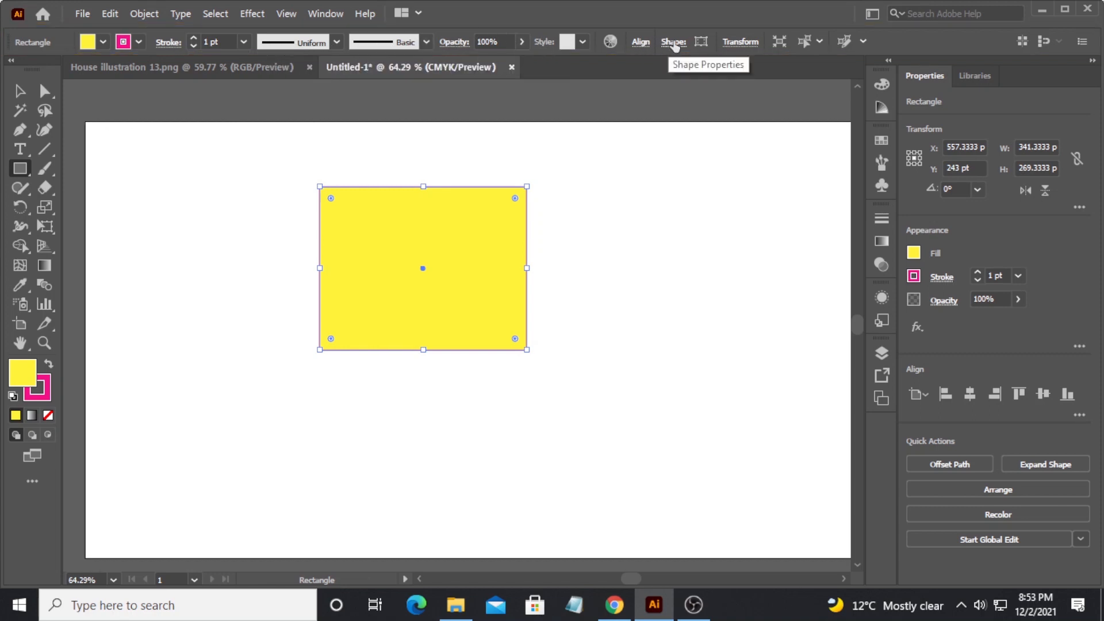
mouse_move(568, 332)
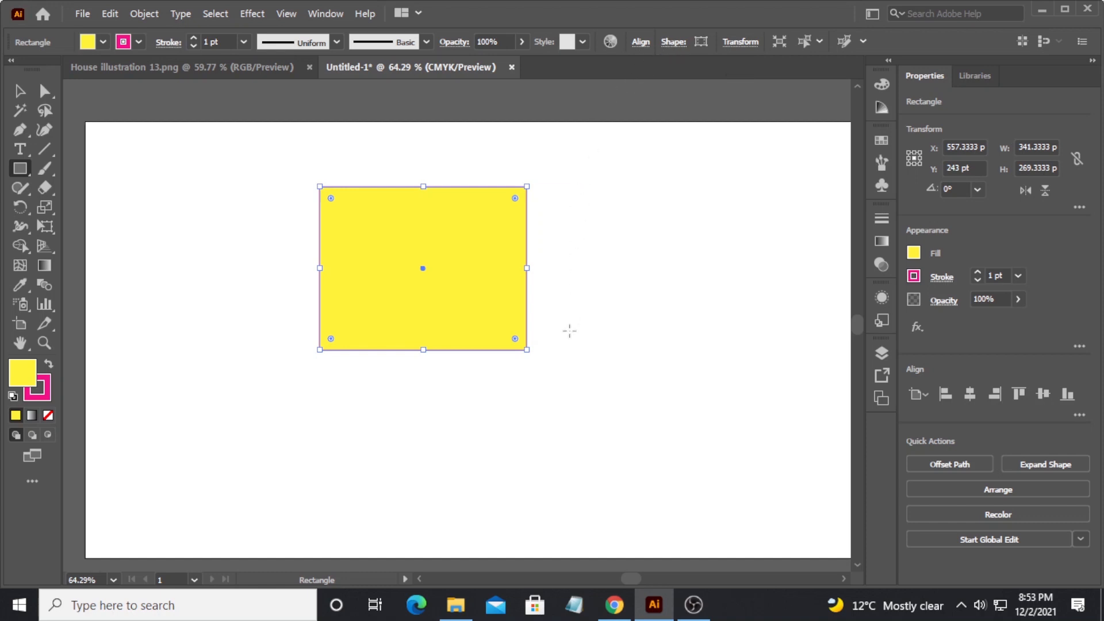
mouse_move(574, 381)
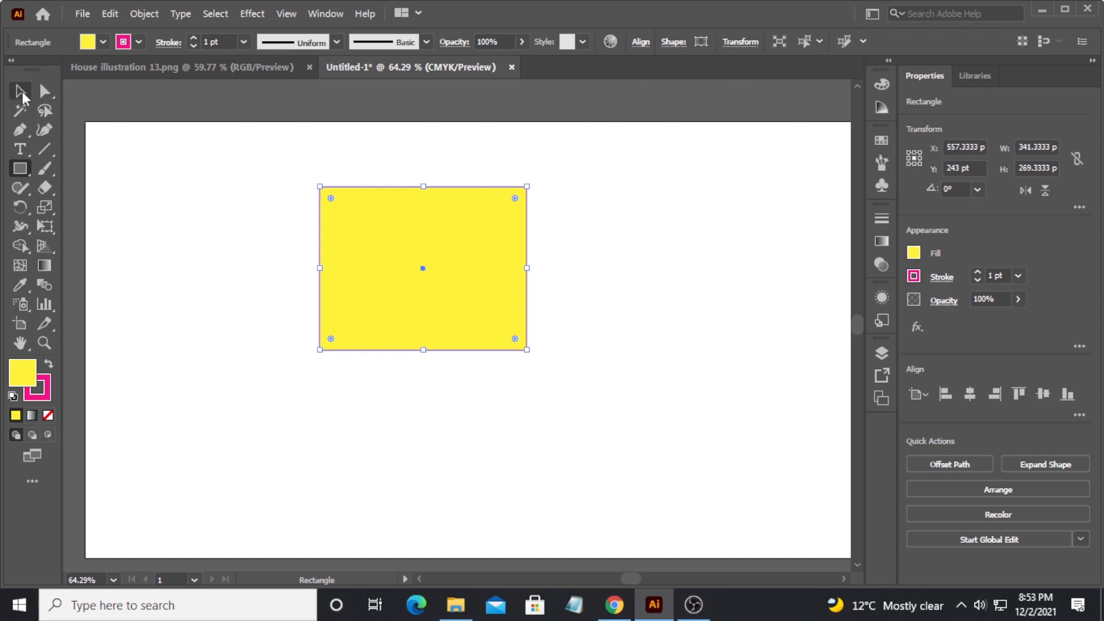
- Move the yellow rectangle right, then draw an ellipse and give it a white-to-black gradient fill
drag(422, 268, 549, 268)
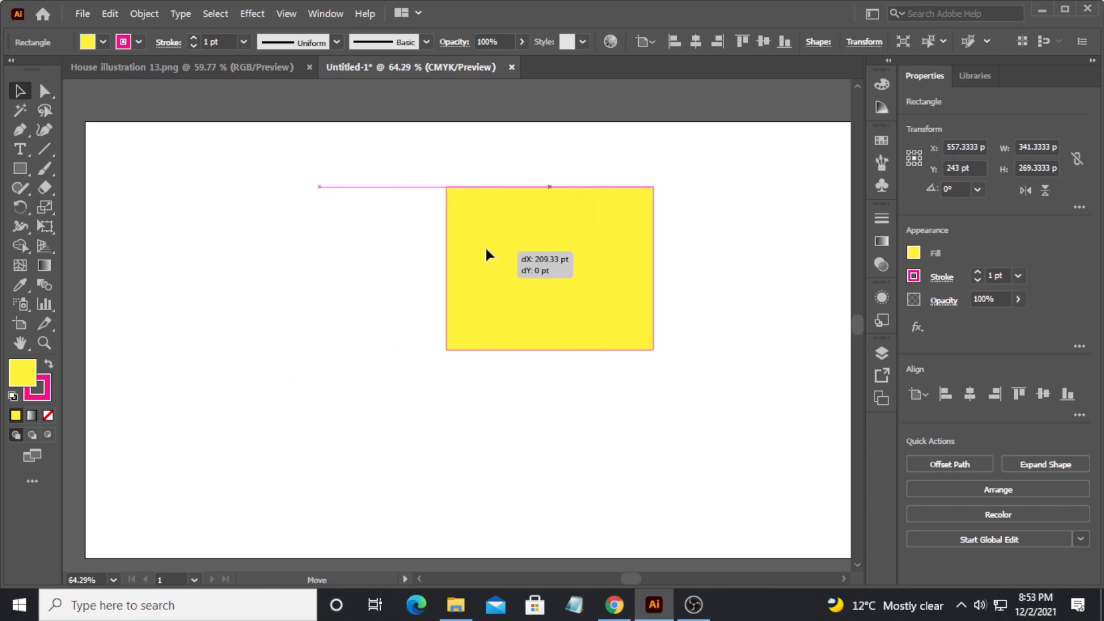
drag(486, 253, 479, 222)
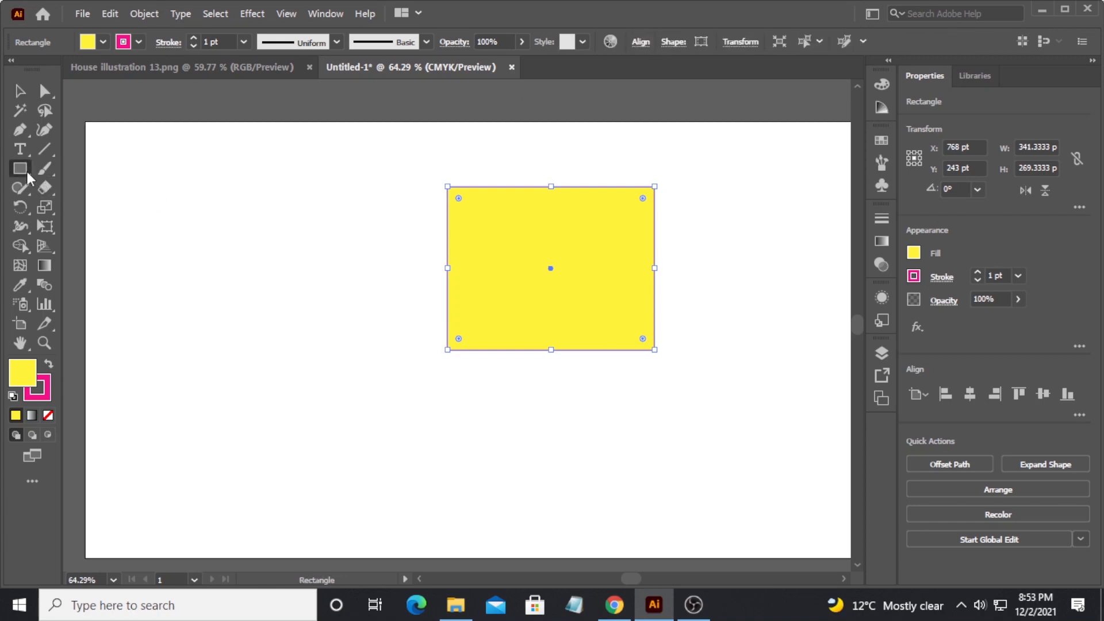
click(20, 168)
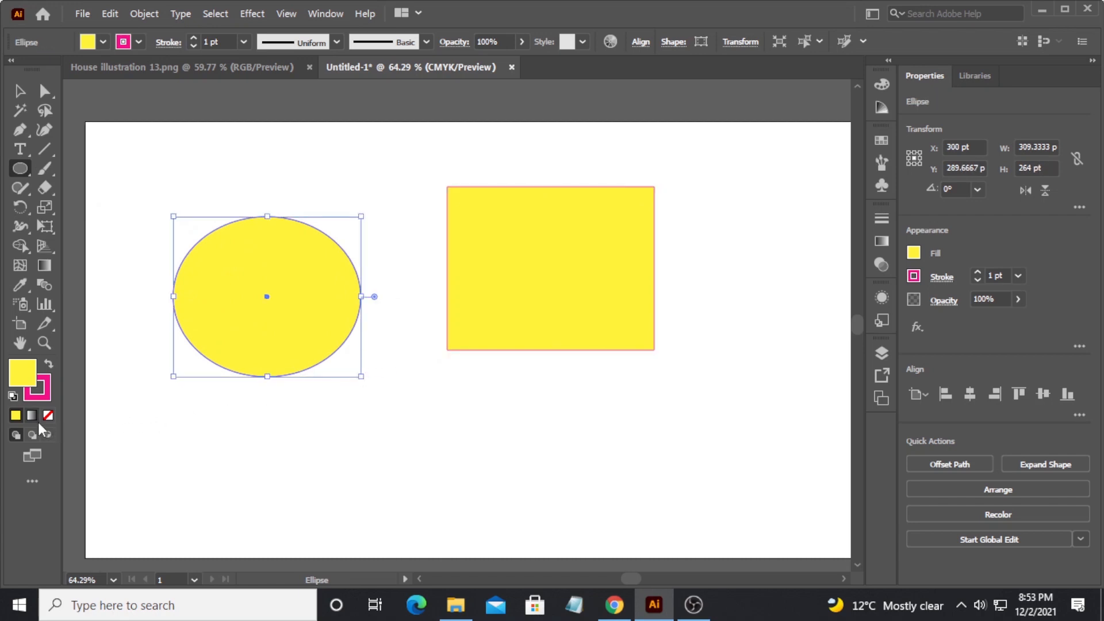
click(15, 415)
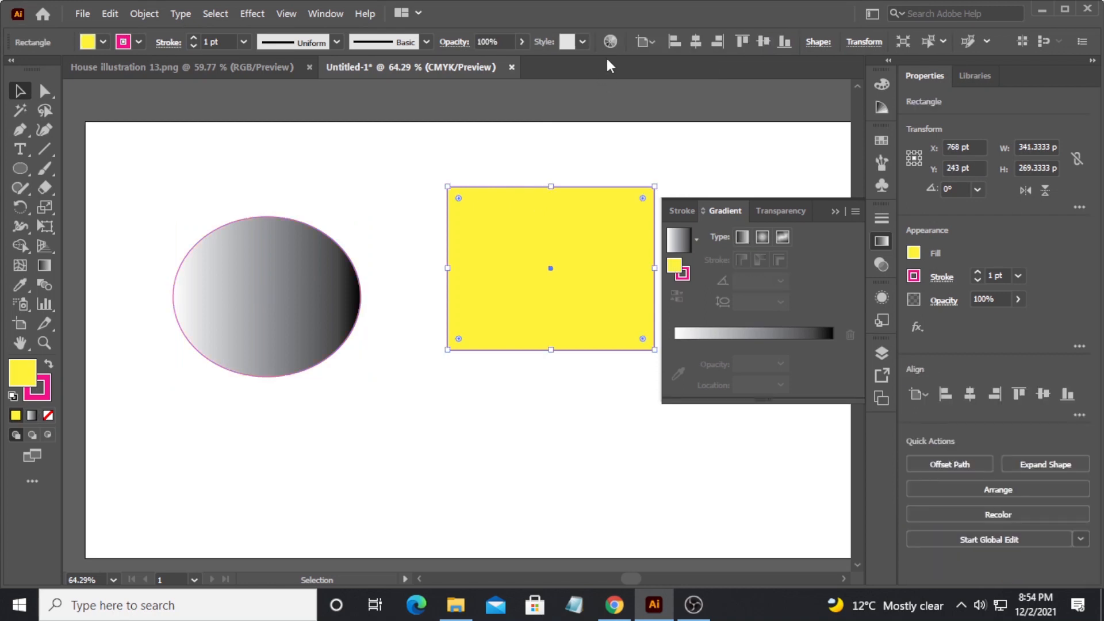
mouse_move(479, 89)
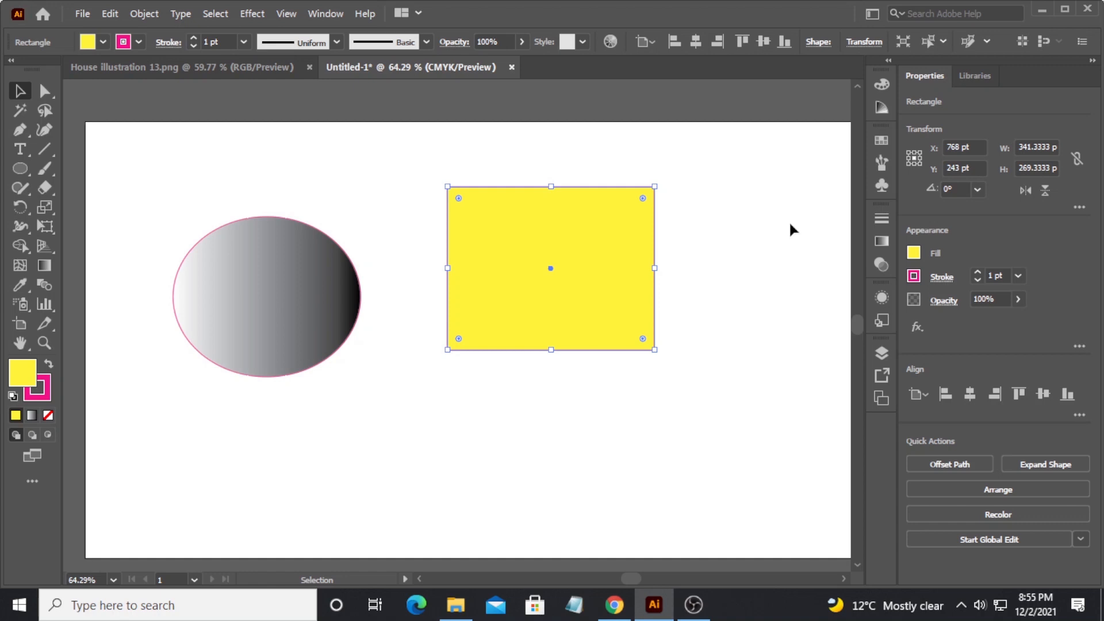
- Begin opening the Preferences dialog from the Edit menu
click(109, 14)
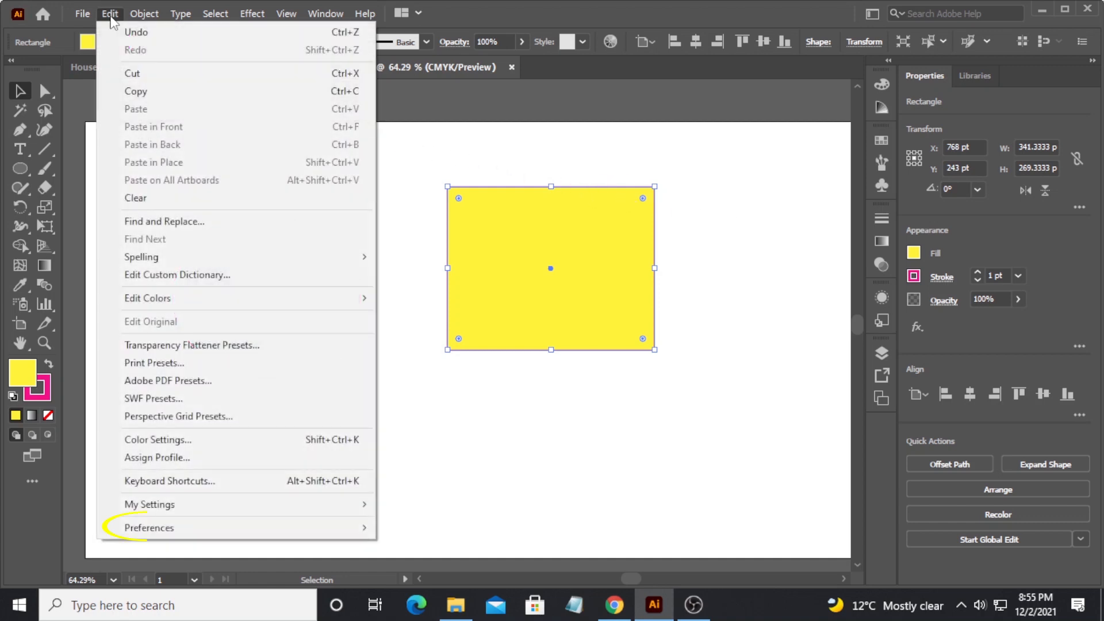
mouse_move(148, 529)
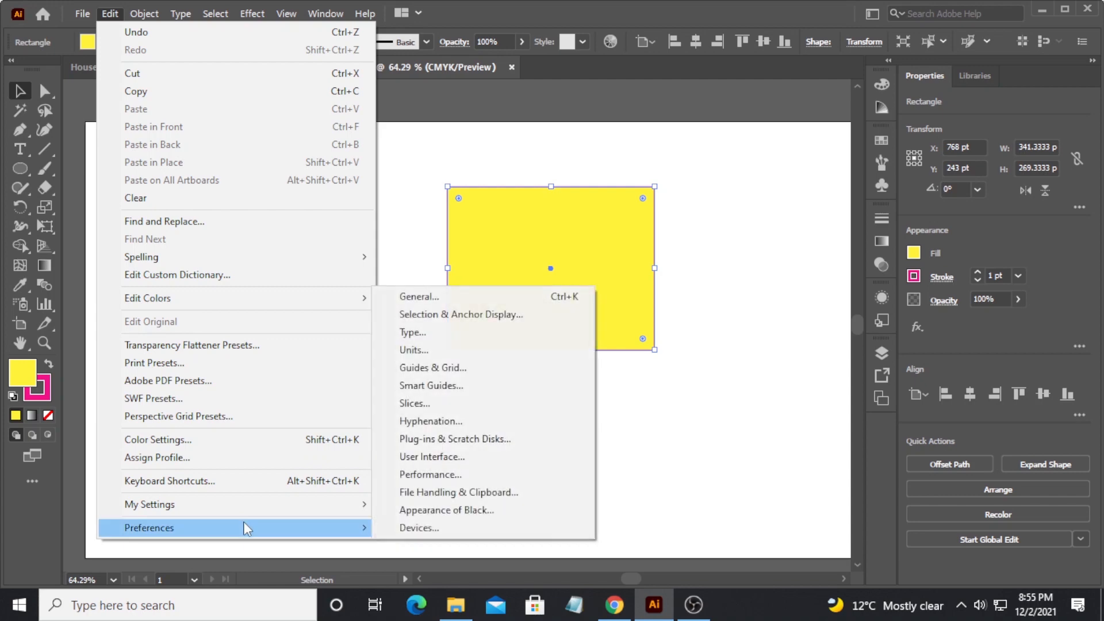
mouse_move(419, 528)
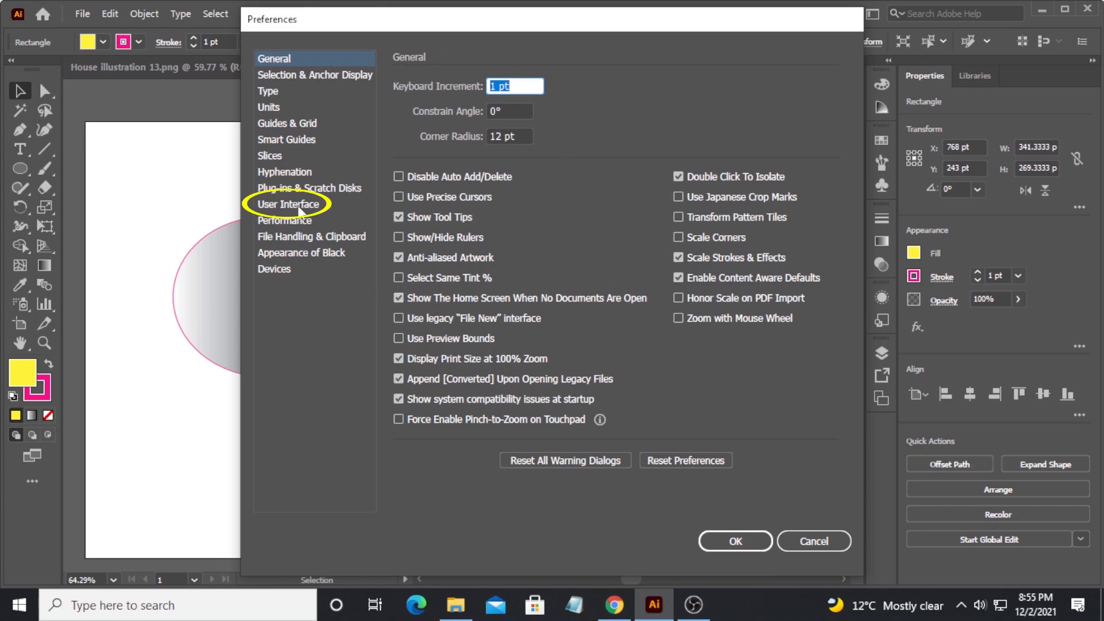
- In User Interface preferences try each brightness, settle on medium-dark, and confirm
click(286, 204)
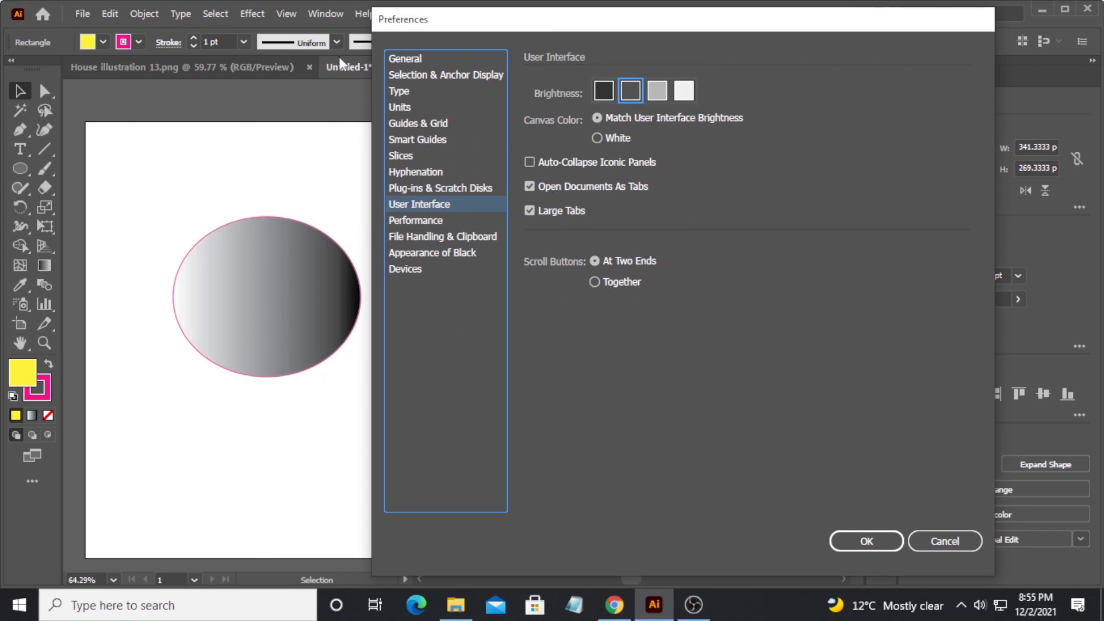
mouse_move(289, 145)
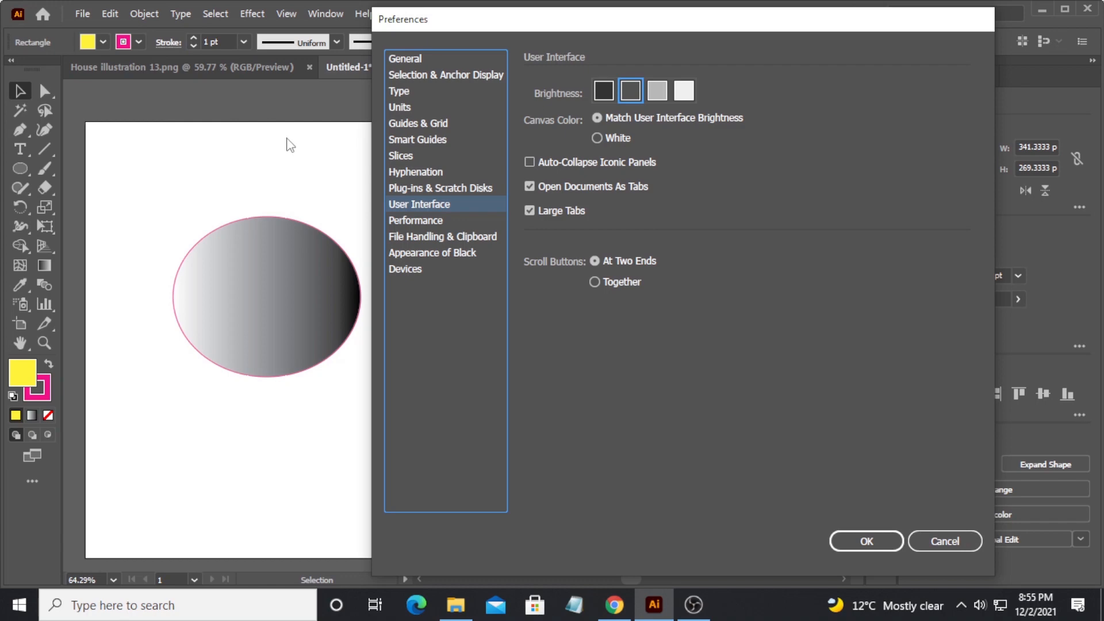
mouse_move(807, 98)
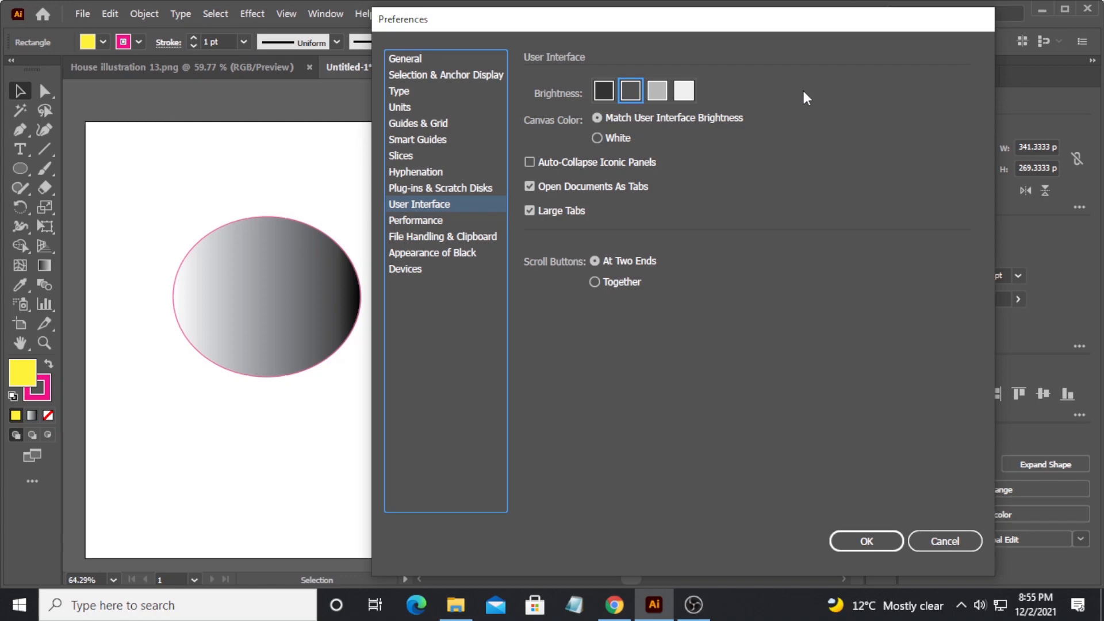
mouse_move(902, 271)
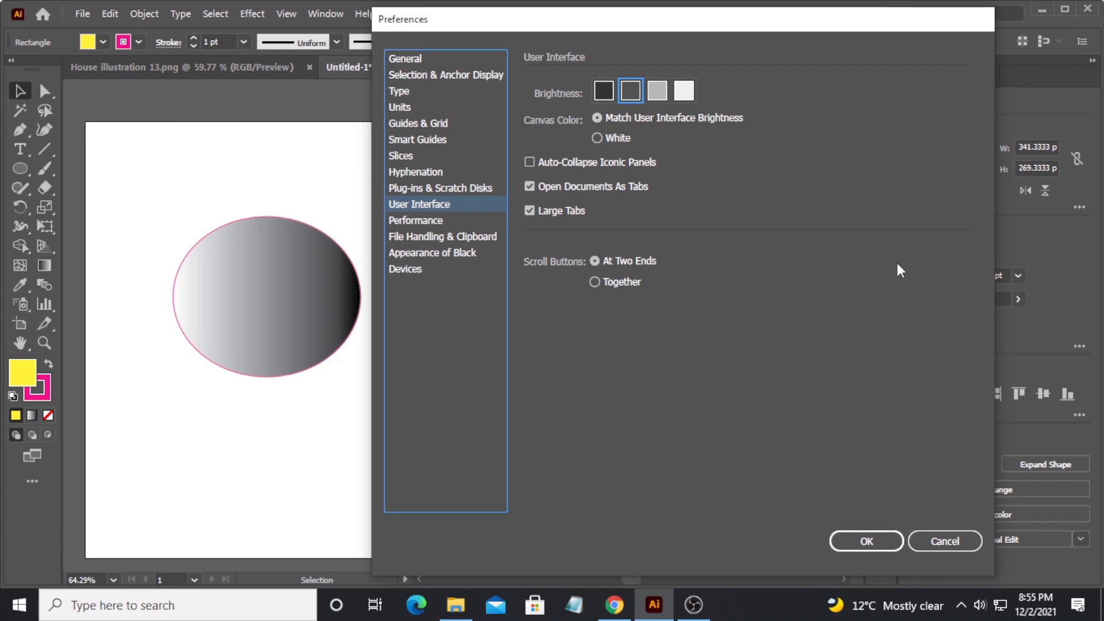
mouse_move(673, 109)
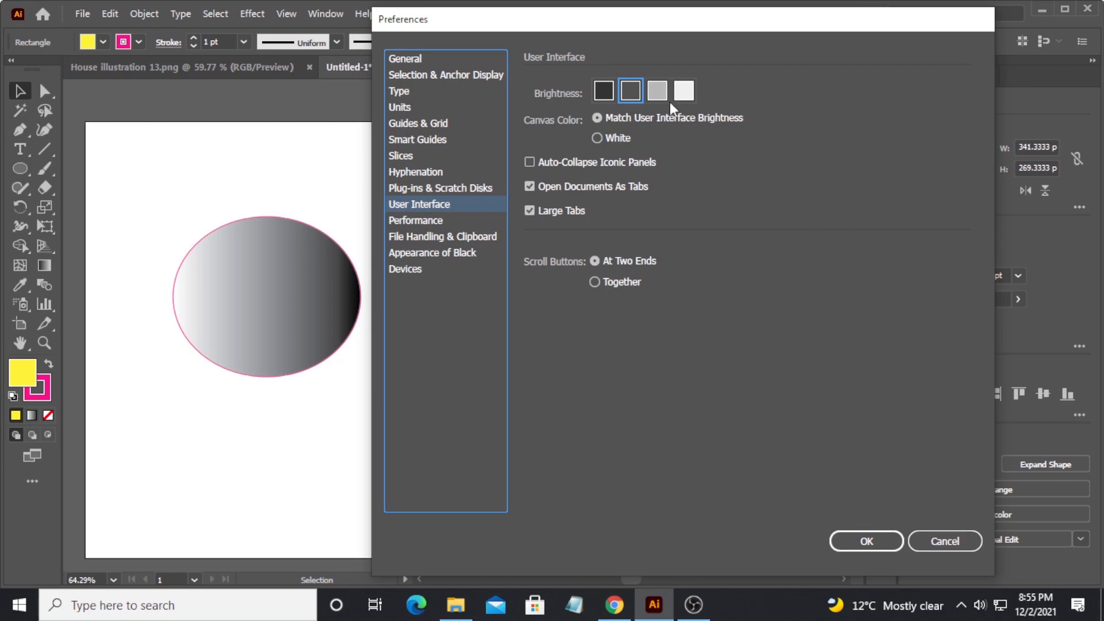
click(657, 90)
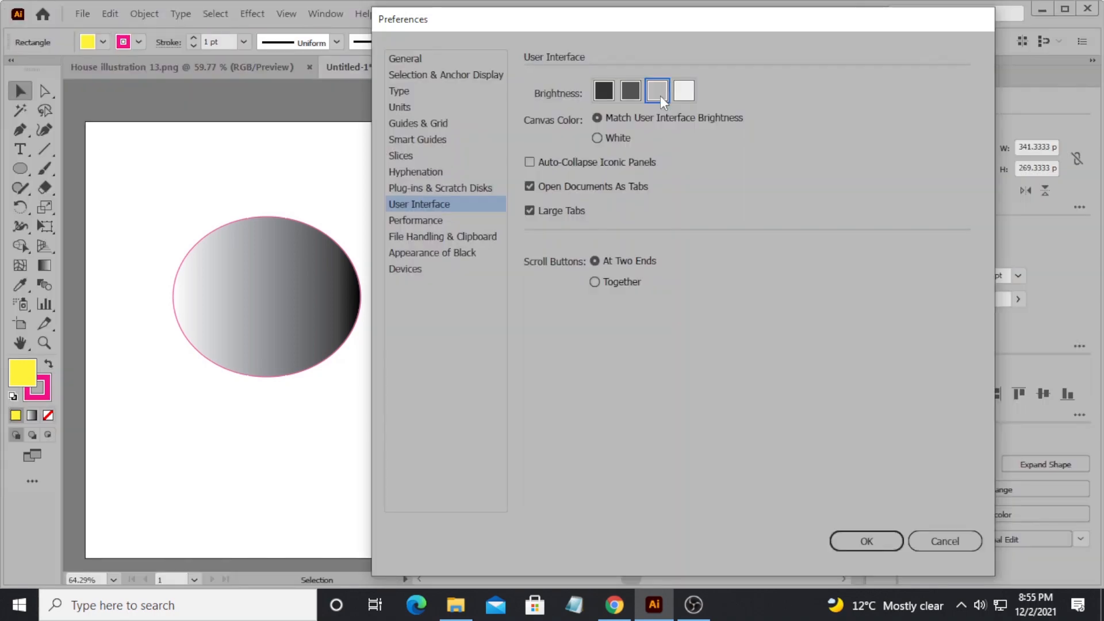
click(683, 90)
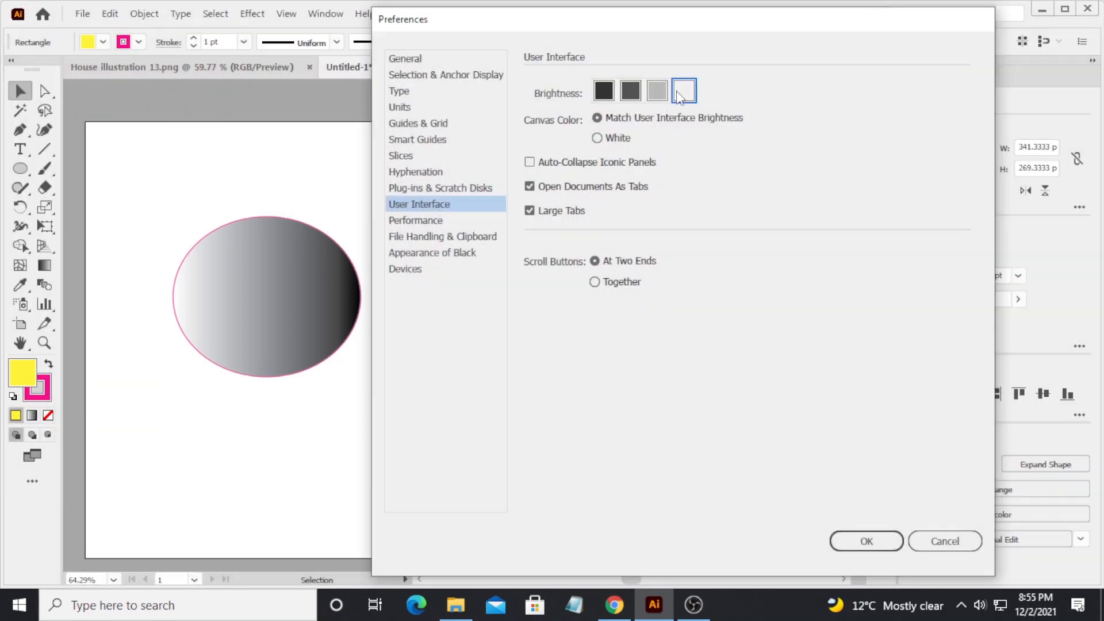
click(603, 90)
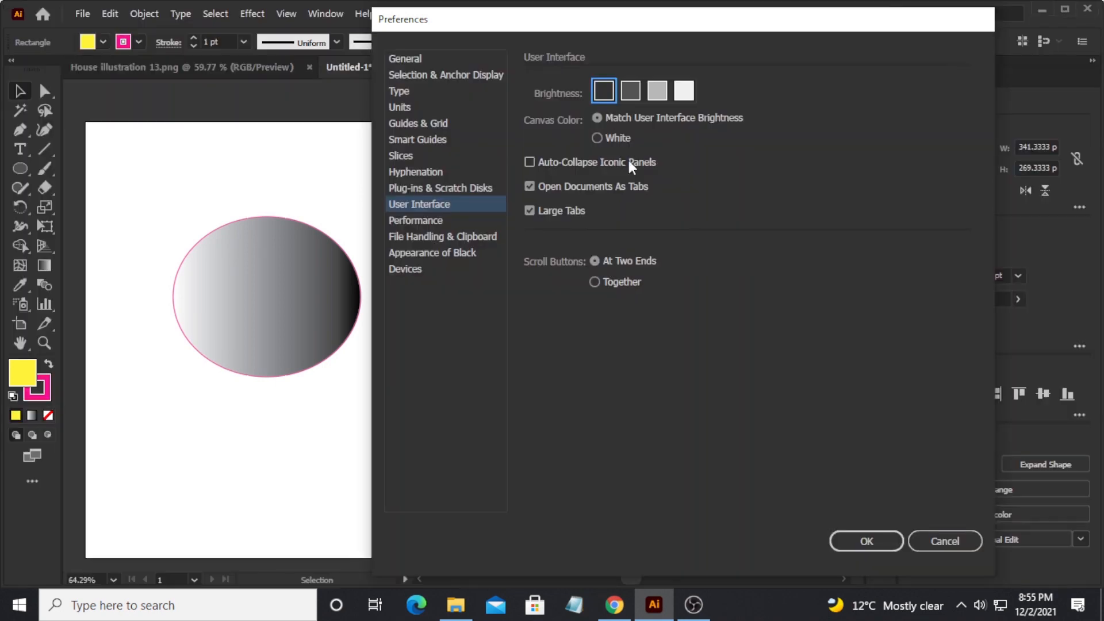
click(630, 89)
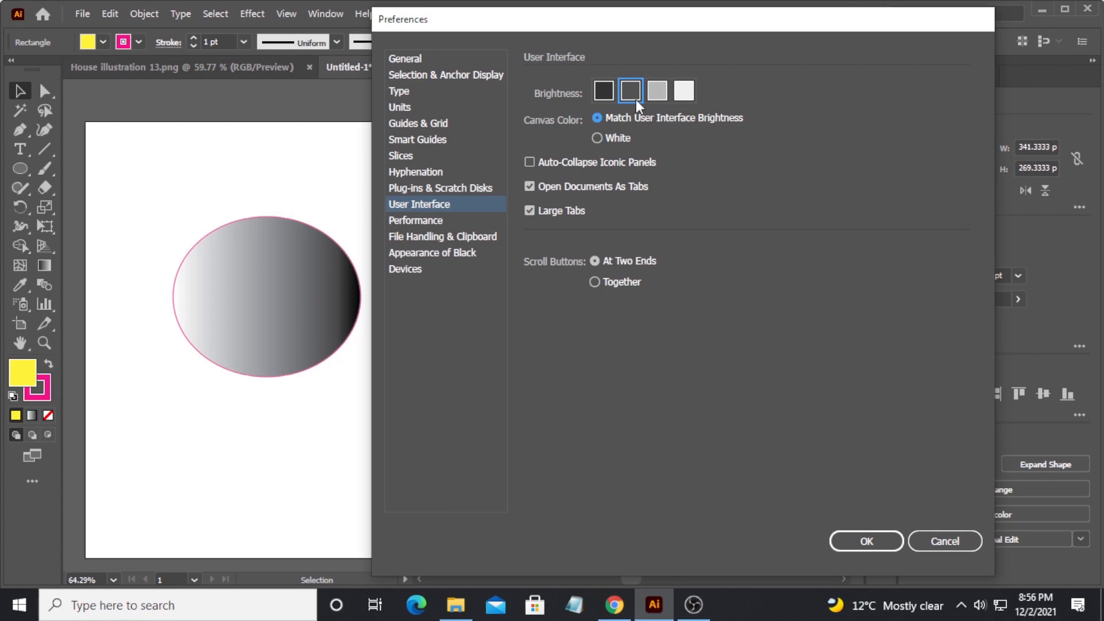
mouse_move(796, 406)
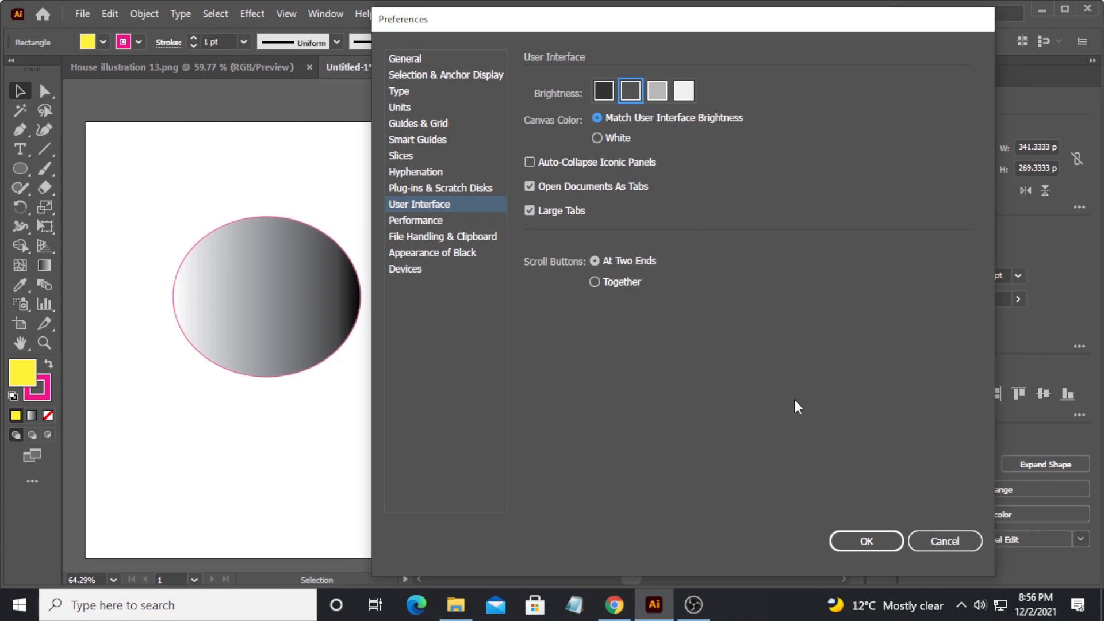
click(865, 541)
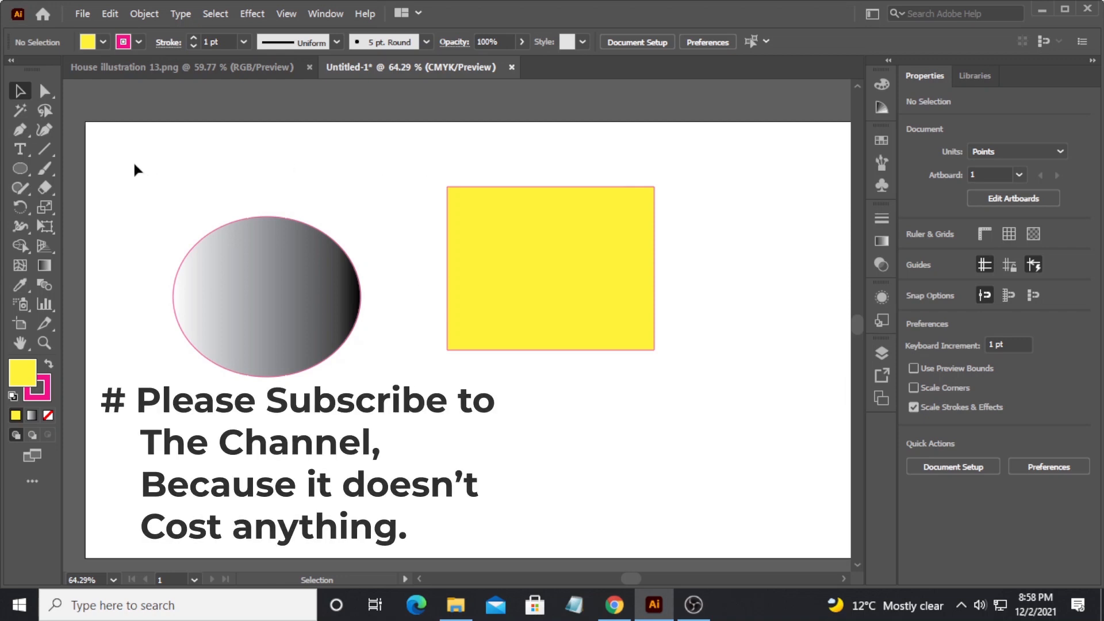
mouse_move(401, 162)
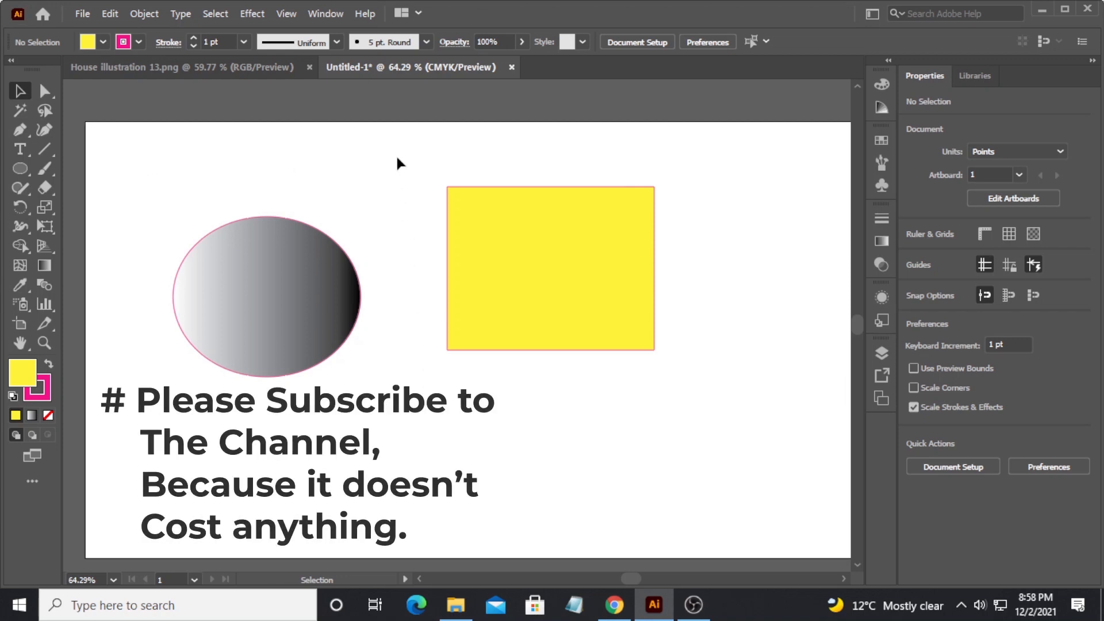